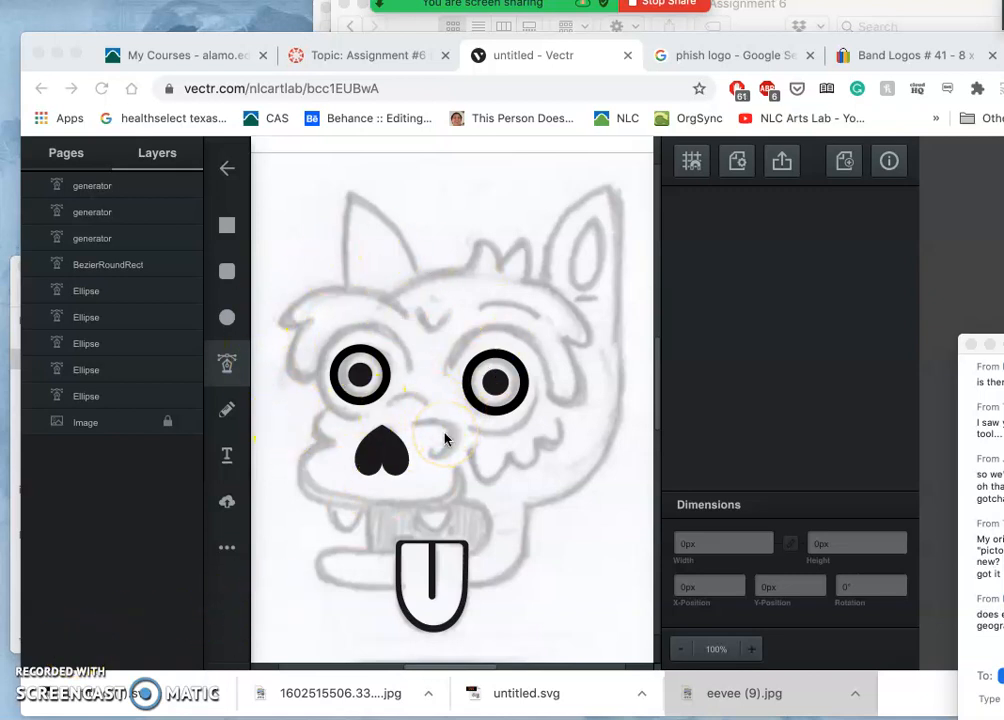
pyautogui.moveTo(343, 300)
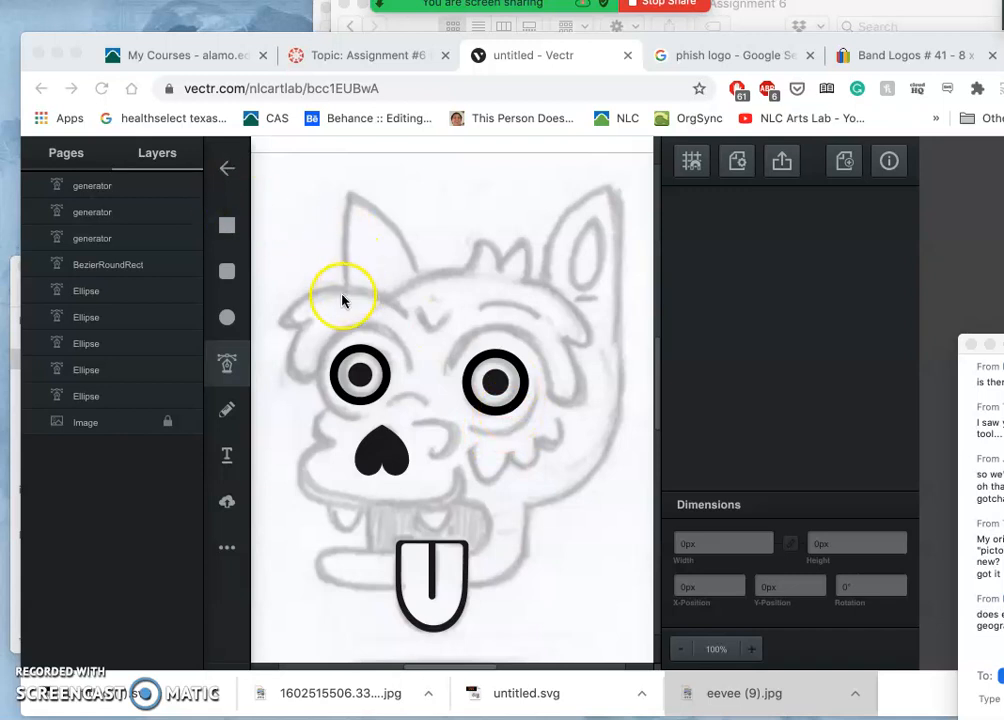
pyautogui.moveTo(493, 490)
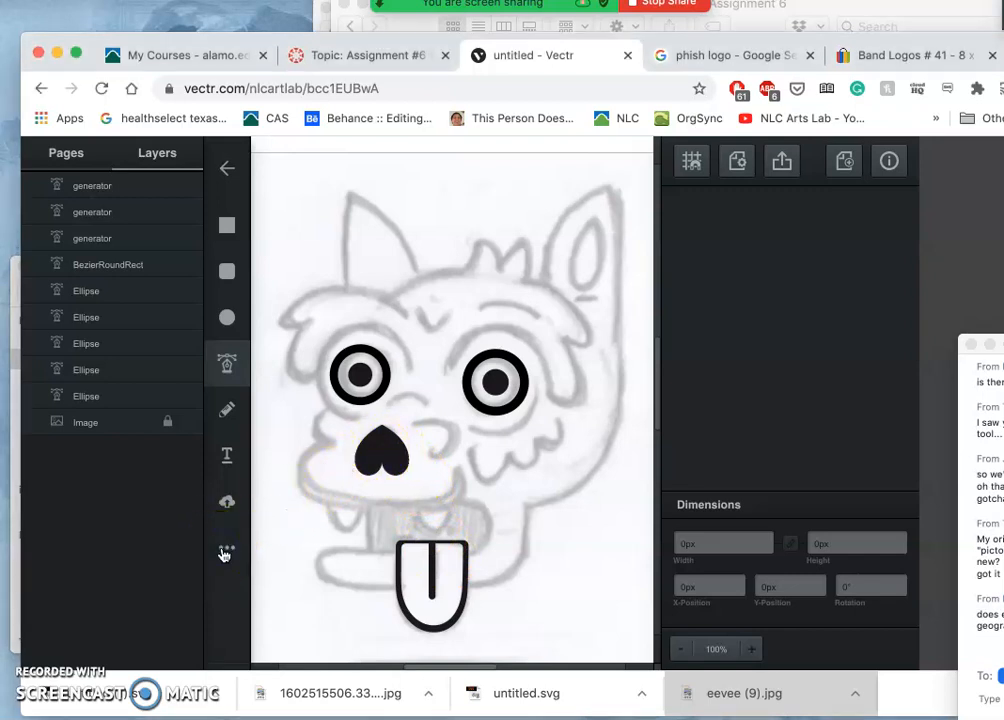
# Step: Zoom in to 200% on the sketch's right ear
pyautogui.click(226, 547)
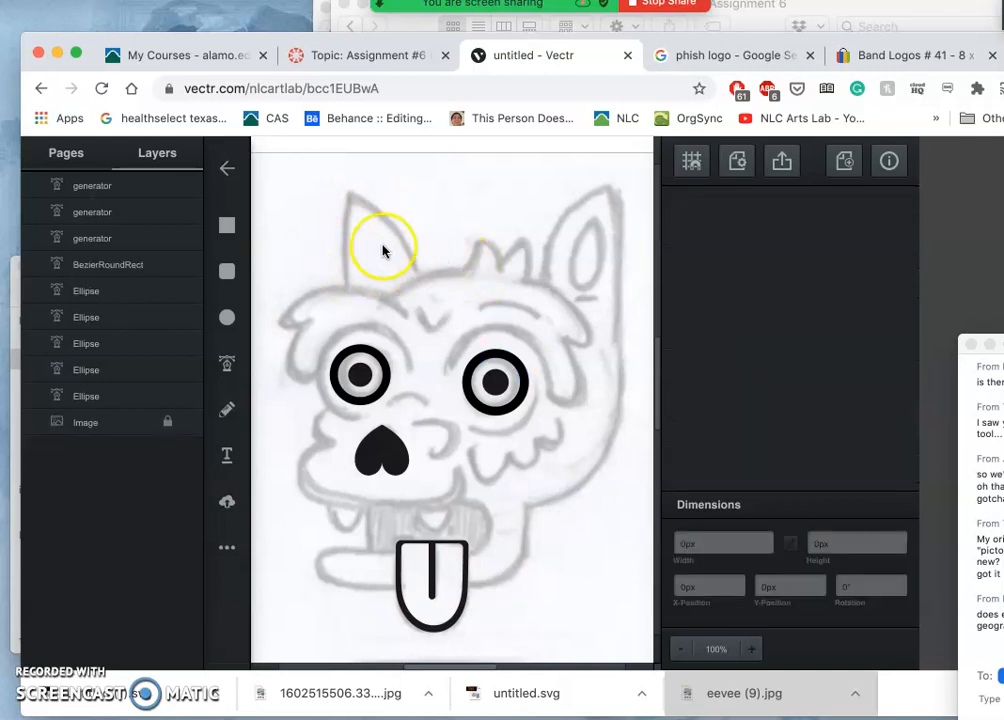
pyautogui.moveTo(573, 437)
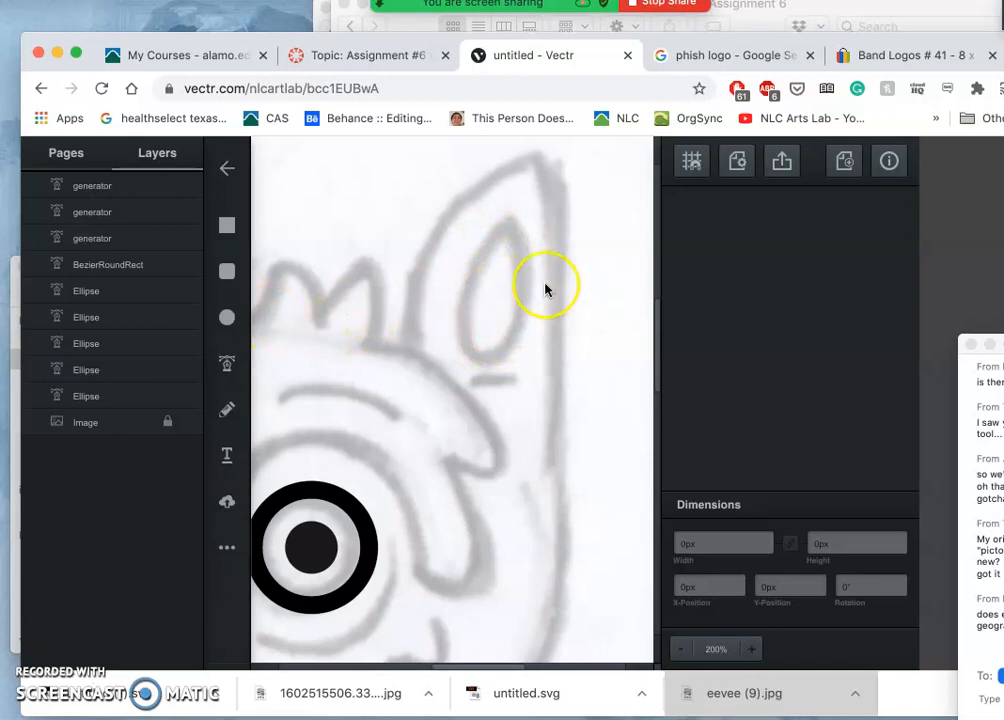
pyautogui.moveTo(520, 267)
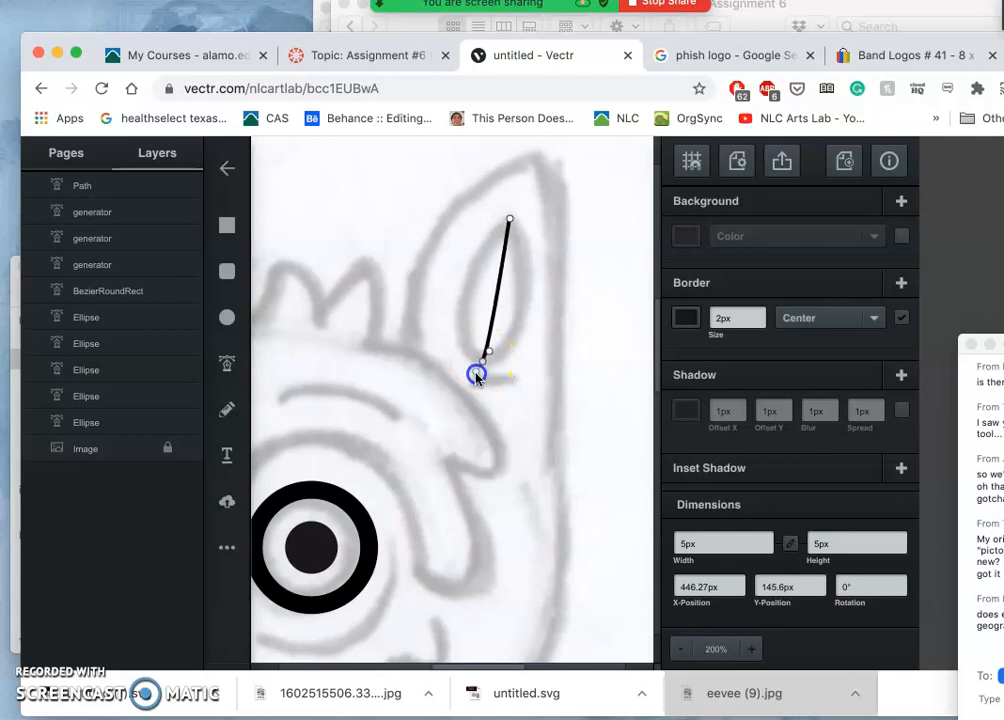
# Step: Trace the inner right ear as a closed, curved teardrop path and select its bottom point
pyautogui.moveTo(476, 373); pyautogui.dragTo(535, 422)
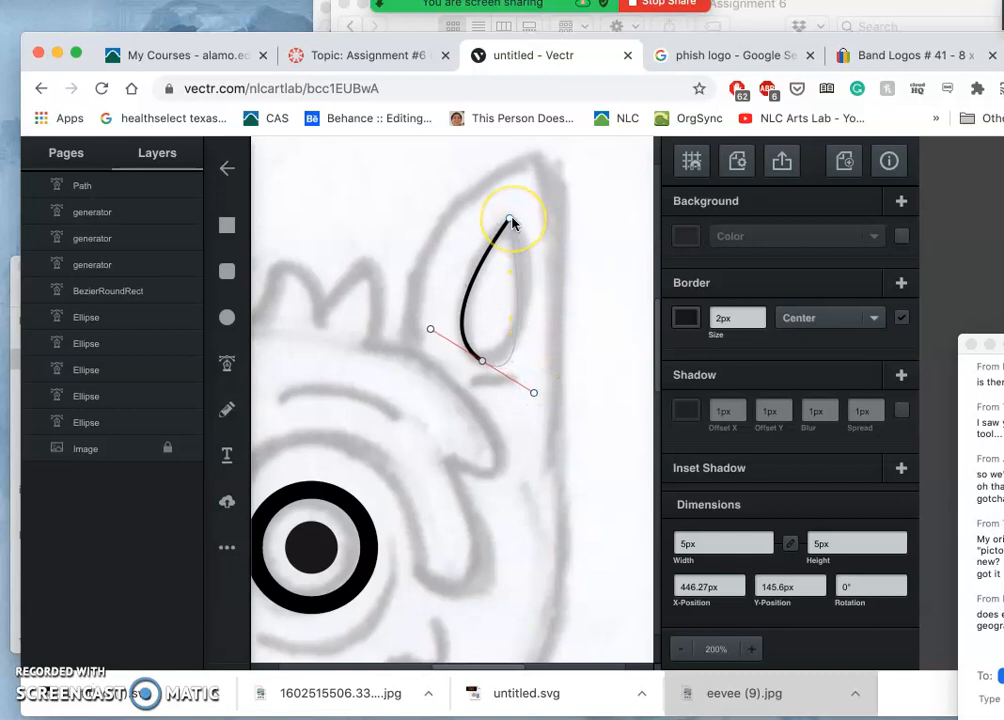
pyautogui.click(512, 218)
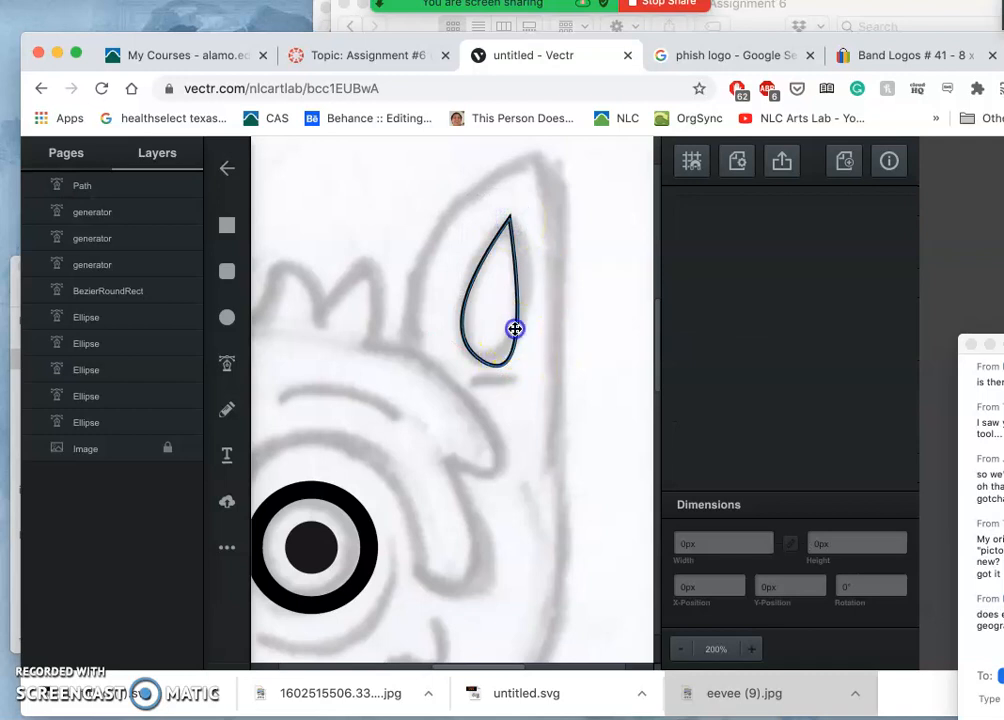
pyautogui.click(515, 330)
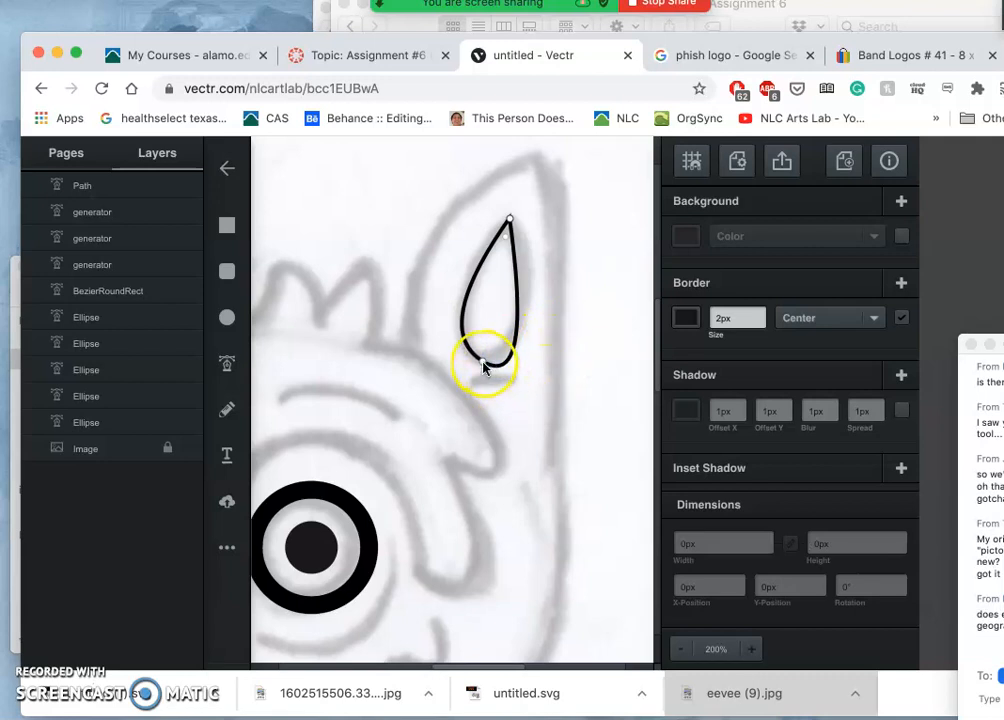
pyautogui.click(483, 365)
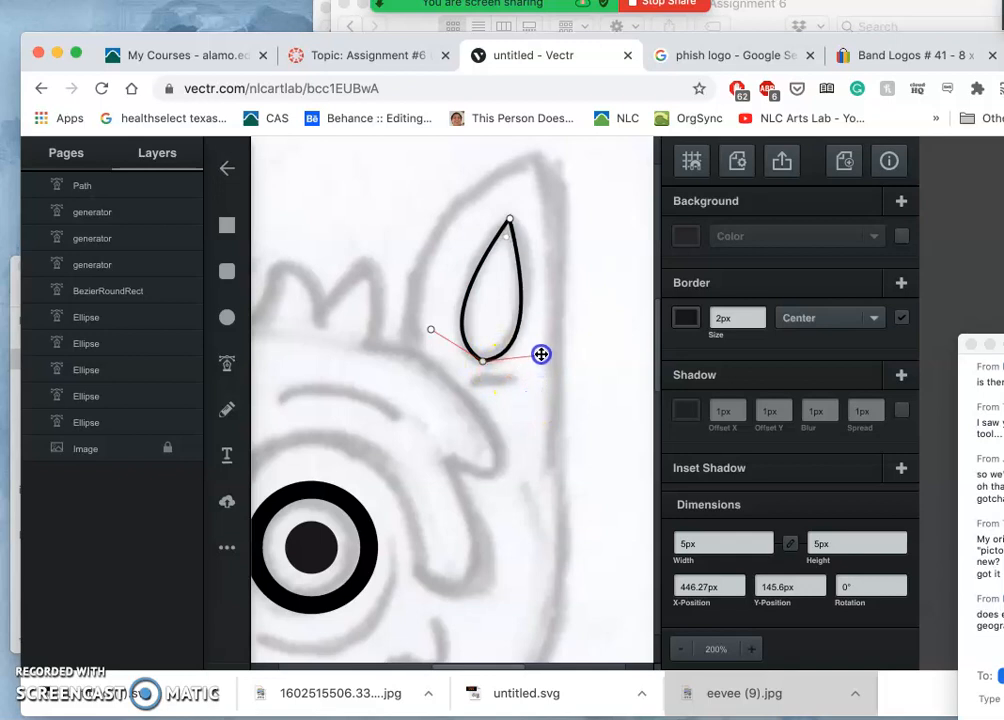
pyautogui.moveTo(550, 332)
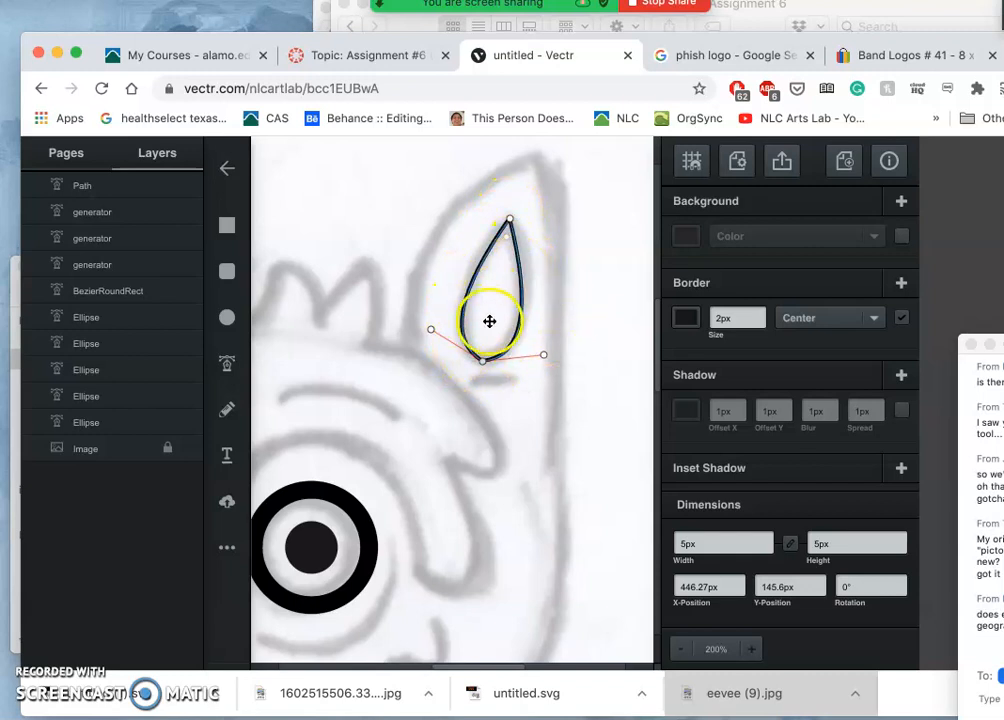
pyautogui.moveTo(745, 360)
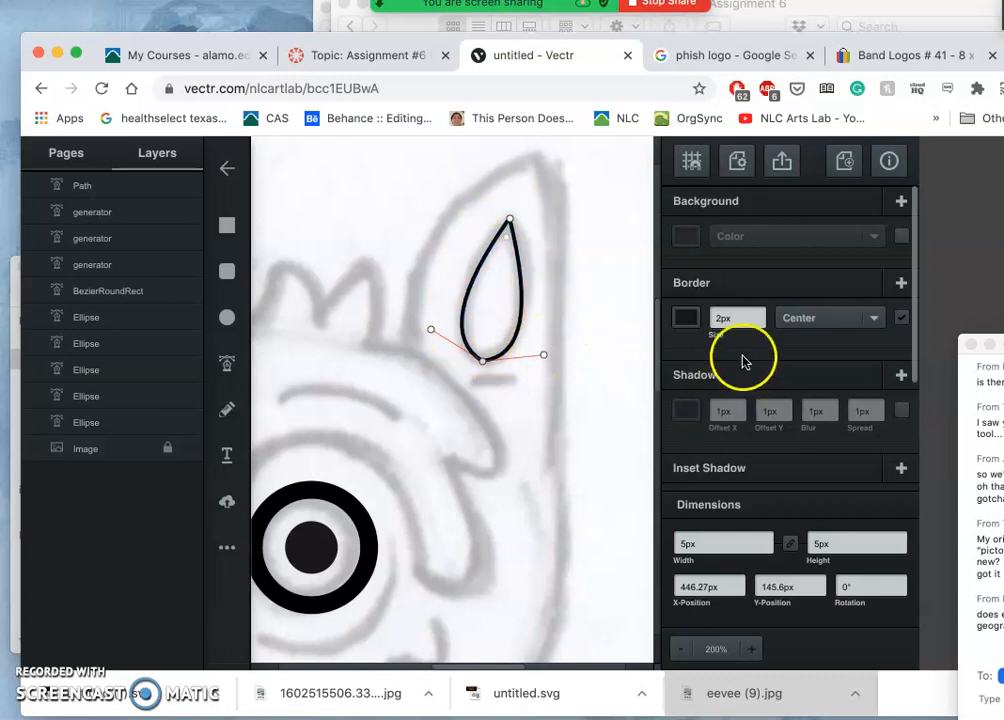
pyautogui.moveTo(850, 308)
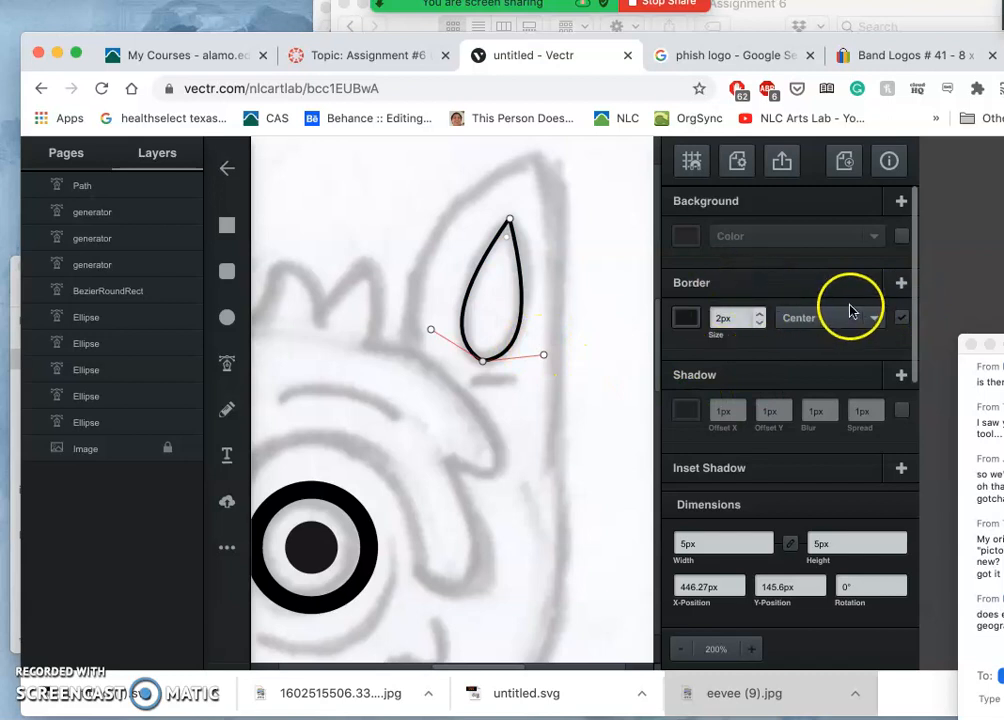
pyautogui.moveTo(905, 322)
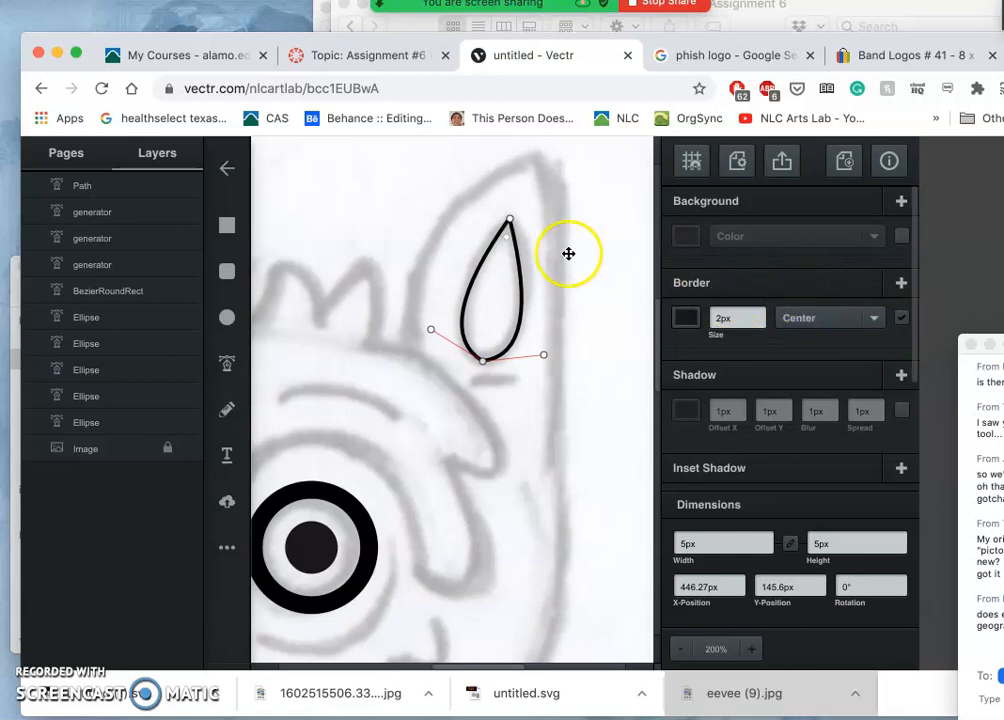
pyautogui.moveTo(528, 273)
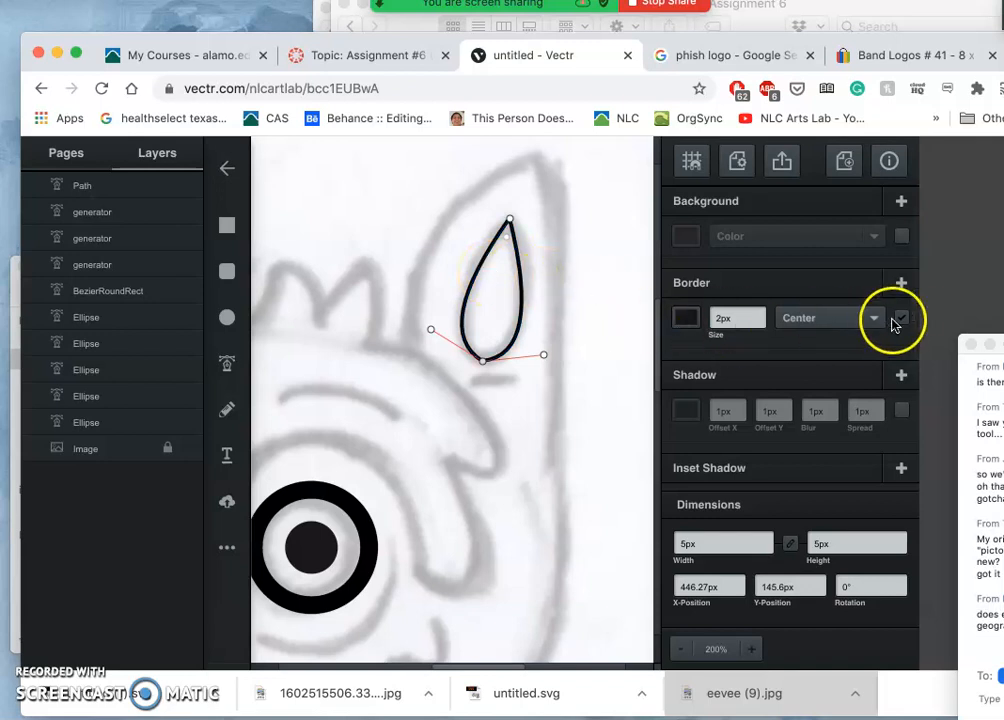
# Step: Turn off the teardrop's border and give it a solid dark background fill
pyautogui.click(899, 318)
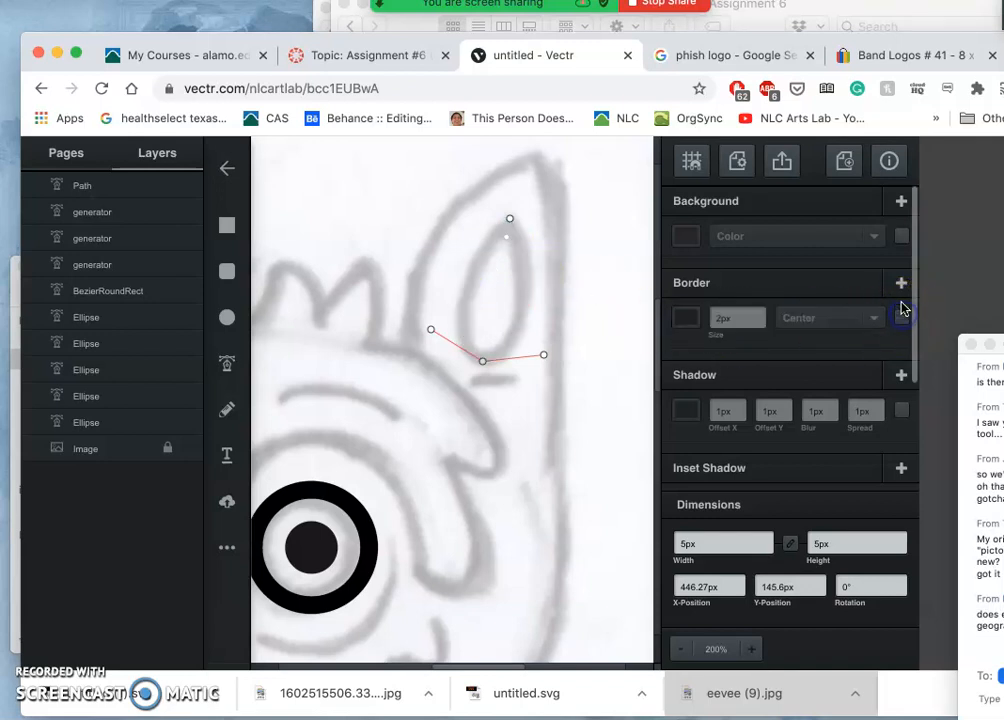
pyautogui.click(901, 236)
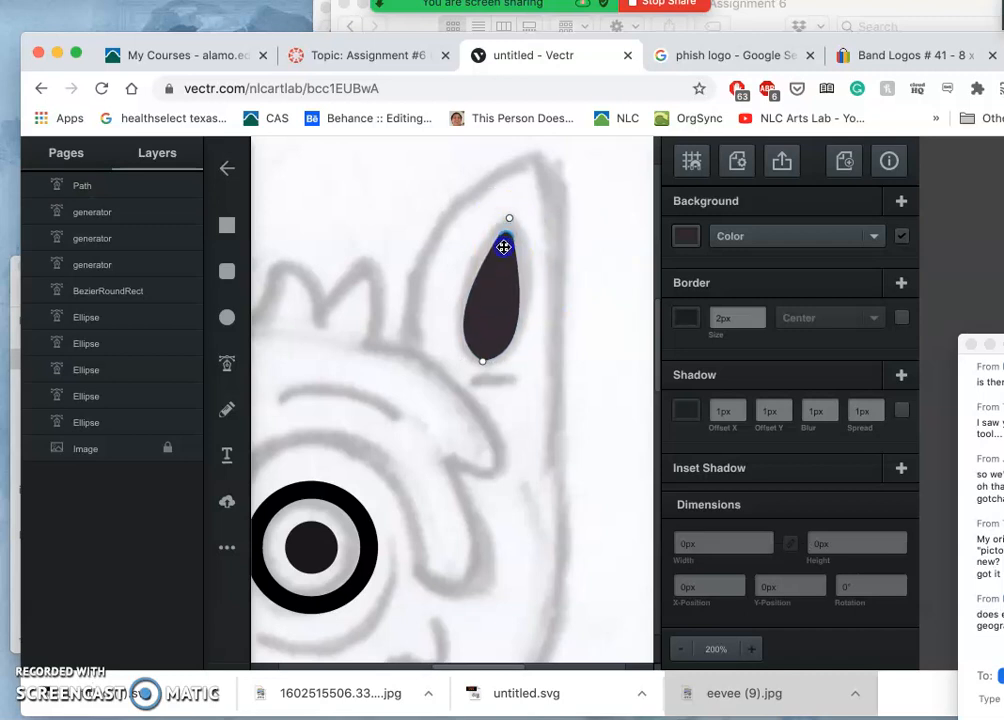
pyautogui.moveTo(559, 290)
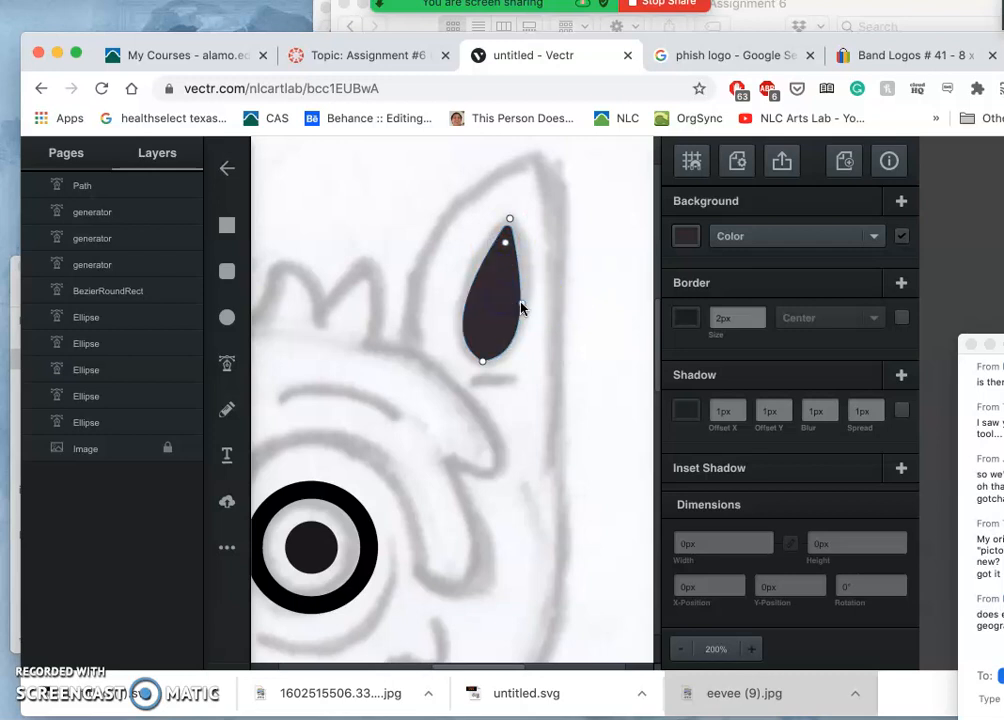
pyautogui.click(490, 300)
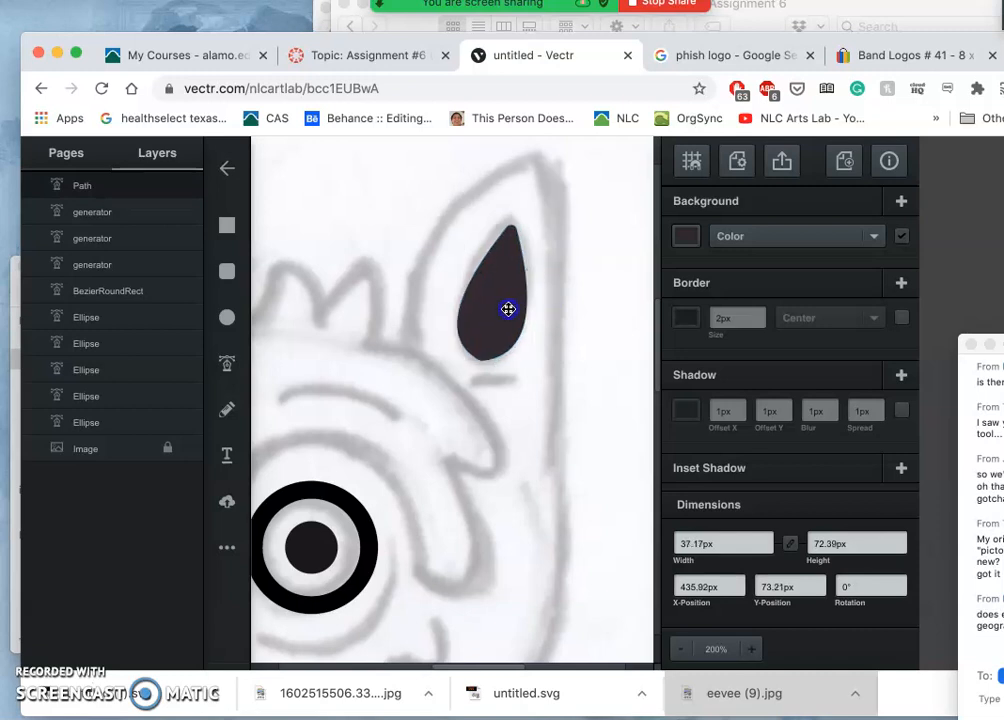
pyautogui.click(508, 309)
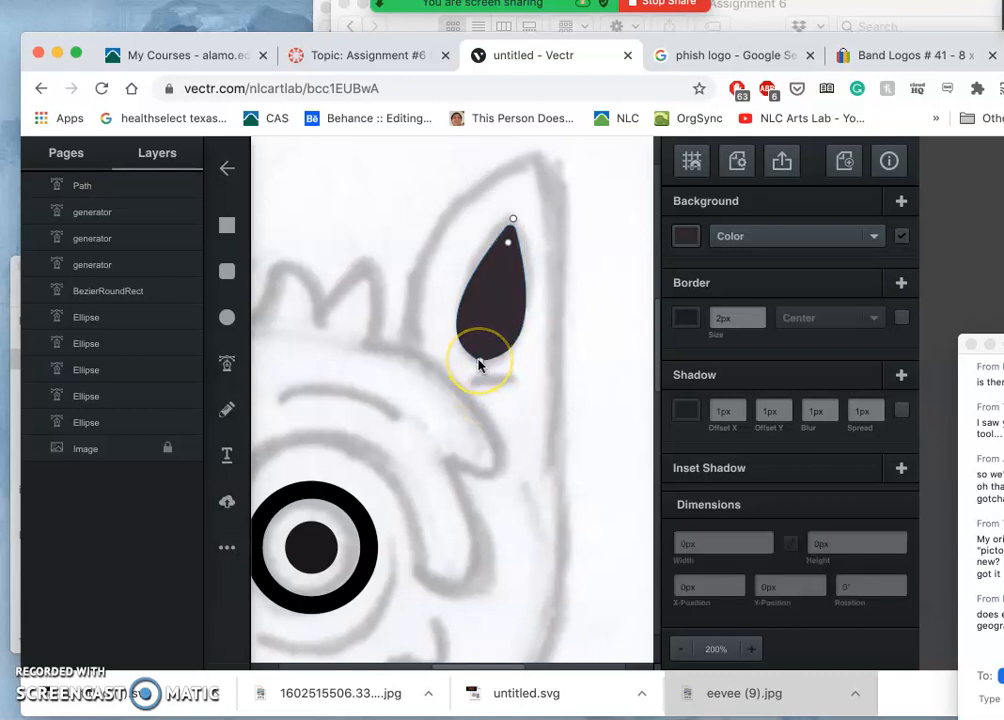
# Step: Add anchor points along the teardrop's bottom edge and drag them into a rounder curve
pyautogui.click(750, 648)
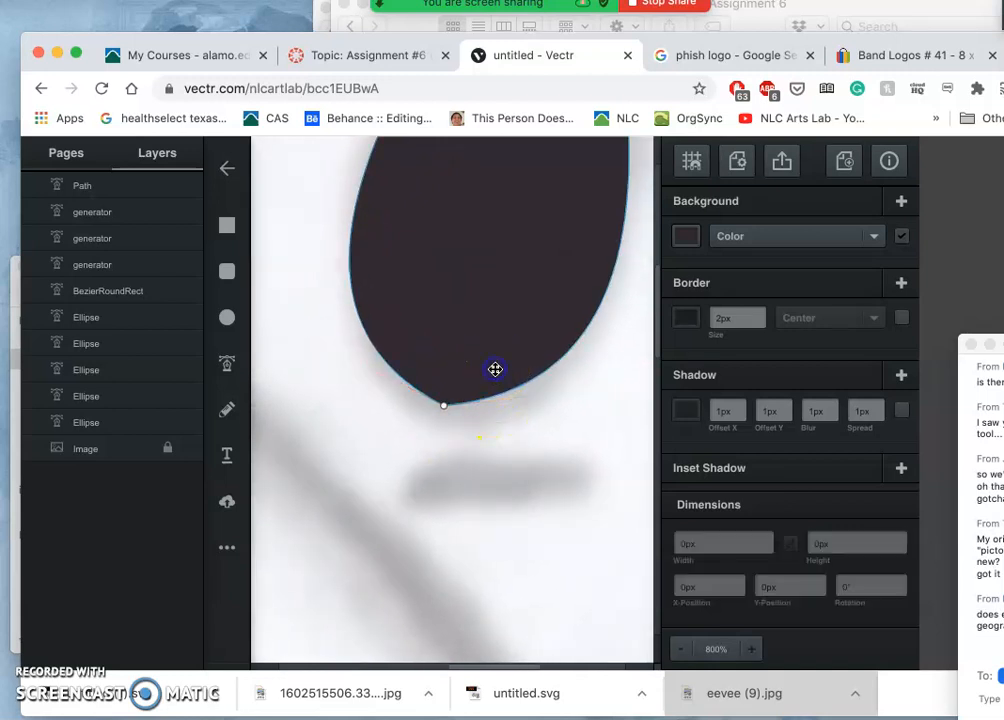
pyautogui.click(470, 405)
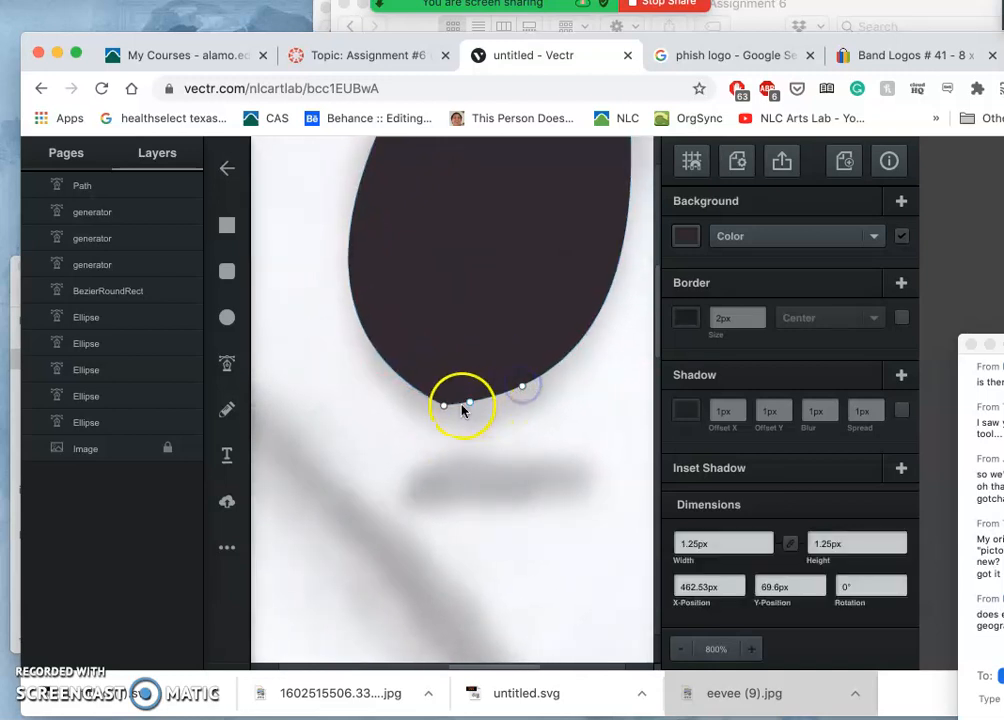
pyautogui.moveTo(462, 405); pyautogui.dragTo(408, 381)
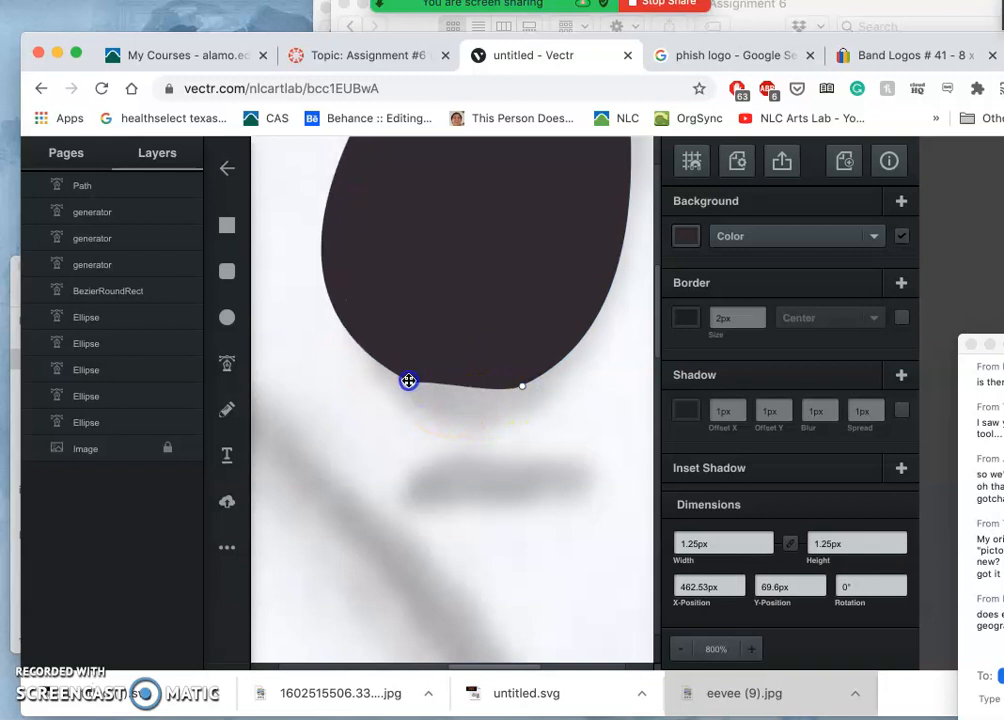
pyautogui.moveTo(408, 381); pyautogui.dragTo(405, 377)
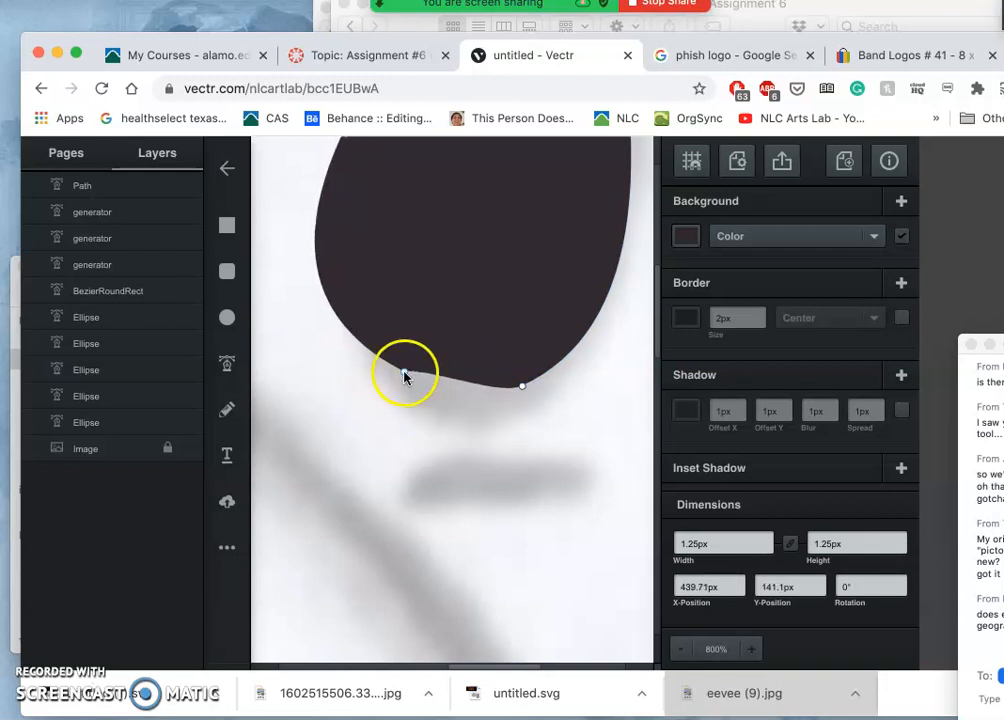
pyautogui.click(405, 372)
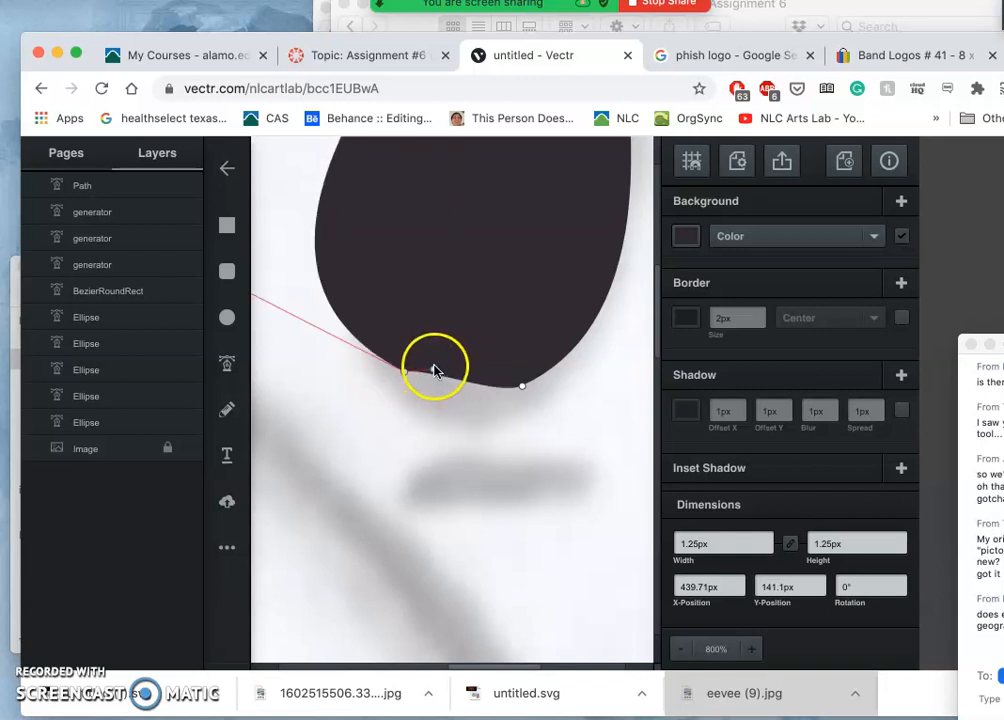
pyautogui.click(435, 388)
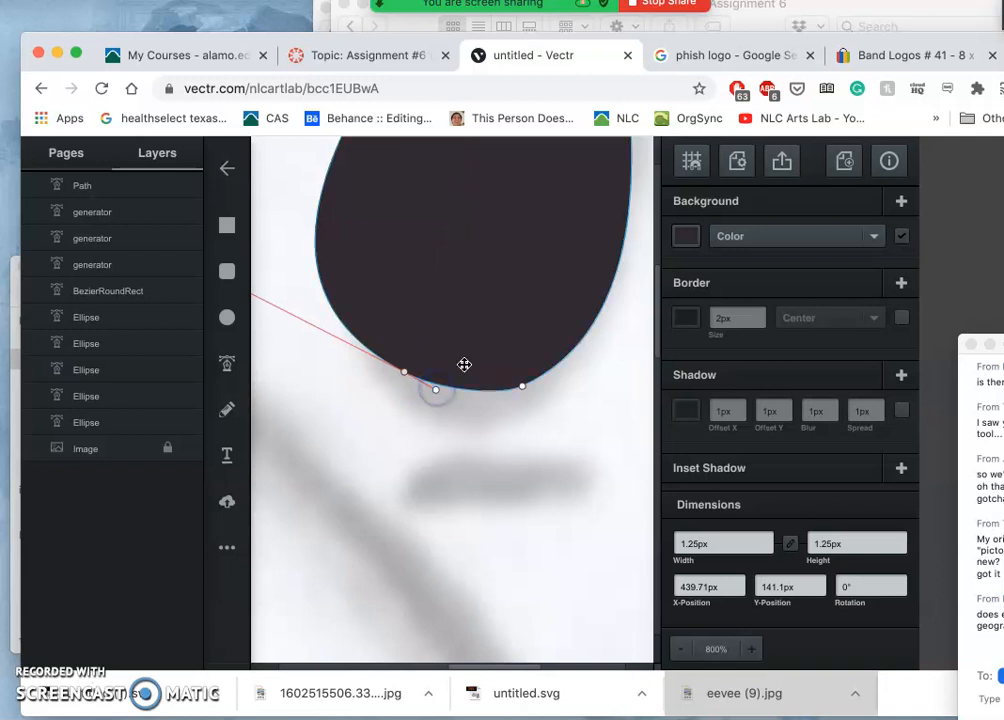
pyautogui.click(681, 648)
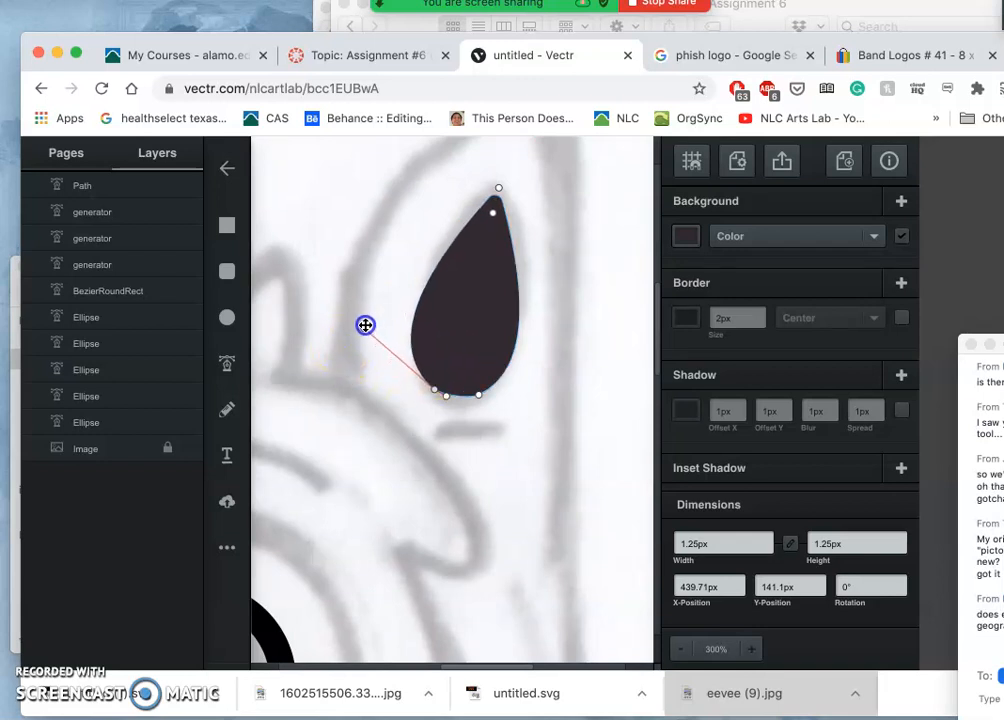
pyautogui.moveTo(365, 325); pyautogui.dragTo(386, 280)
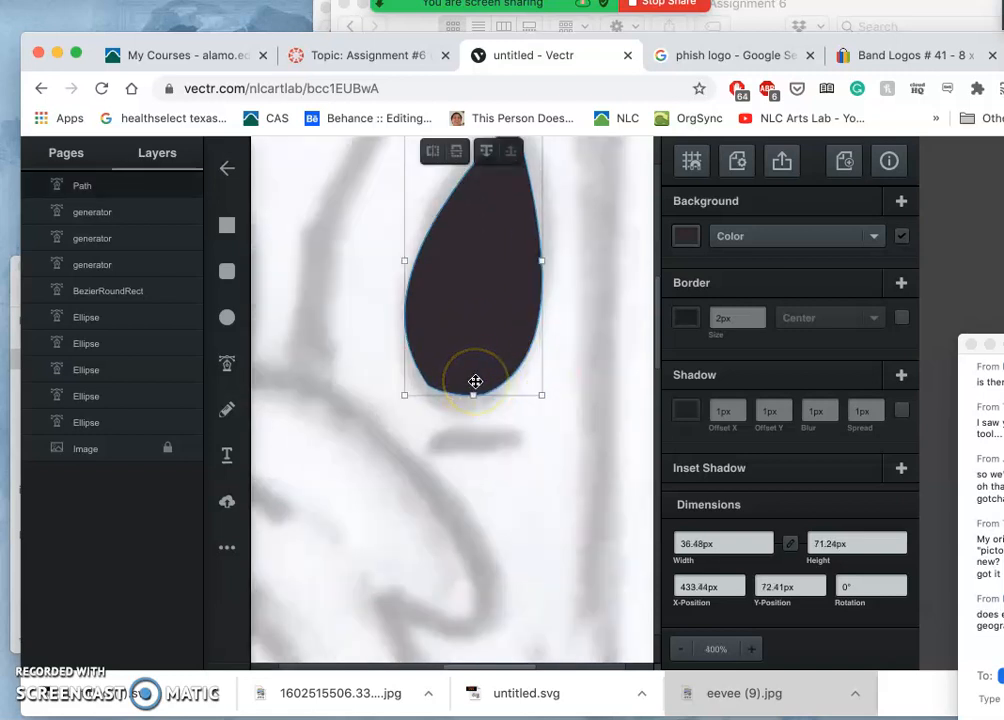
pyautogui.click(751, 648)
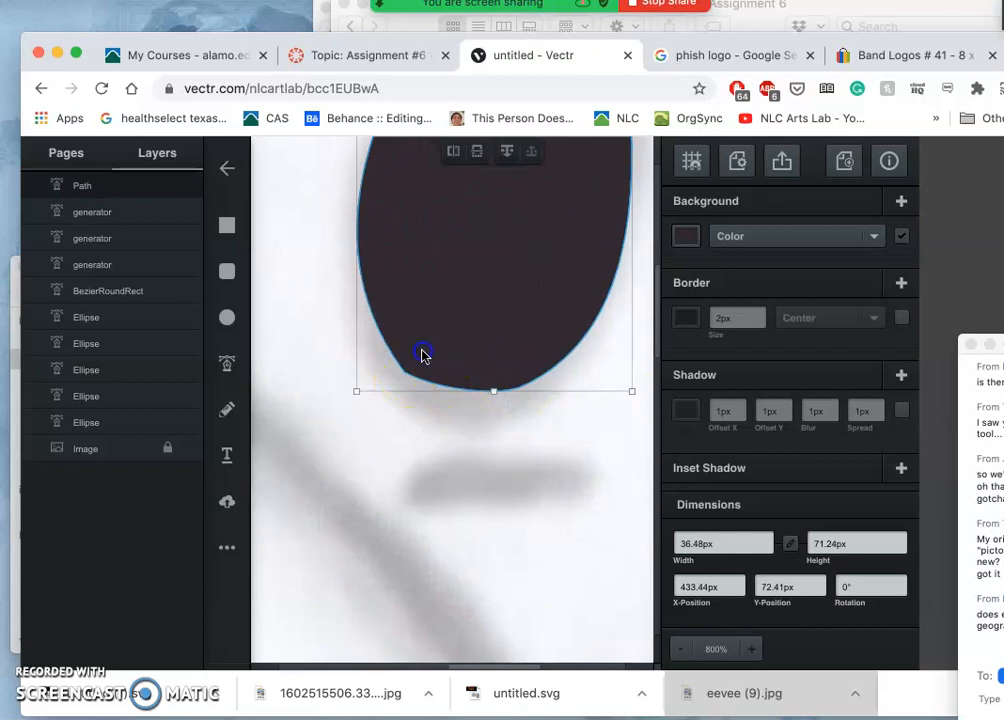
pyautogui.click(405, 373)
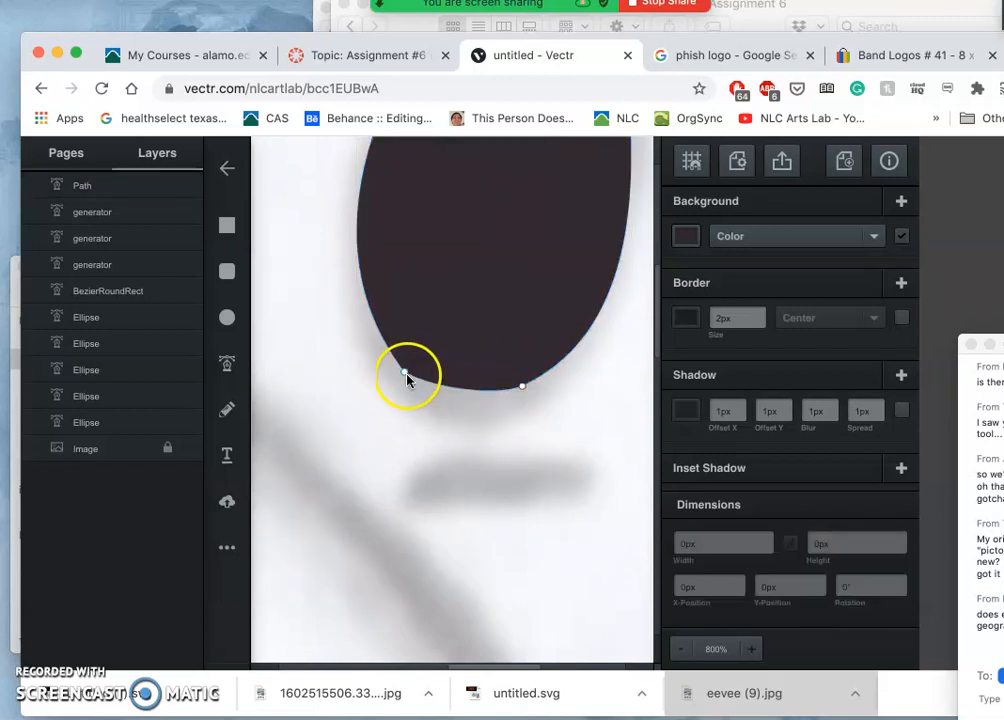
pyautogui.click(404, 373)
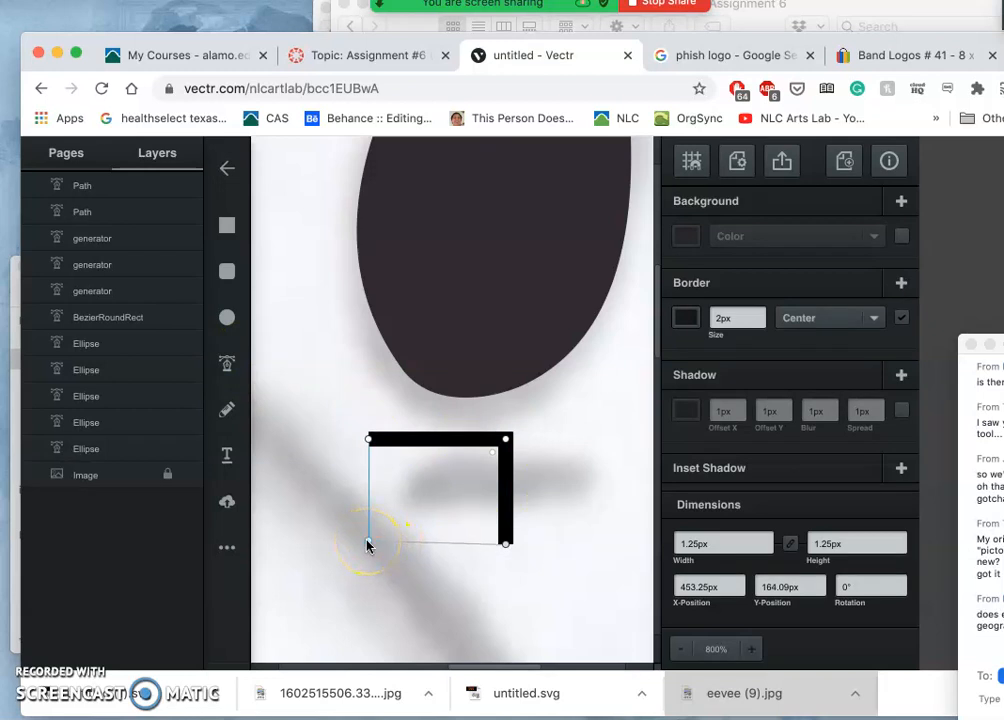
# Step: Curve the outlined rectangle's left side into a taller, bowed edge
pyautogui.moveTo(370, 525); pyautogui.dragTo(307, 447)
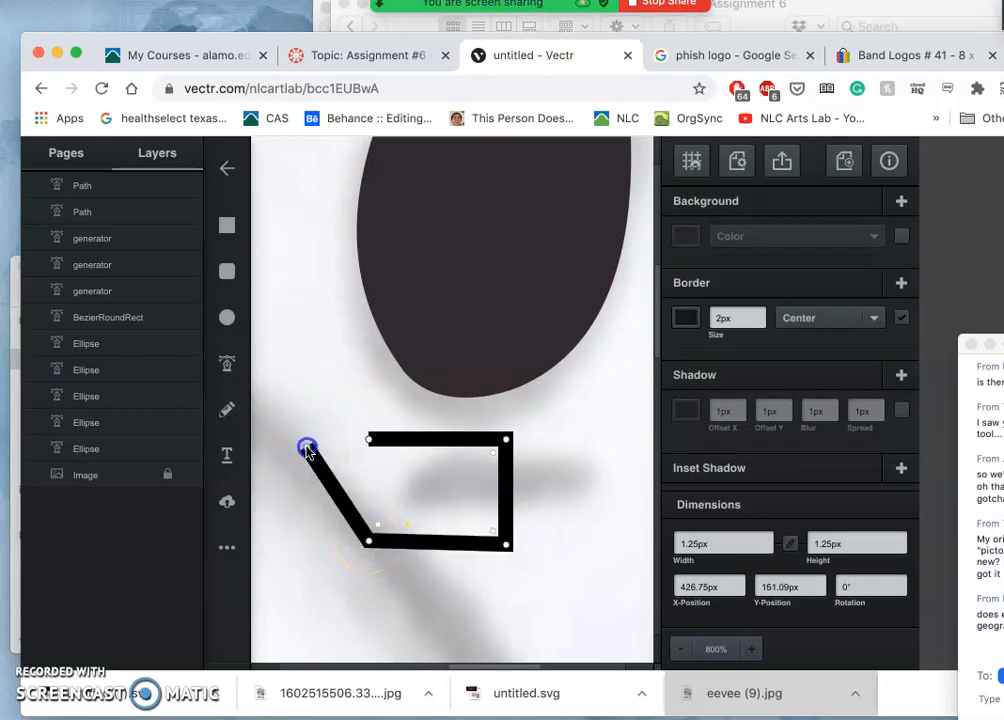
pyautogui.moveTo(308, 448); pyautogui.dragTo(338, 382)
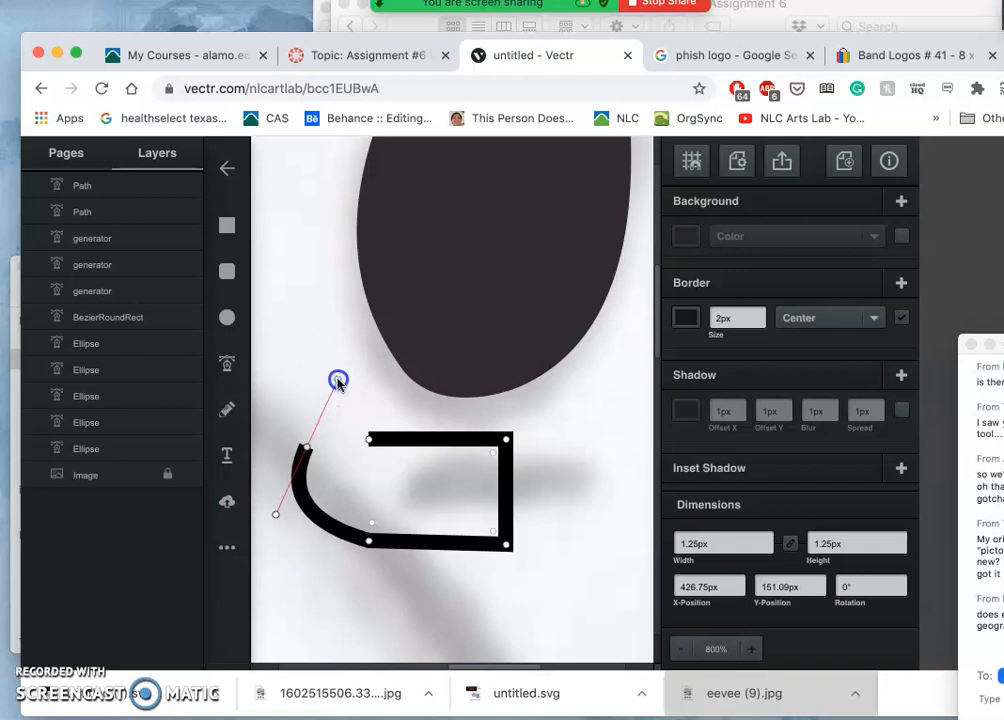
pyautogui.moveTo(339, 381); pyautogui.dragTo(370, 440)
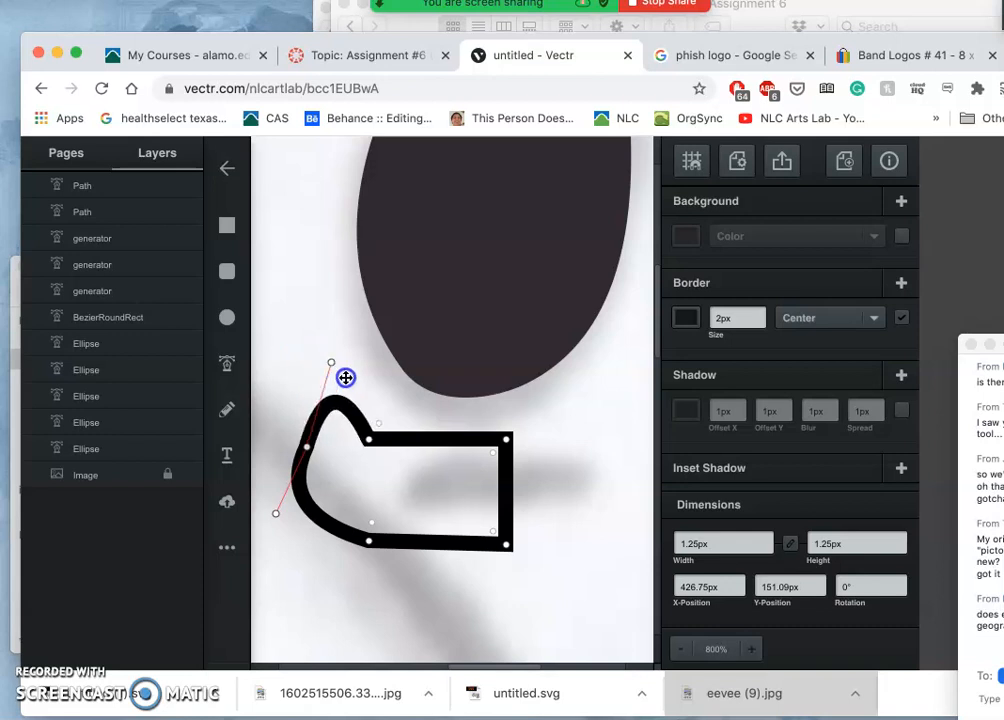
pyautogui.moveTo(331, 363); pyautogui.dragTo(313, 241)
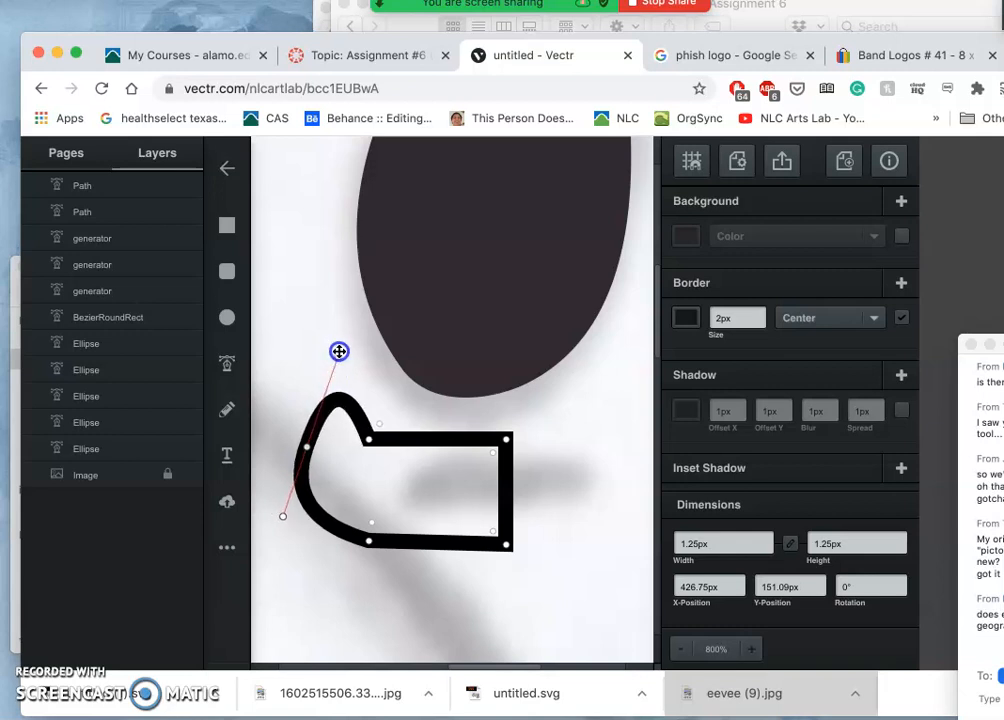
pyautogui.moveTo(338, 351); pyautogui.dragTo(314, 325)
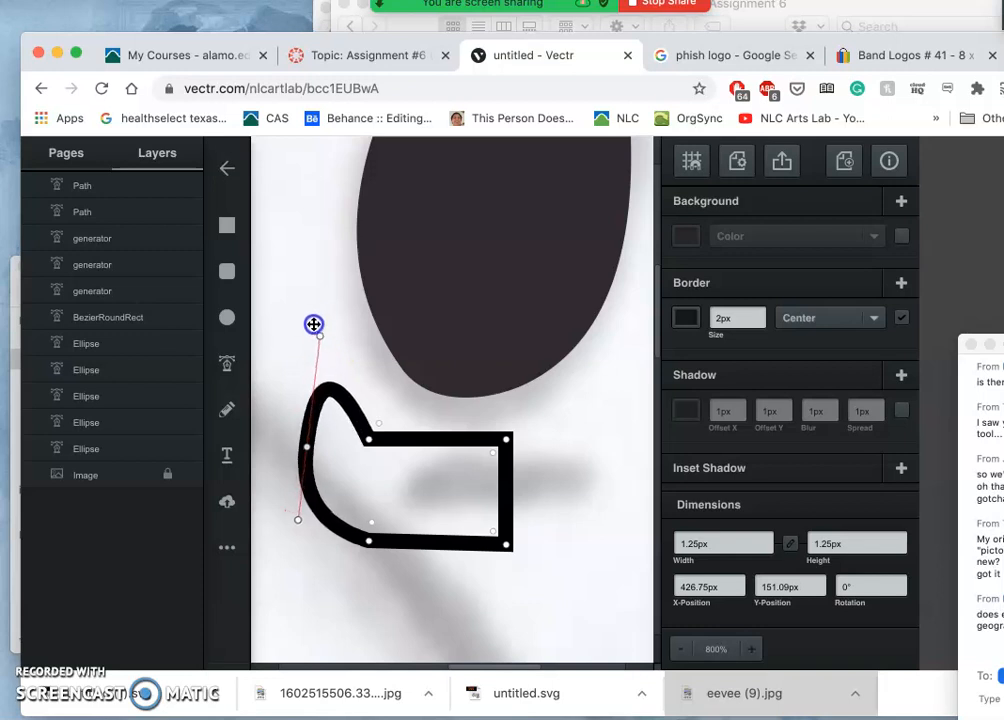
pyautogui.moveTo(314, 324); pyautogui.dragTo(338, 384)
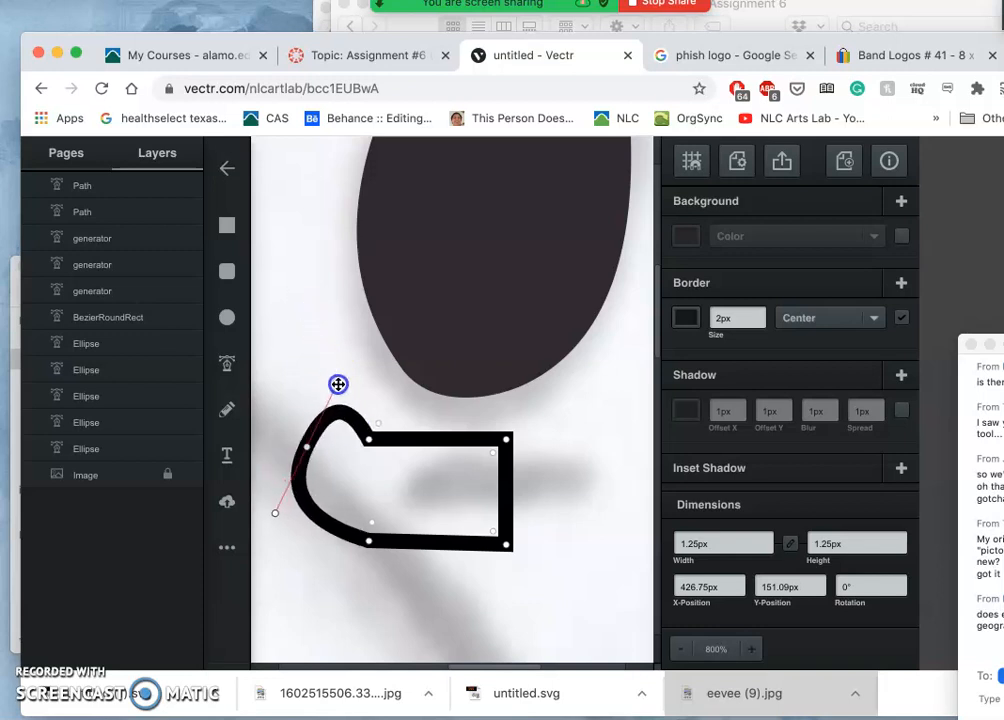
pyautogui.moveTo(338, 385); pyautogui.dragTo(330, 310)
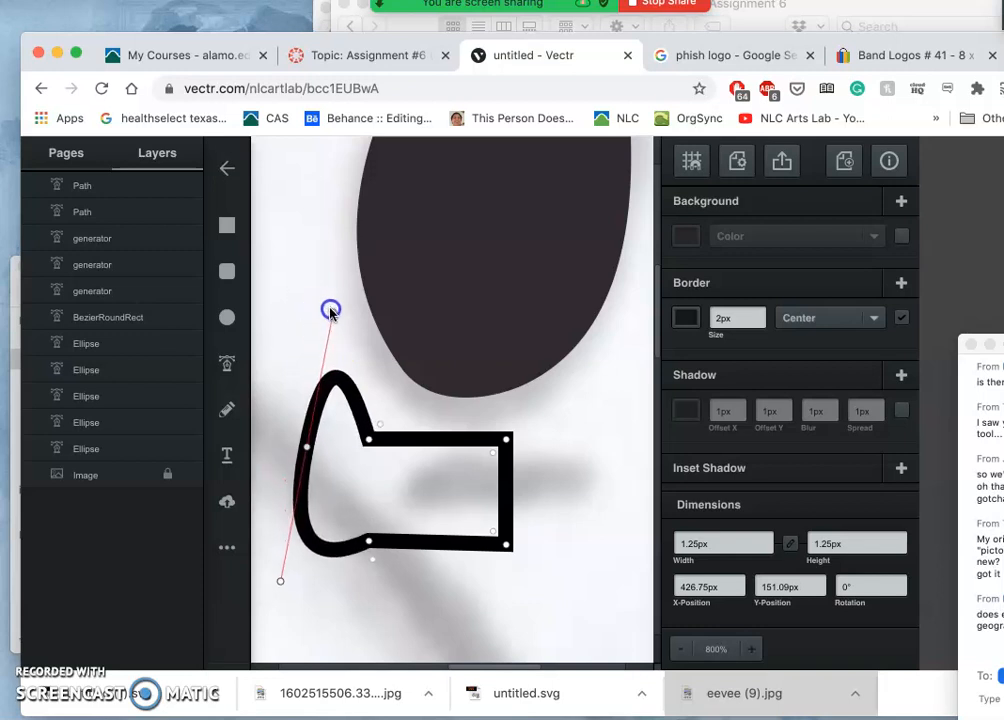
pyautogui.moveTo(331, 310); pyautogui.dragTo(305, 290)
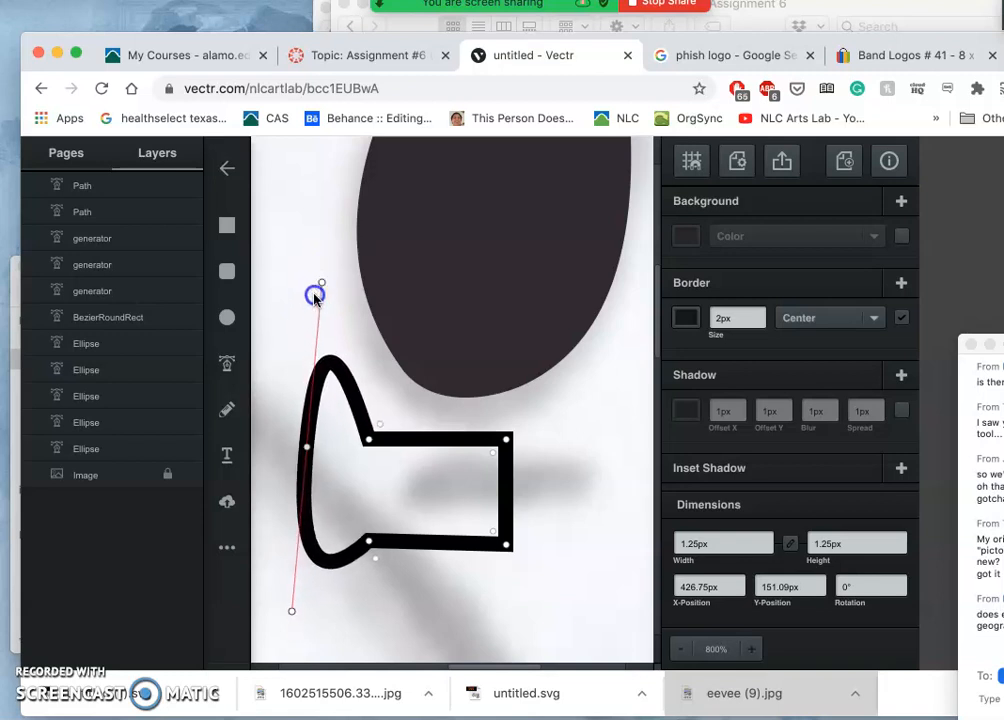
pyautogui.moveTo(319, 293); pyautogui.dragTo(319, 398)
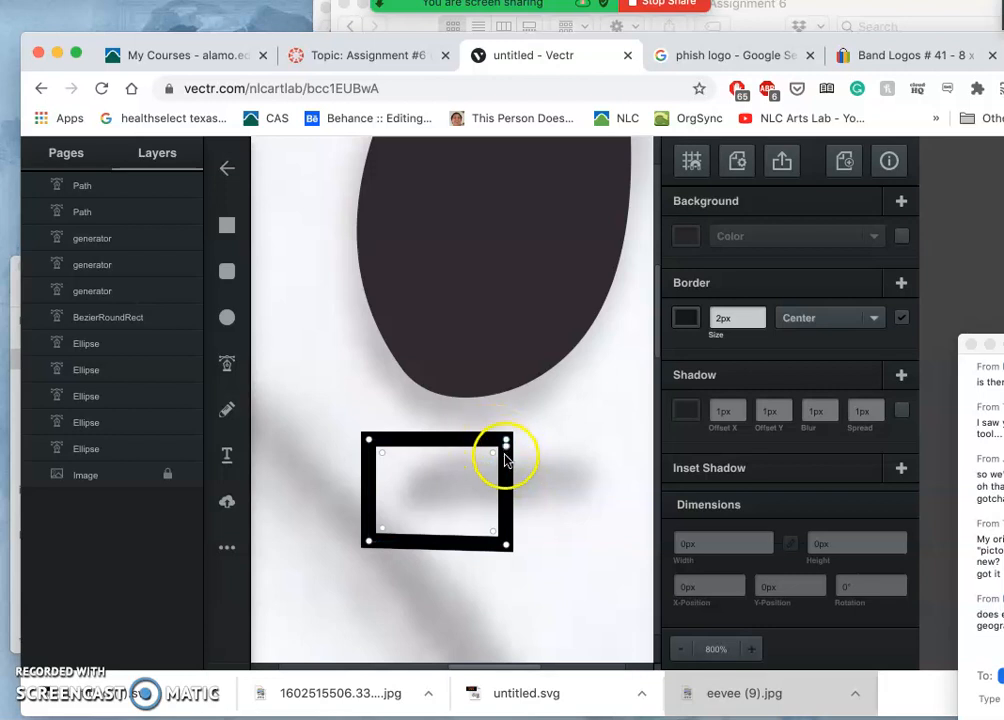
pyautogui.moveTo(508, 442)
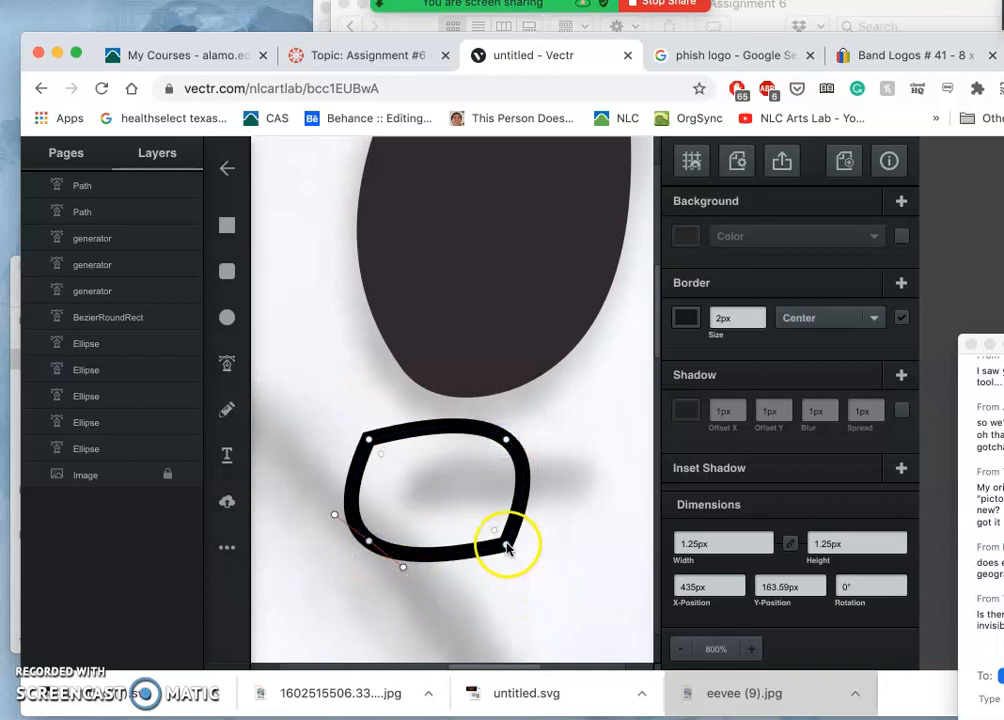
# Step: Pull the bottom-right corner into a point and adjust the other corners into a leaf
pyautogui.moveTo(505, 535); pyautogui.dragTo(548, 592)
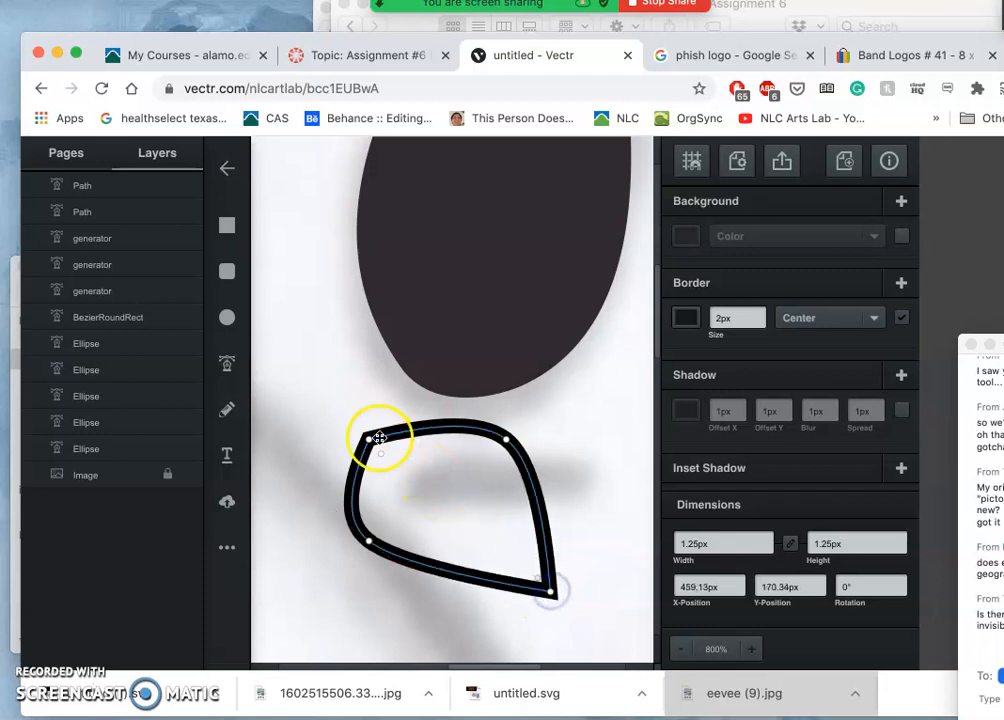
pyautogui.moveTo(380, 437); pyautogui.dragTo(338, 382)
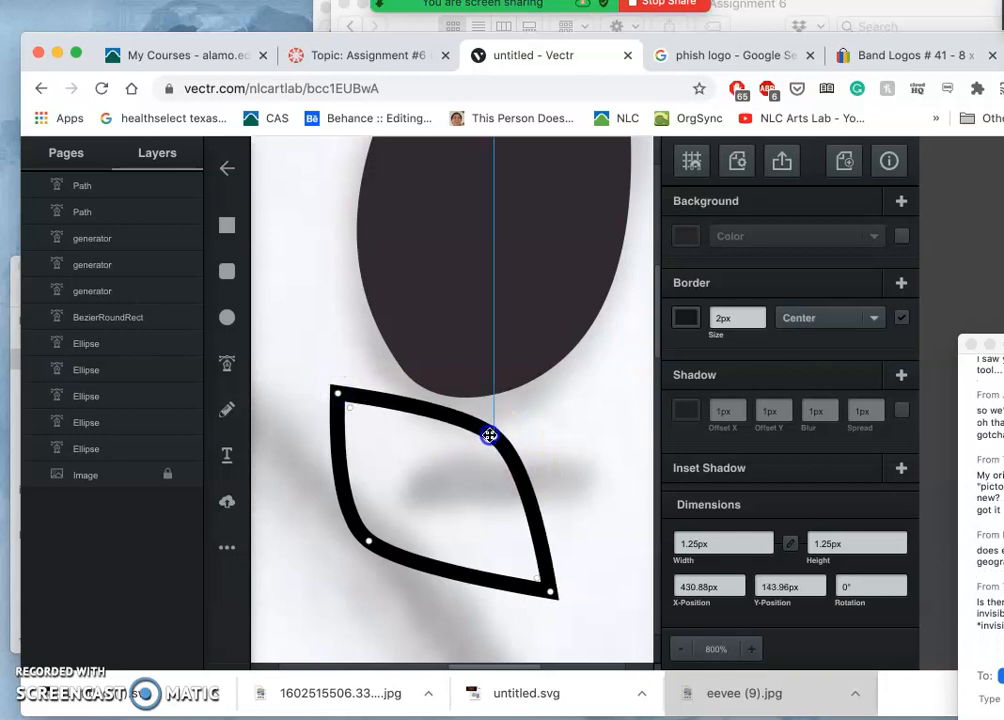
pyautogui.moveTo(490, 436); pyautogui.dragTo(482, 428)
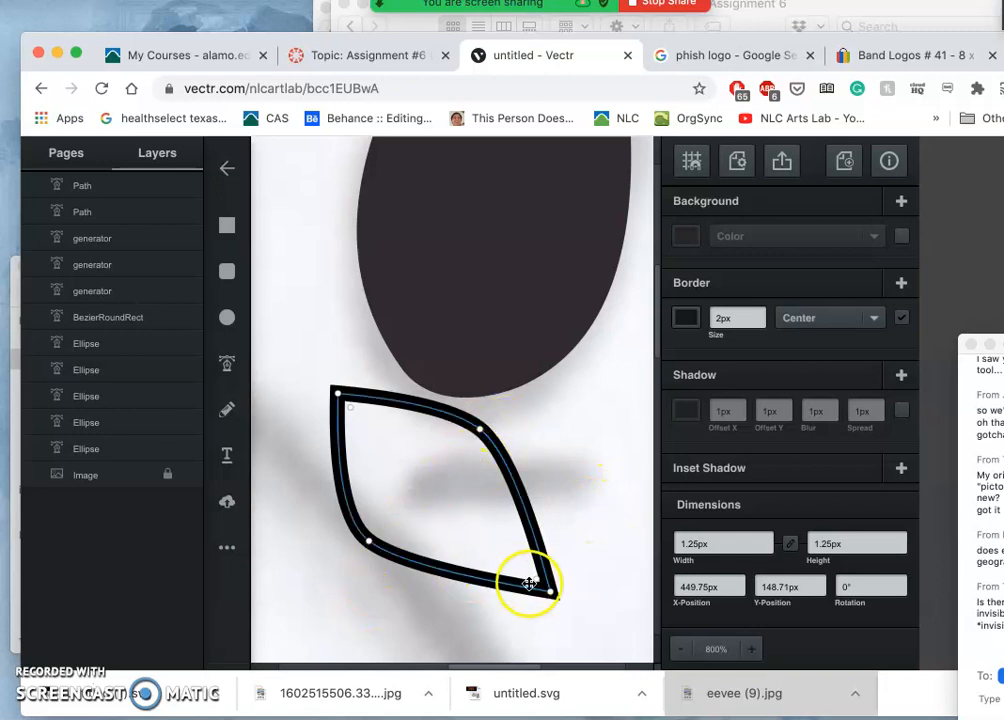
pyautogui.moveTo(530, 585); pyautogui.dragTo(537, 540)
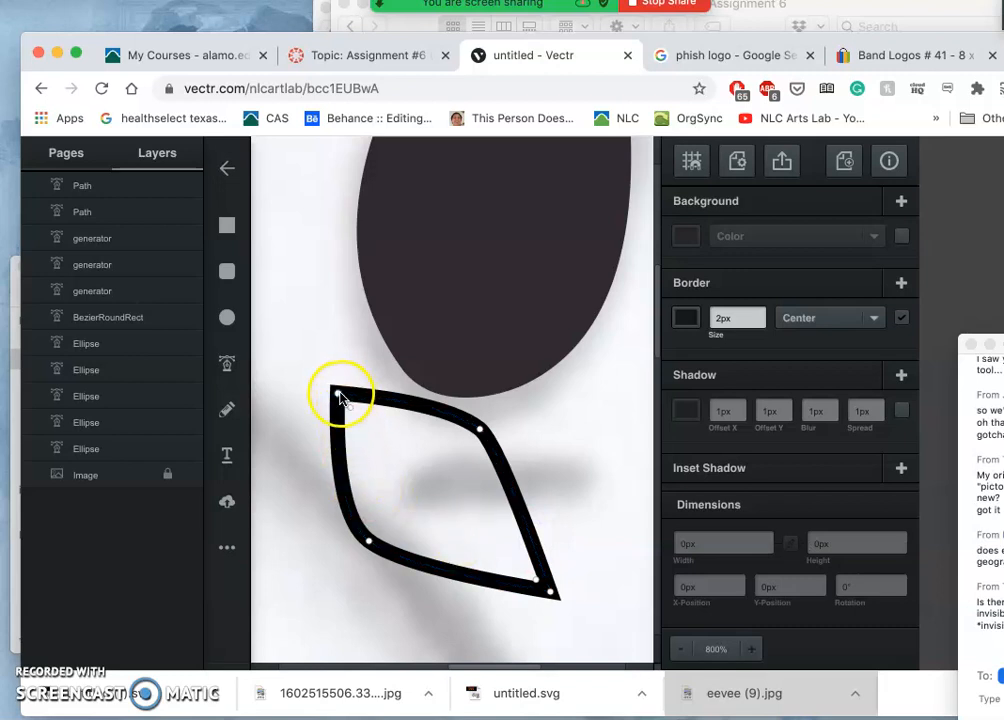
pyautogui.click(340, 395)
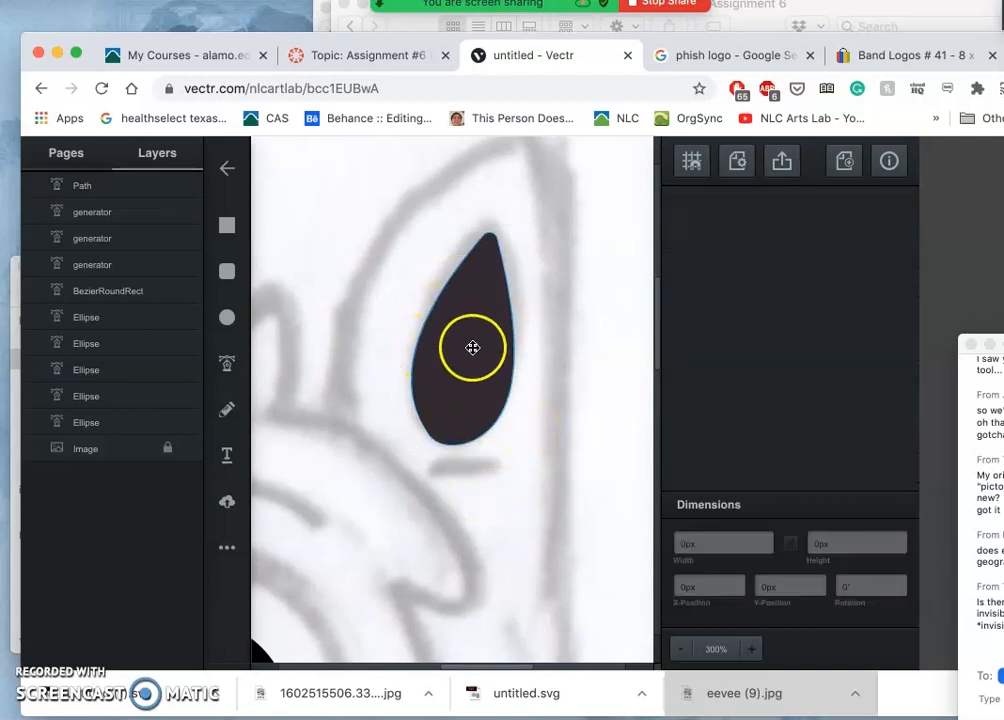
# Step: Drag the teardrop's bottom Bezier handles to tighten and smooth its rounded base
pyautogui.click(460, 330)
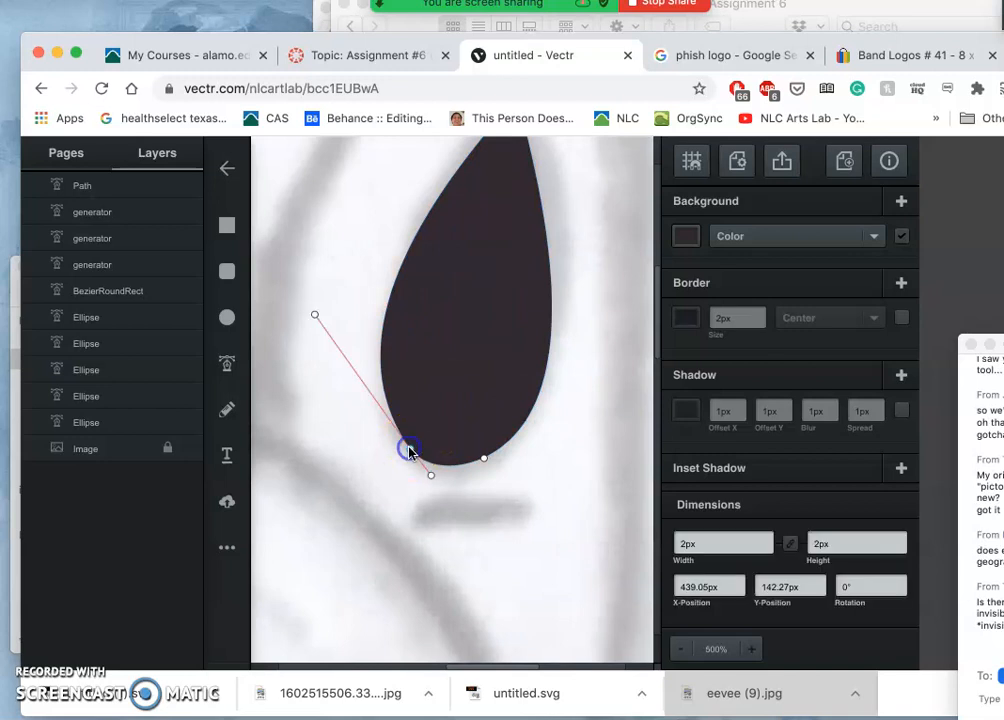
pyautogui.moveTo(408, 450); pyautogui.dragTo(435, 478)
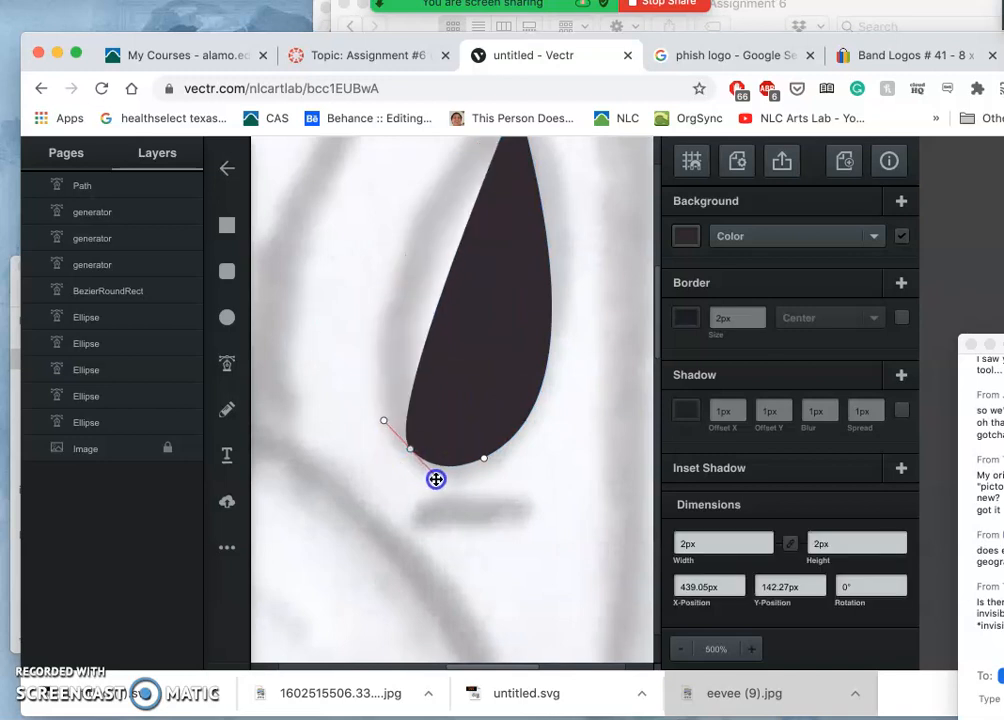
pyautogui.moveTo(384, 421); pyautogui.dragTo(315, 316)
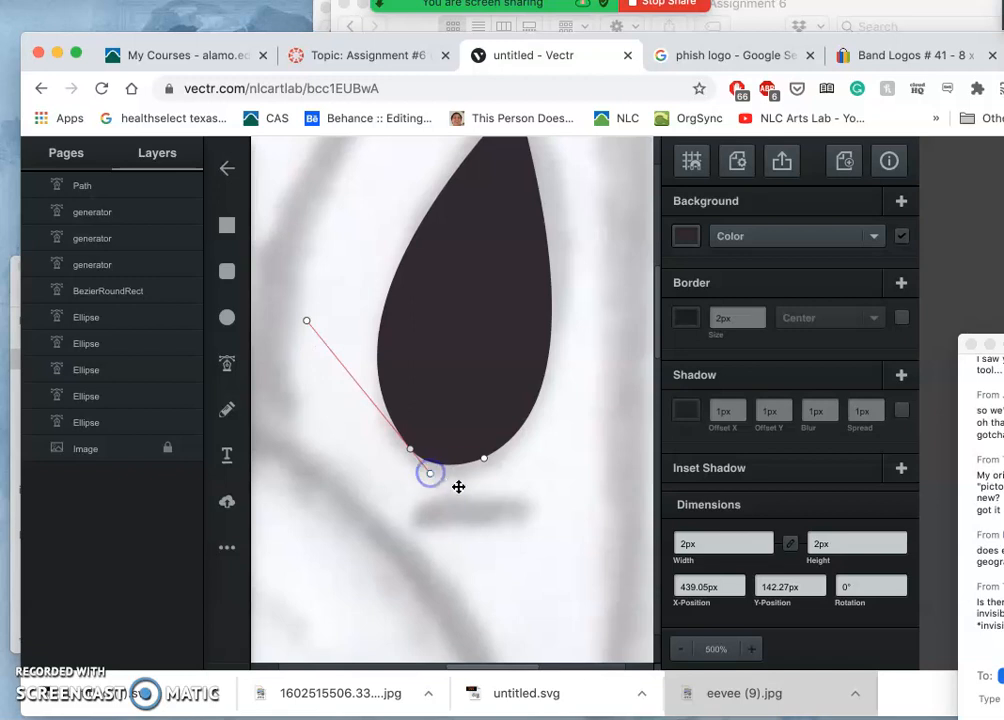
pyautogui.click(515, 498)
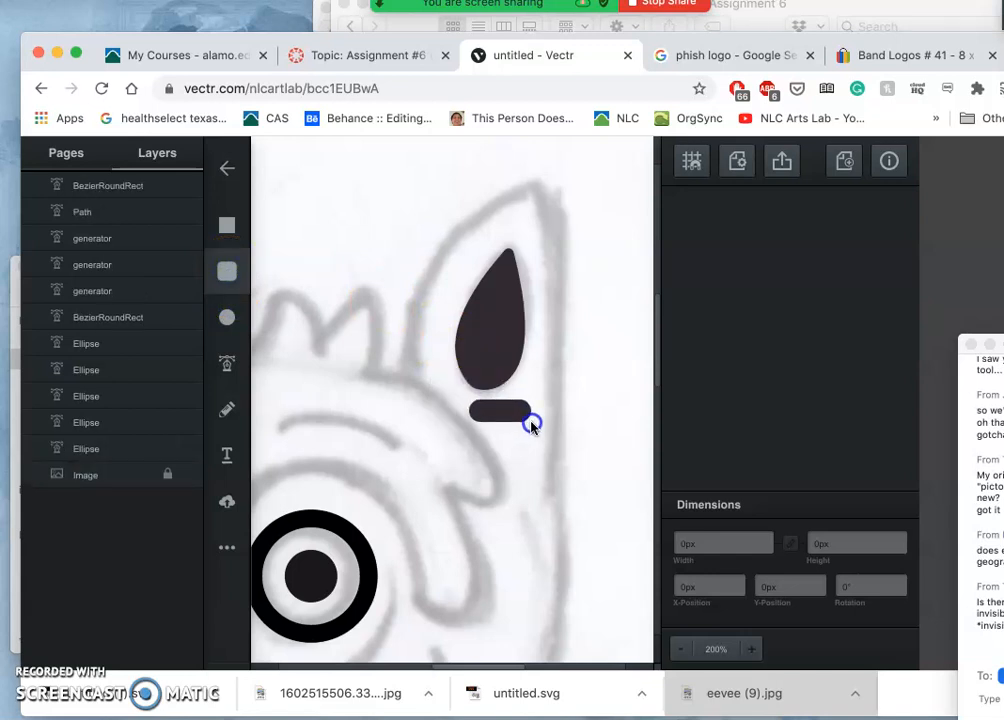
# Step: Draw a small dark rounded bar and move it just beneath the teardrop
pyautogui.click(500, 410)
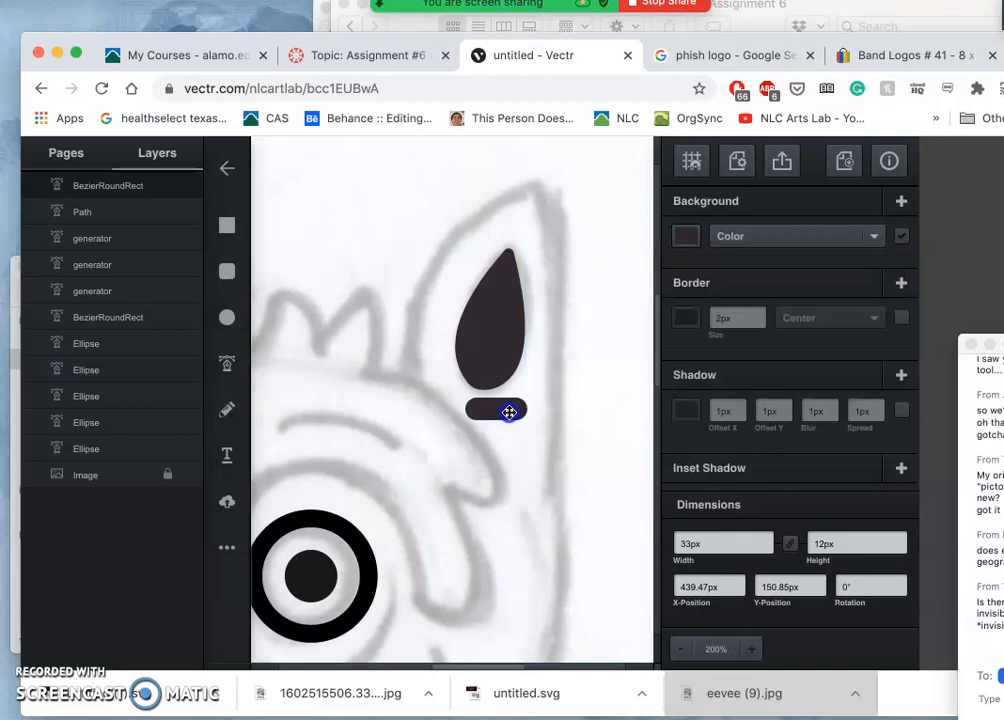
pyautogui.moveTo(508, 413); pyautogui.dragTo(498, 347)
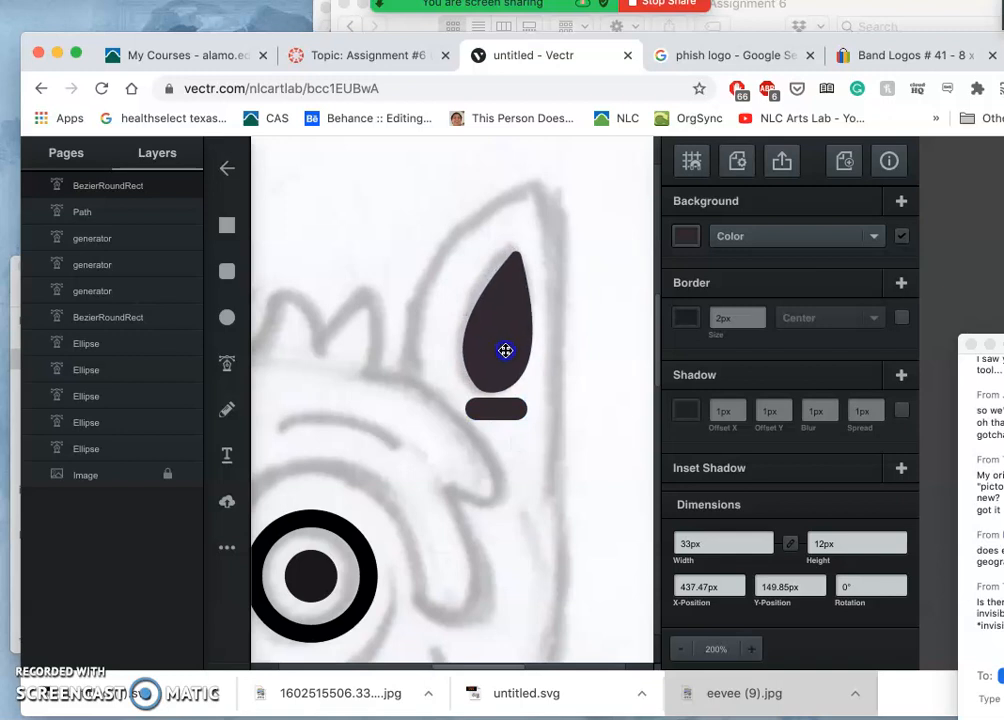
pyautogui.click(520, 493)
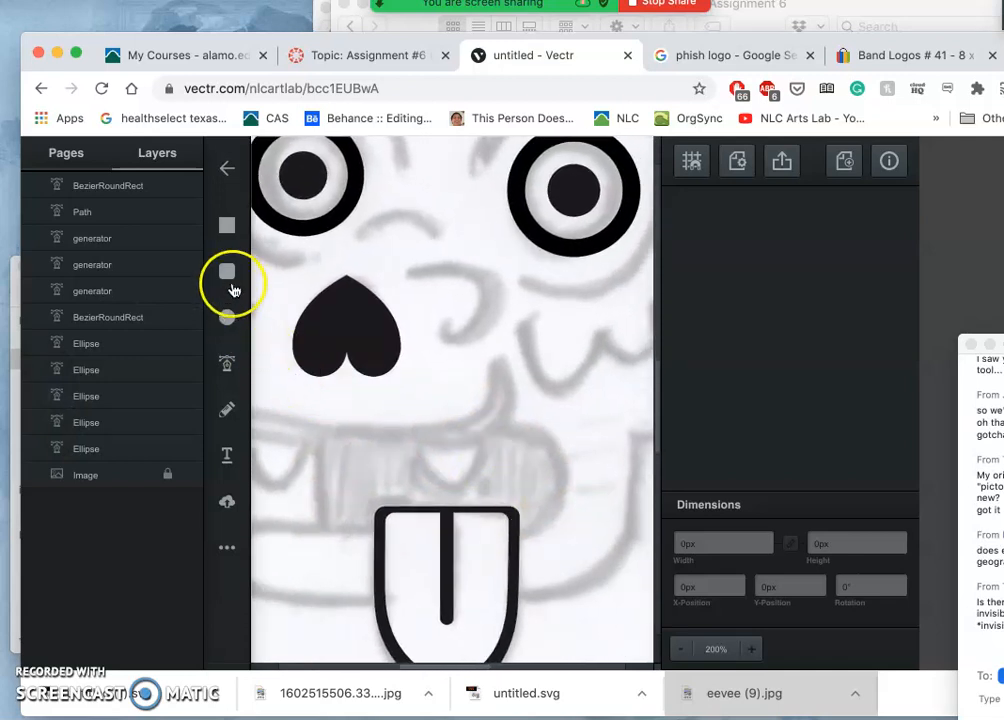
pyautogui.moveTo(226, 318)
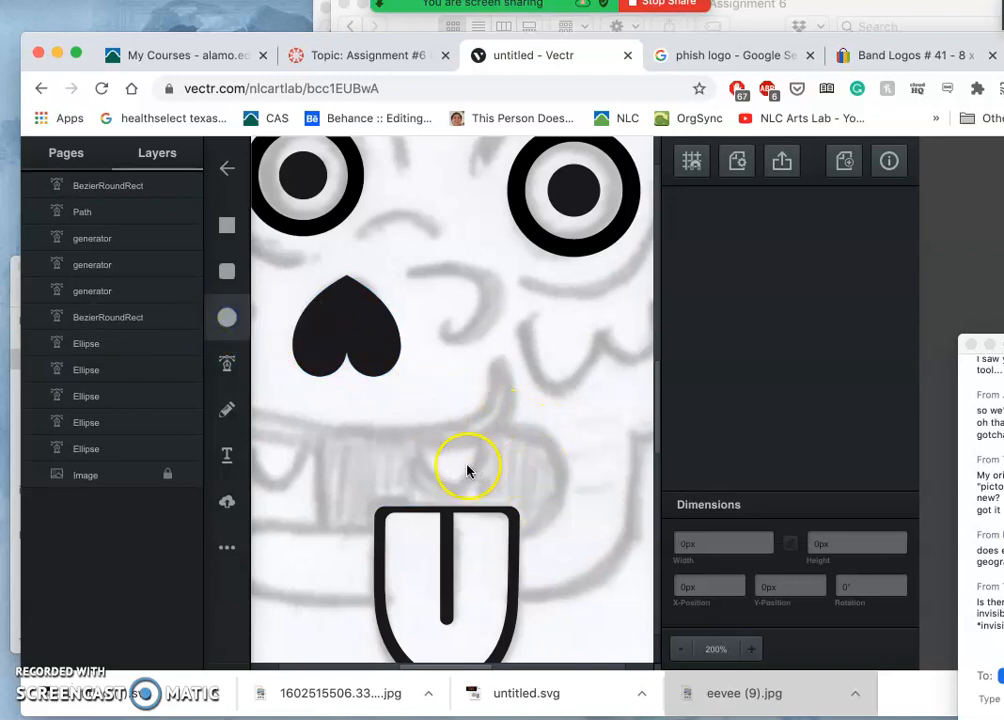
pyautogui.moveTo(448, 434)
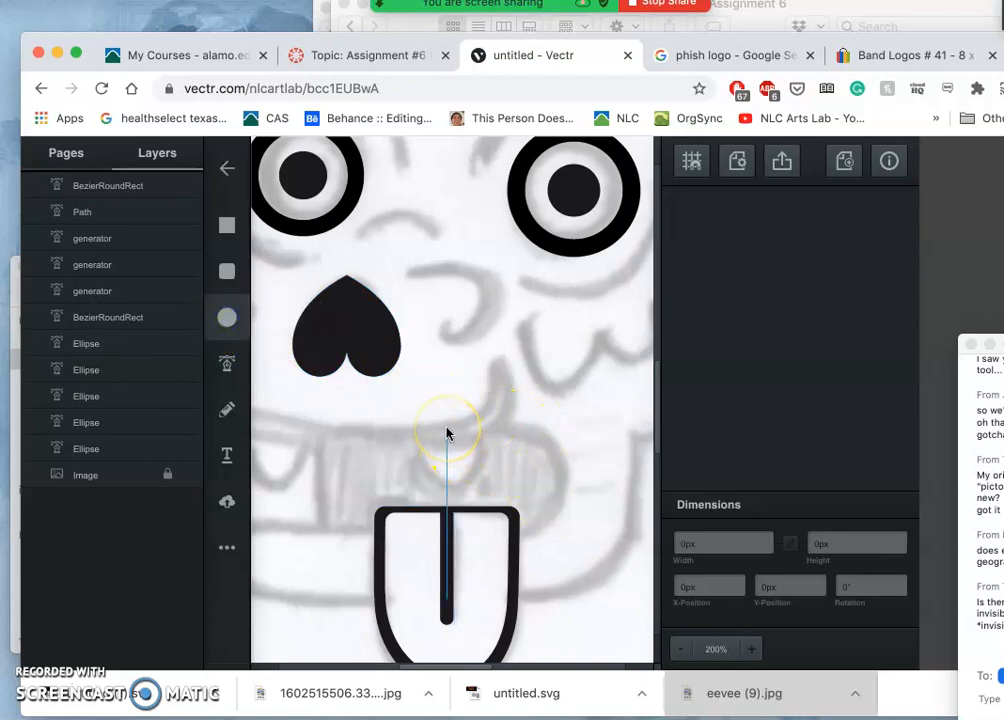
# Step: Place a dark circle above the tongue and overlap a rectangle on its left side
pyautogui.click(490, 475)
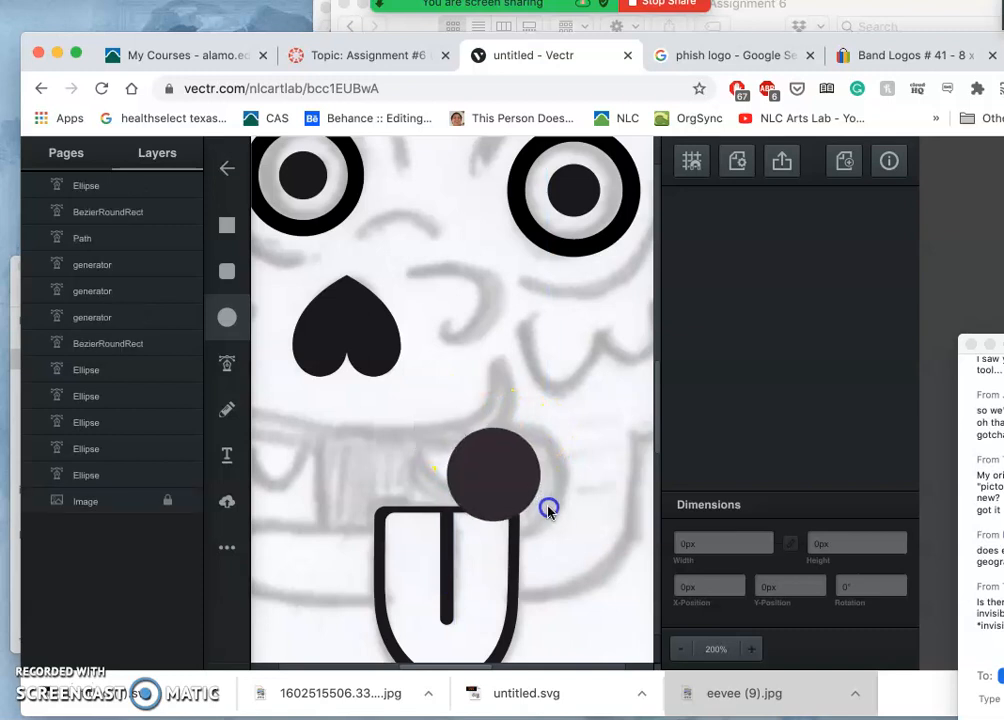
pyautogui.click(495, 470)
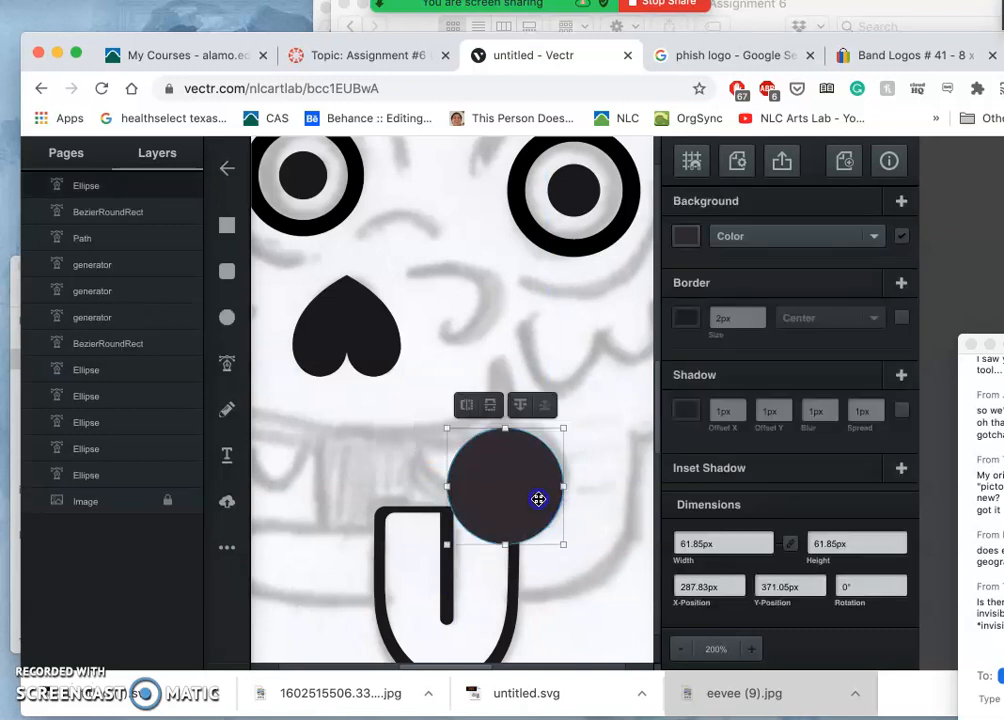
pyautogui.moveTo(538, 500); pyautogui.dragTo(570, 533)
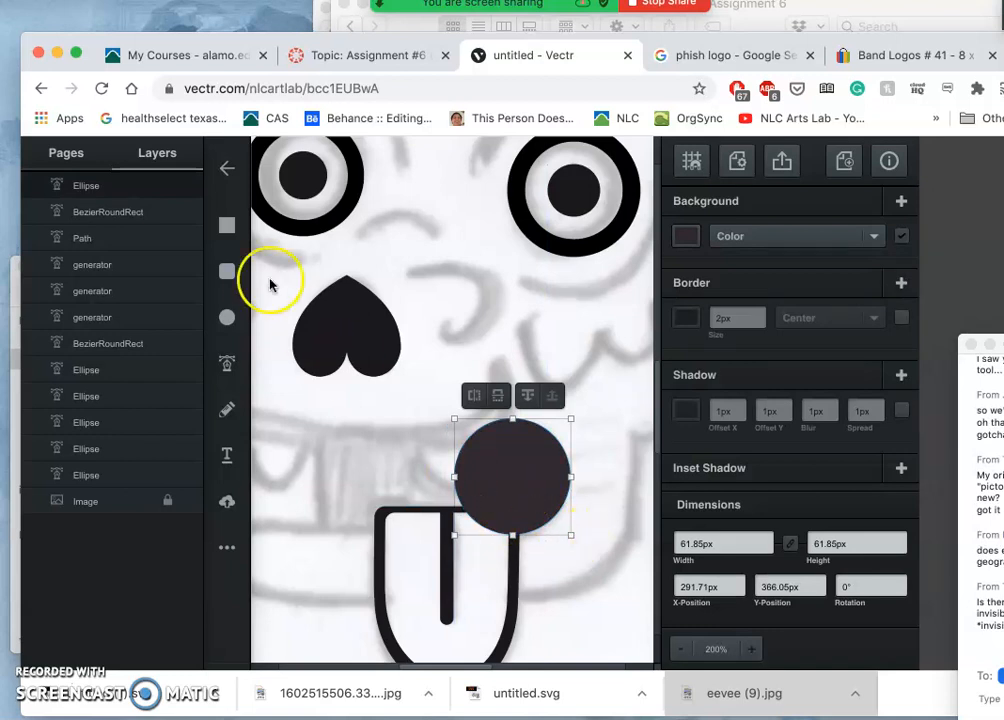
pyautogui.moveTo(226, 226)
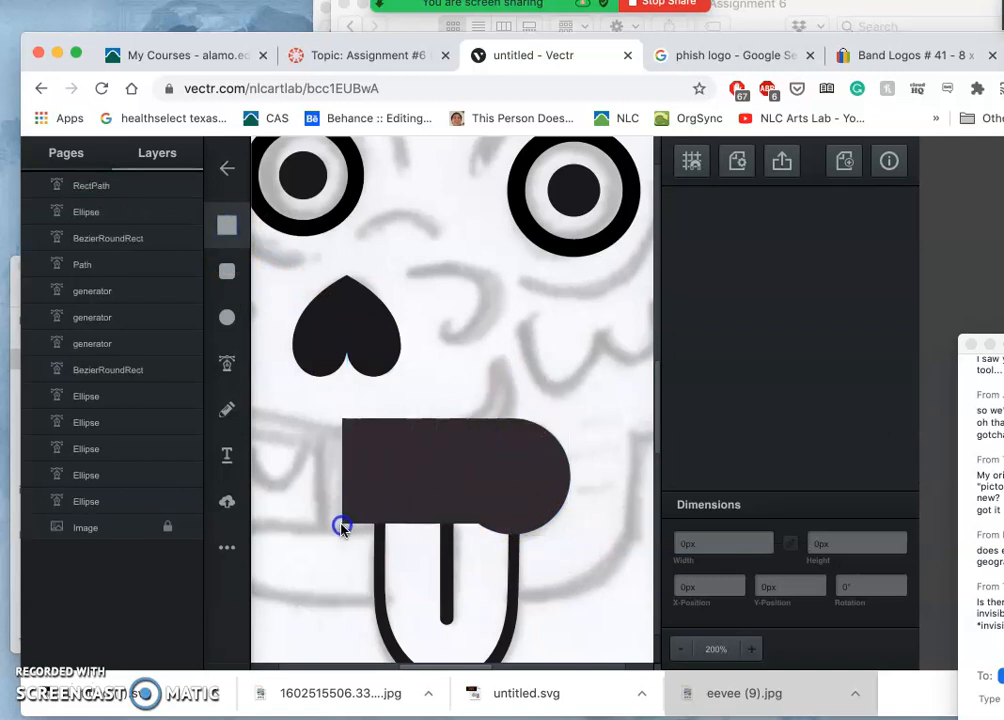
pyautogui.moveTo(340, 528); pyautogui.dragTo(320, 535)
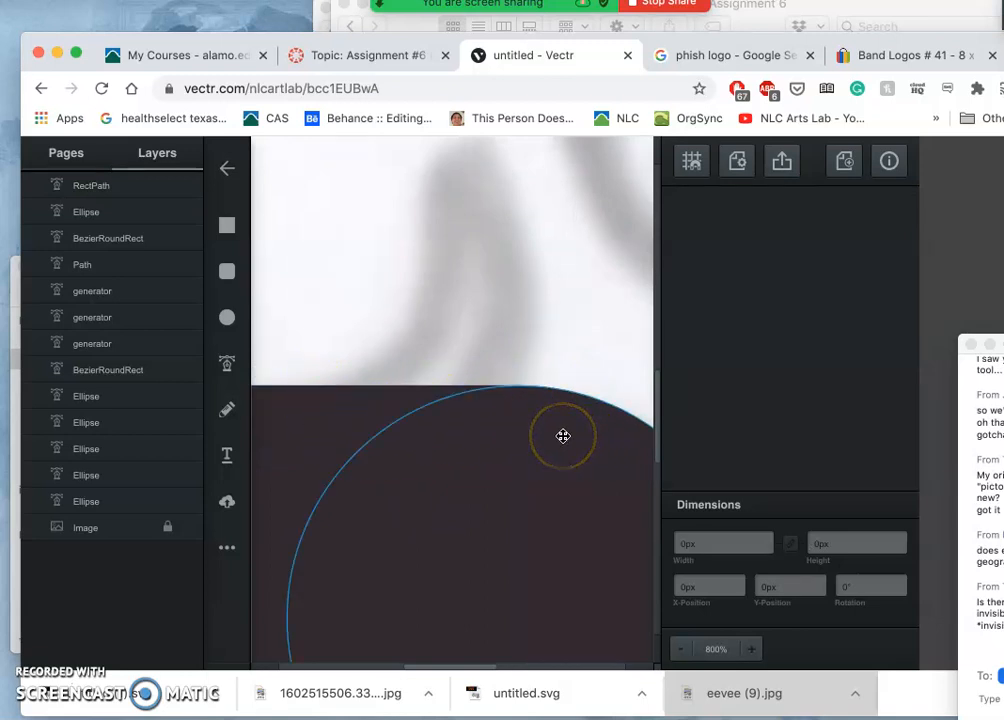
pyautogui.click(681, 648)
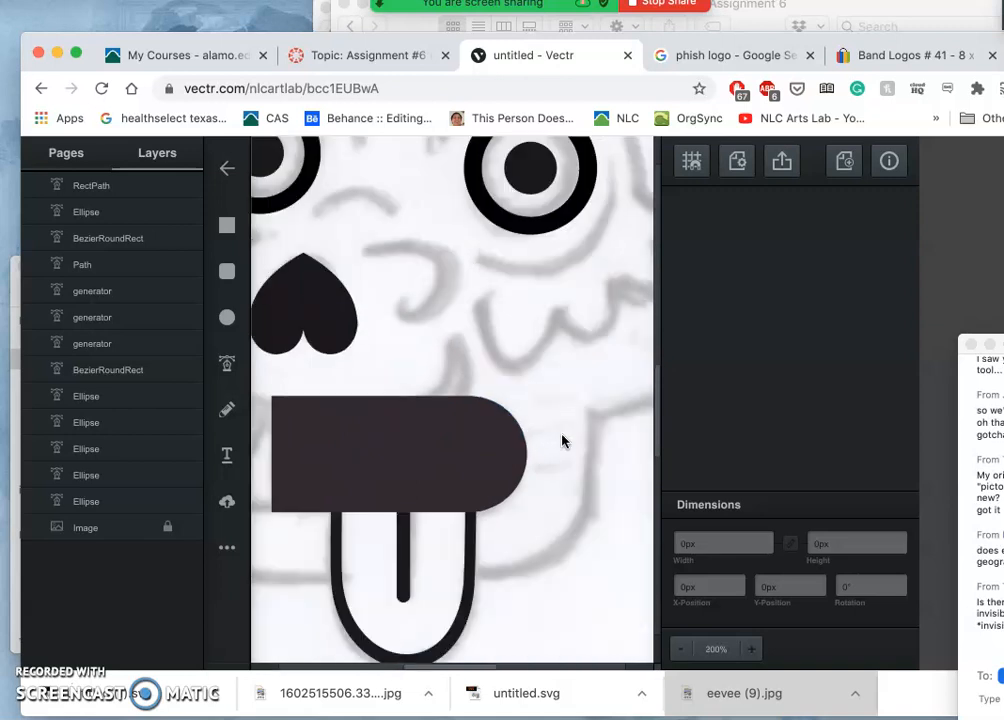
pyautogui.click(470, 455)
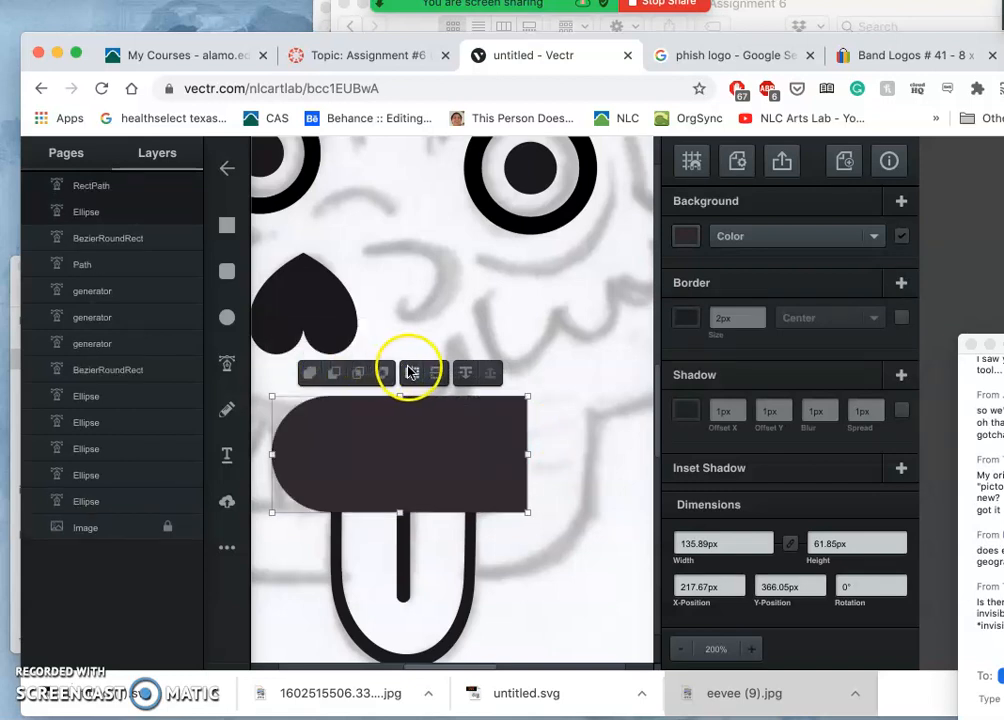
# Step: Merge the mouth circle and rectangle into one dark shape rounded on the right
pyautogui.click(310, 373)
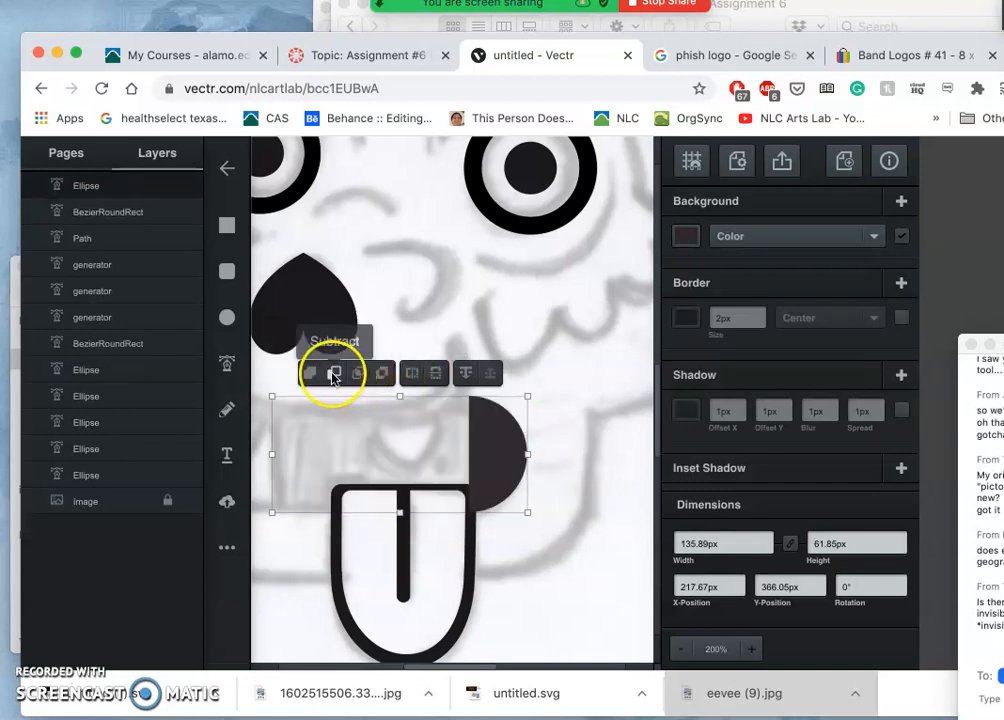
pyautogui.click(310, 373)
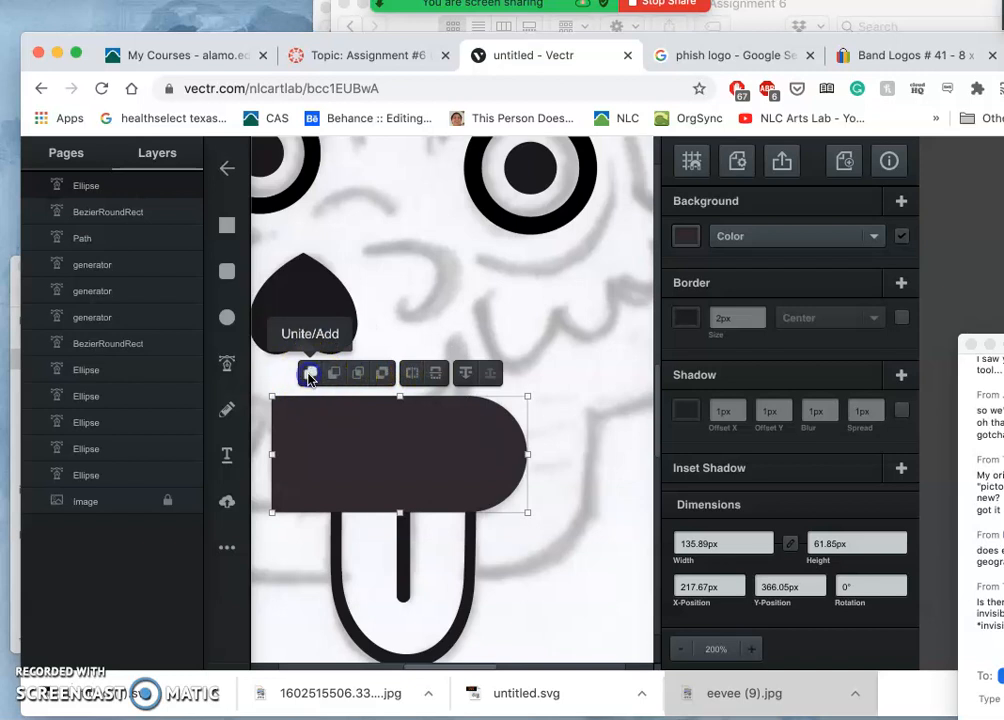
pyautogui.click(309, 372)
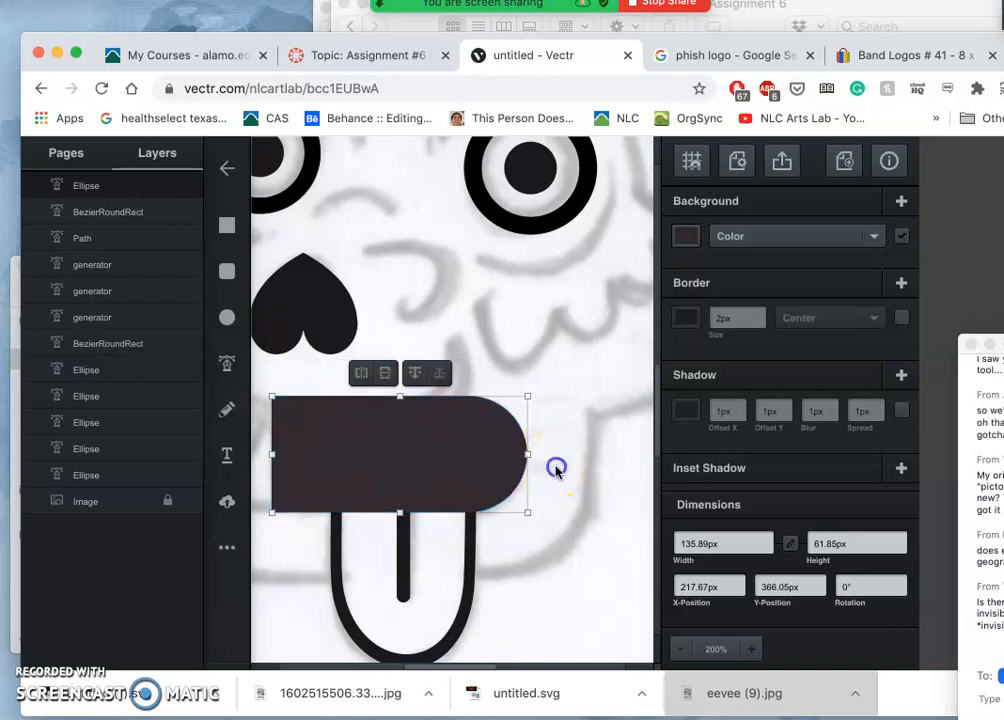
pyautogui.click(555, 465)
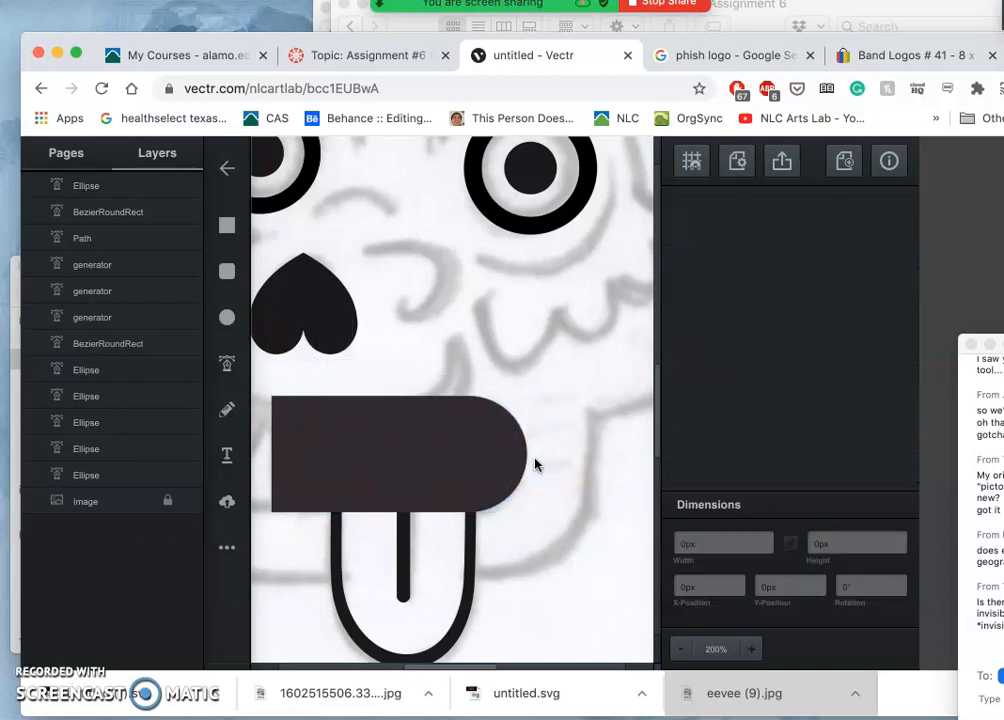
pyautogui.click(681, 648)
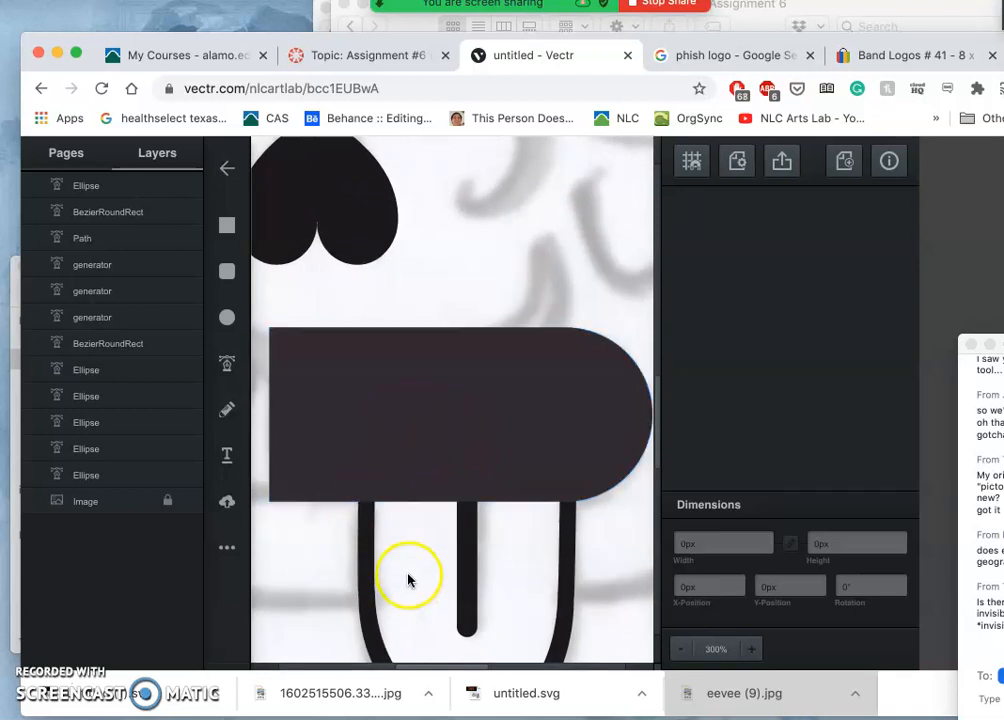
# Step: Send the merged mouth shape to the back, behind the tongue outline
pyautogui.click(450, 415)
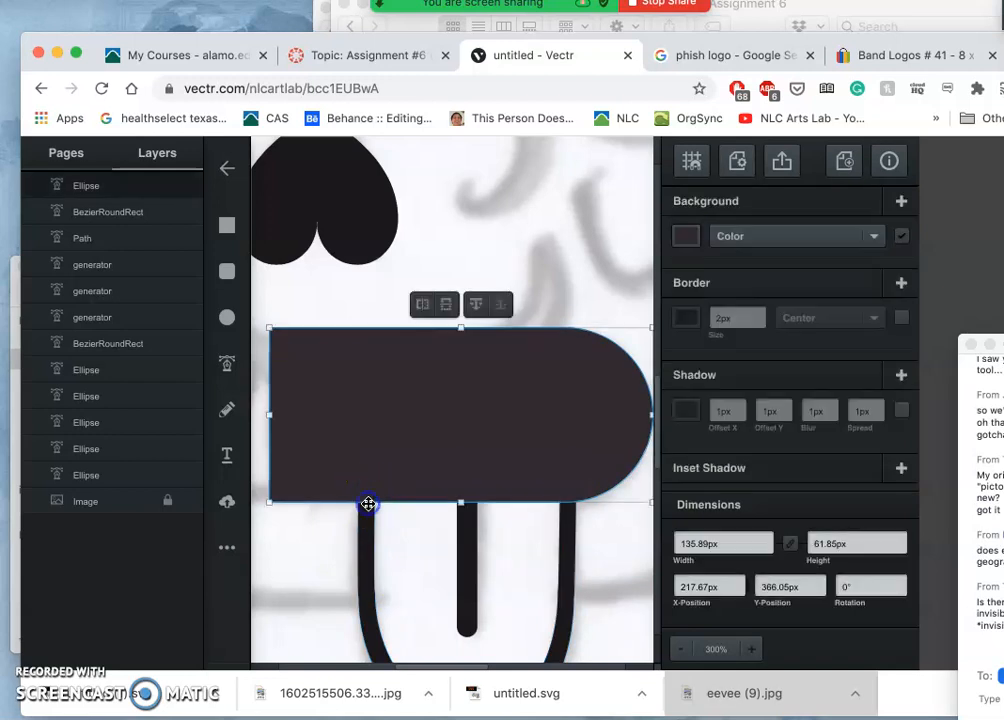
pyautogui.moveTo(433, 391)
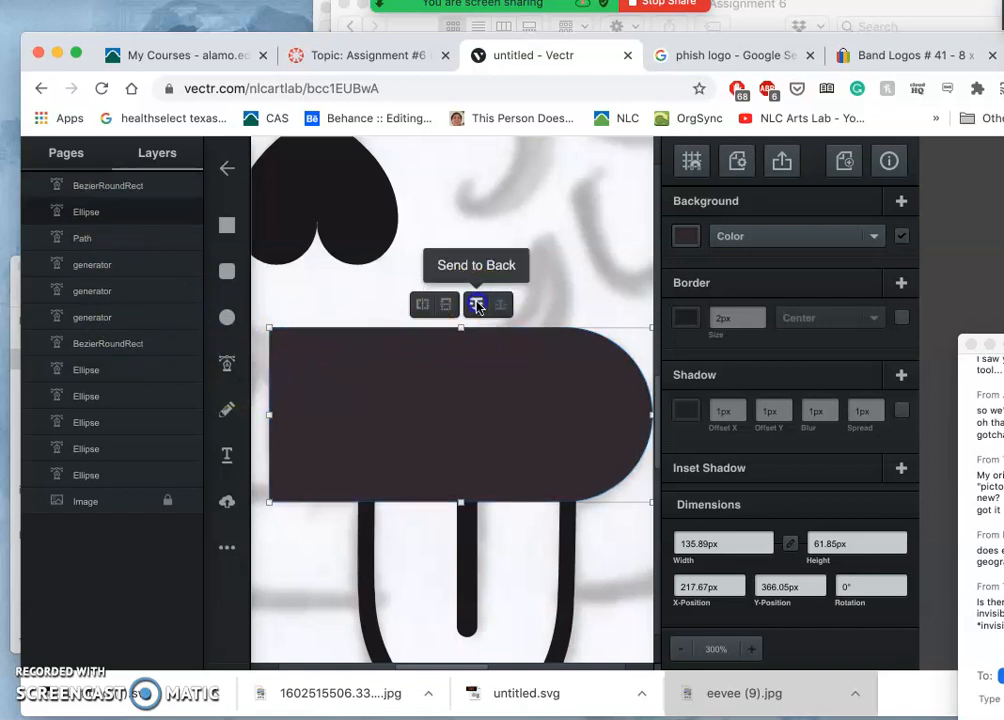
pyautogui.click(477, 305)
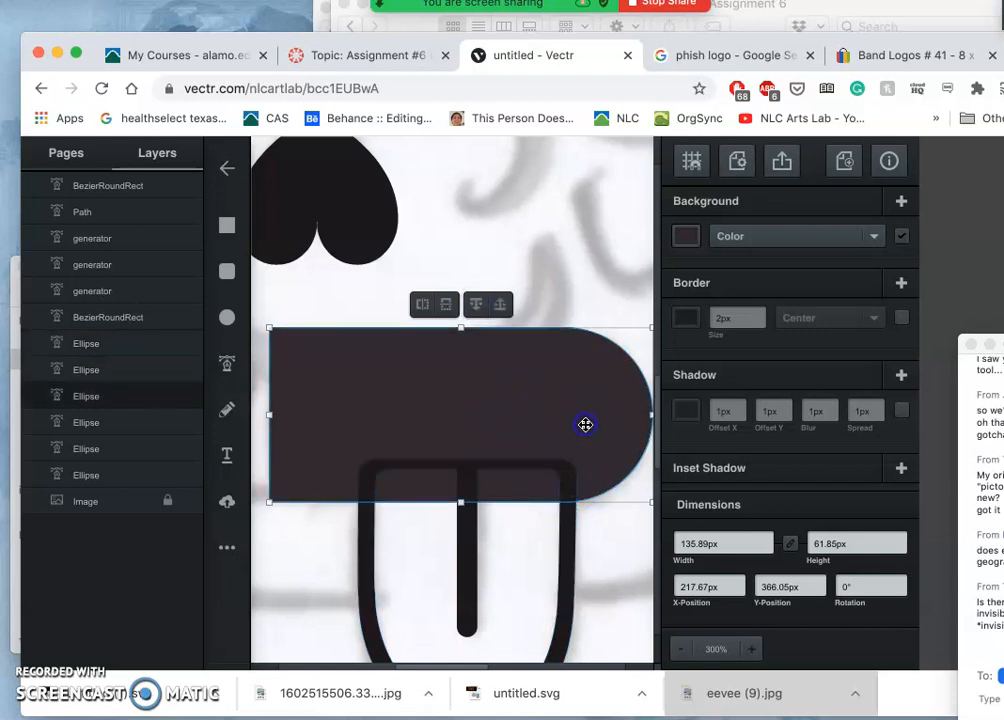
pyautogui.click(686, 236)
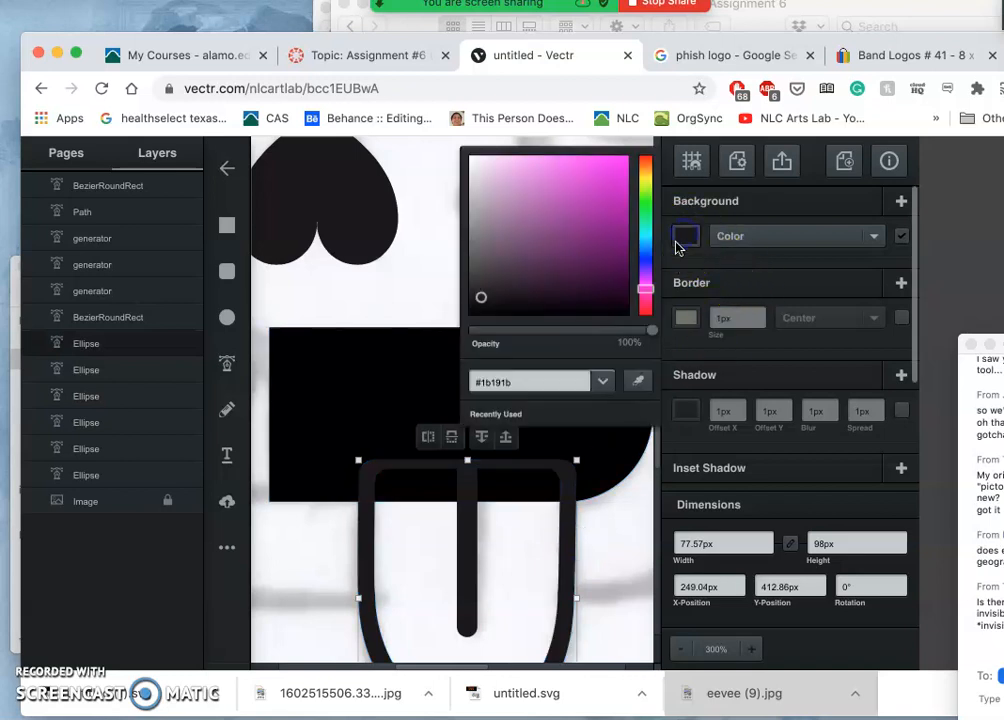
# Step: Fill the tongue pieces with pure black, then deselect them
pyautogui.click(468, 314)
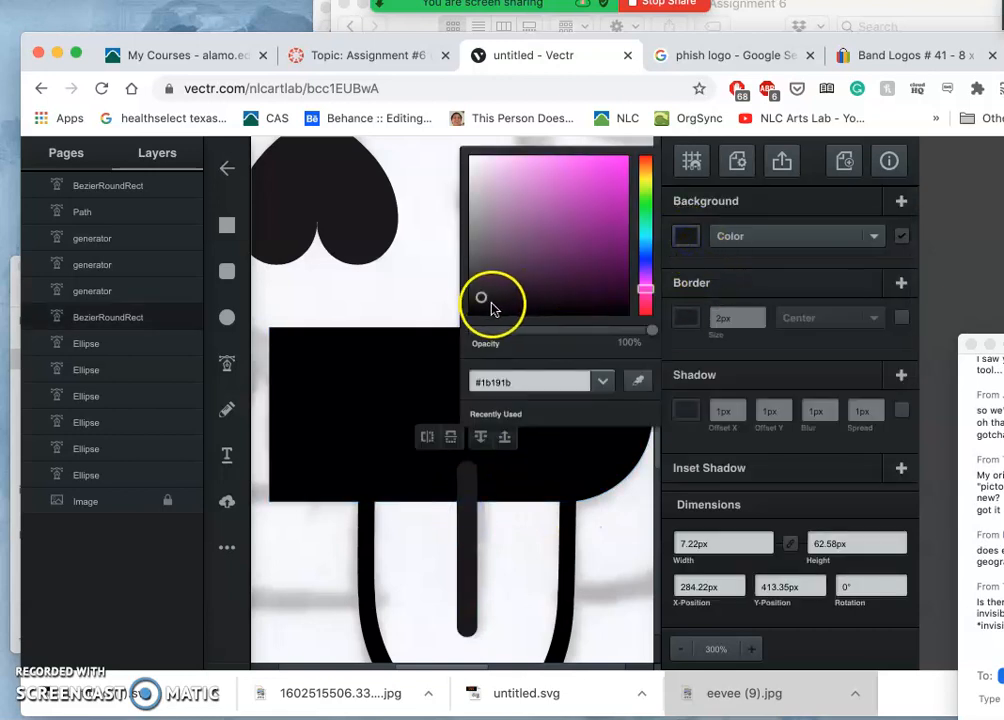
pyautogui.click(469, 314)
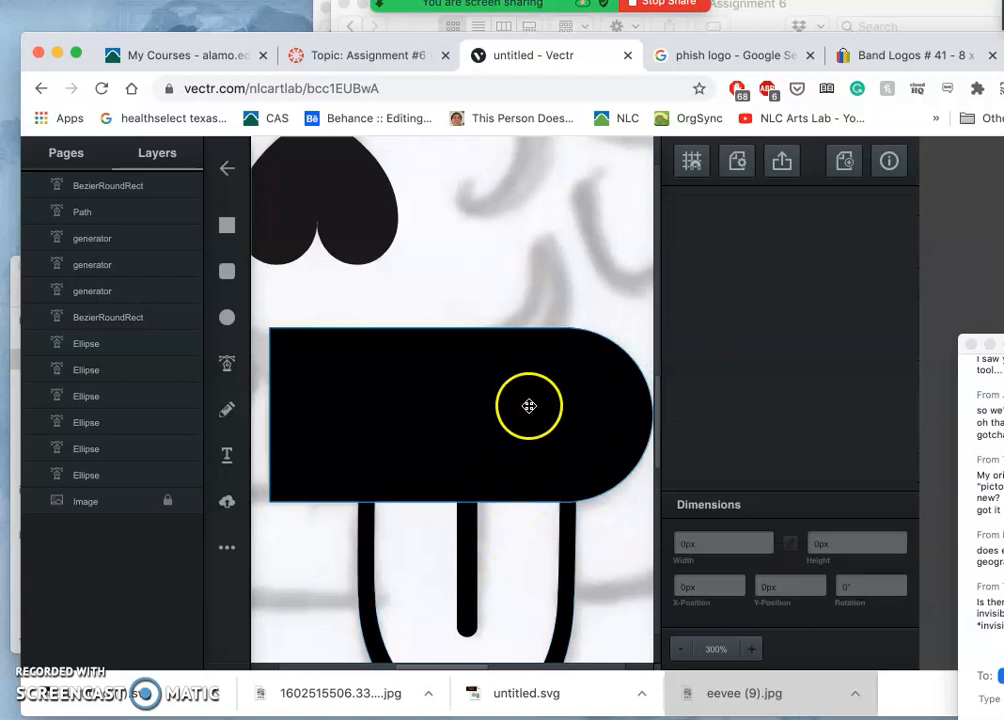
pyautogui.click(680, 648)
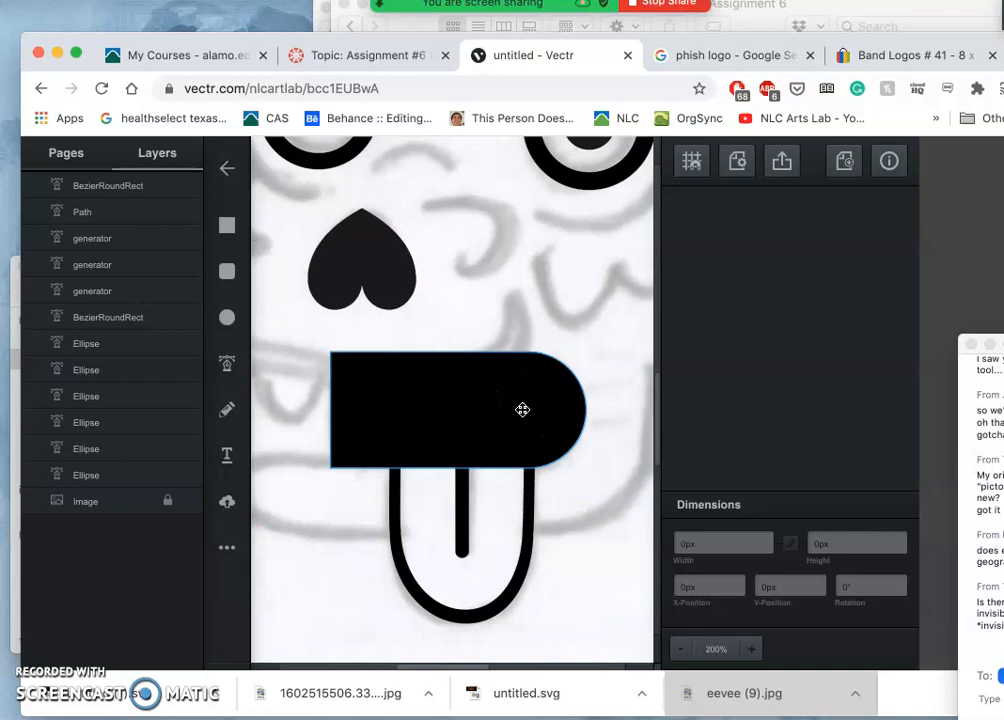
pyautogui.click(457, 410)
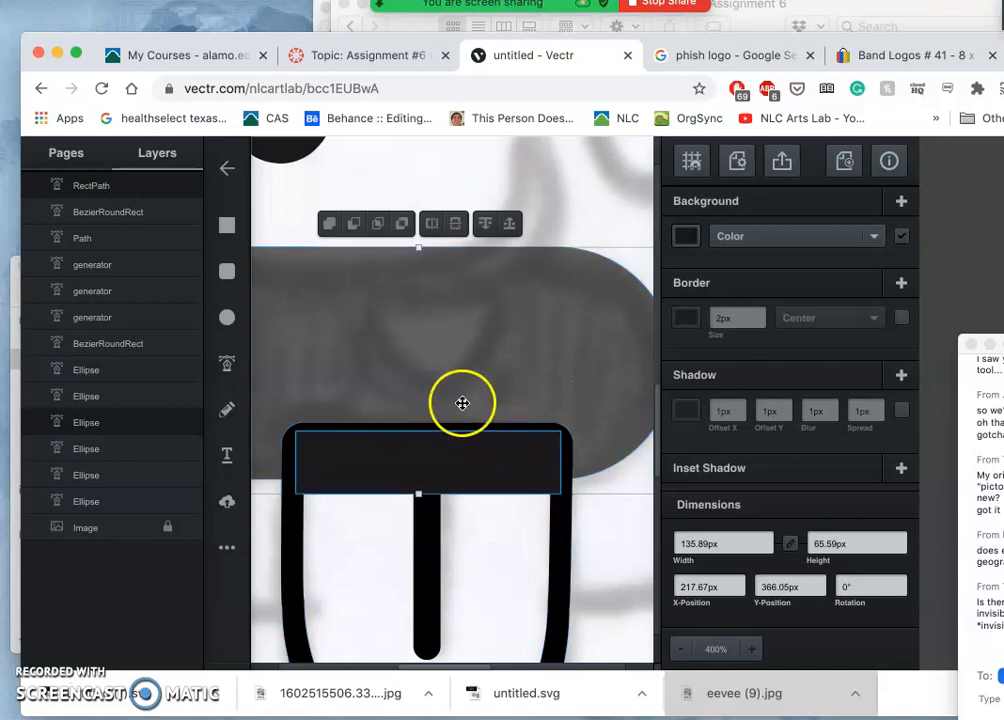
# Step: Subtract the small rectangle from the tongue shape to flatten its top
pyautogui.click(353, 223)
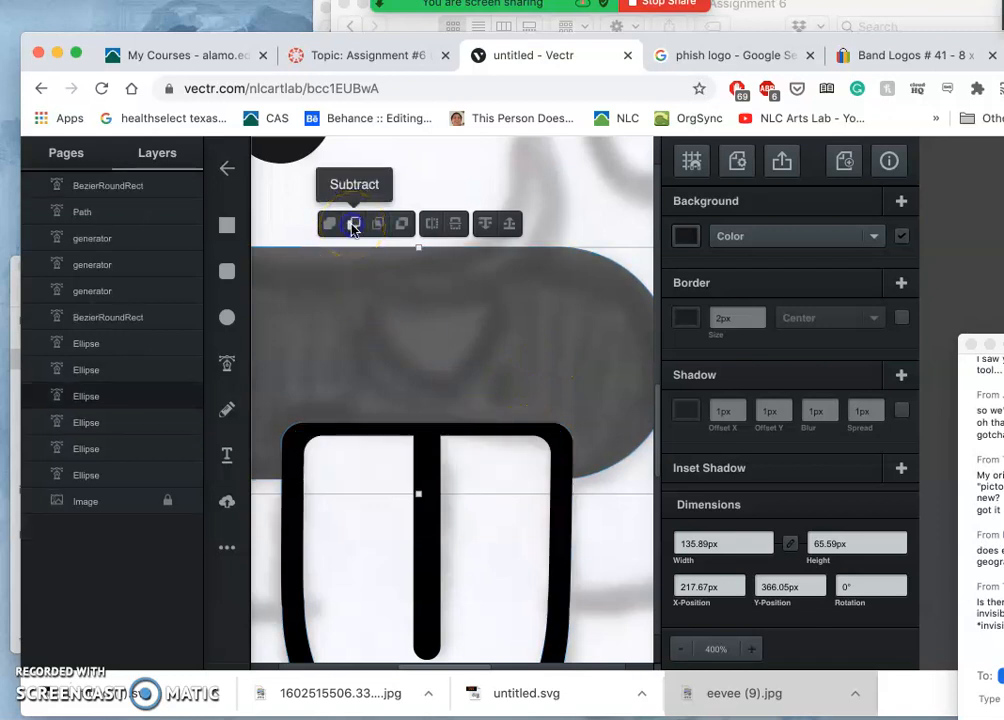
pyautogui.click(353, 223)
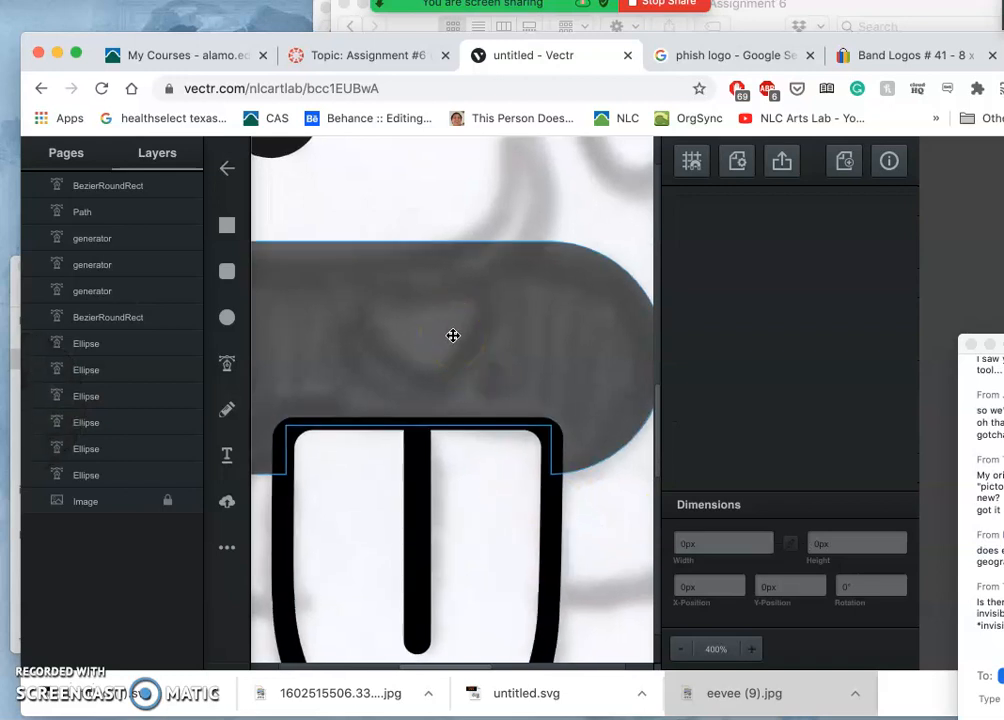
pyautogui.click(681, 648)
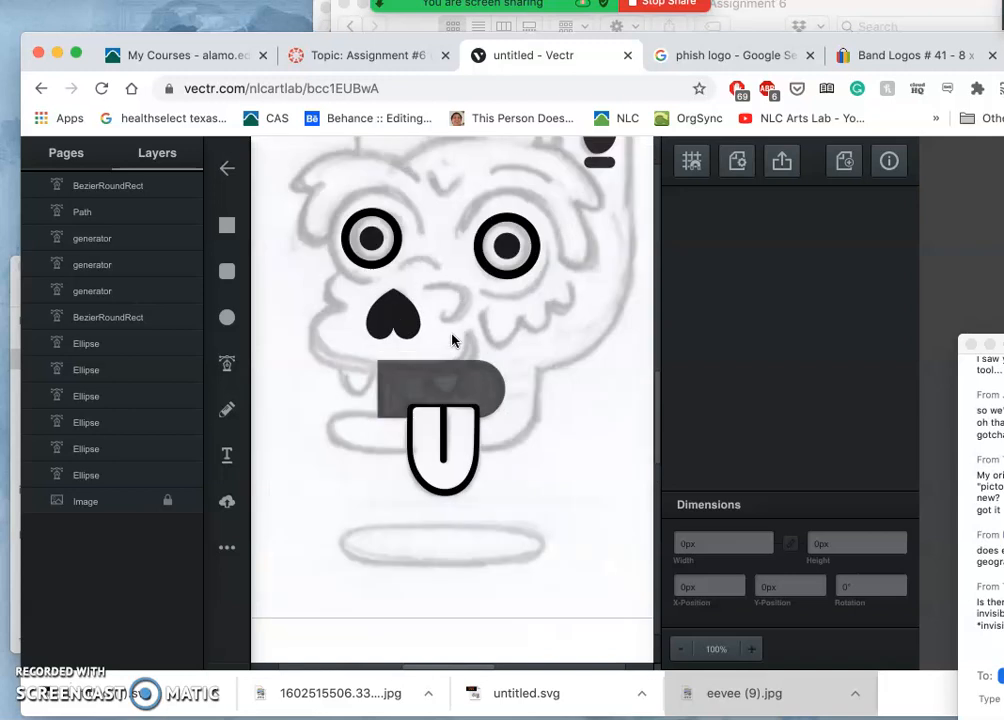
pyautogui.click(751, 648)
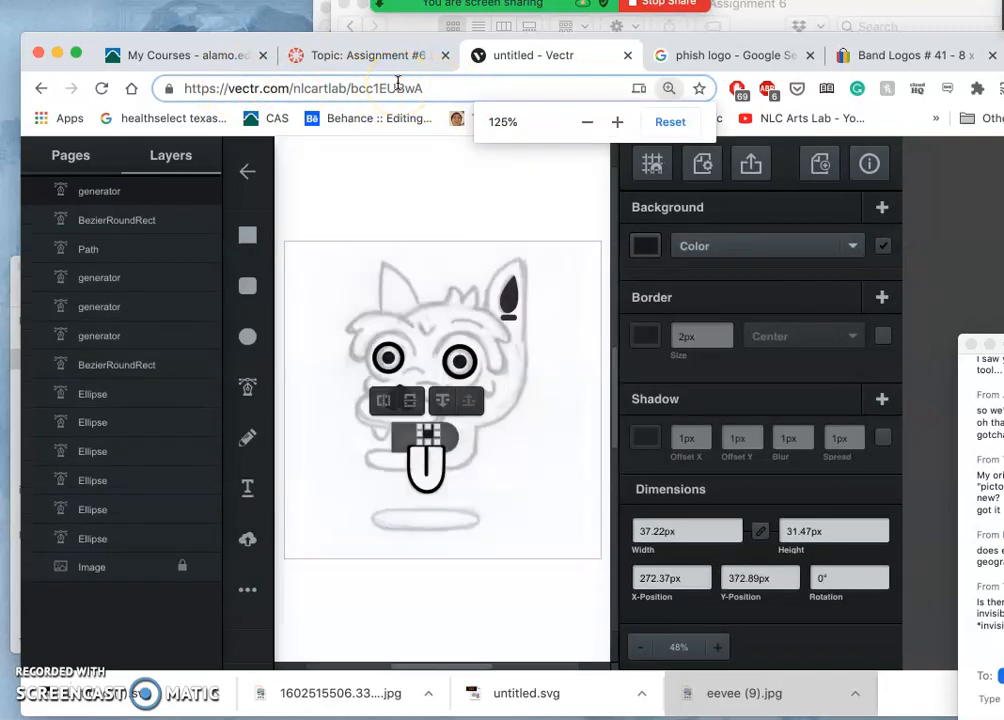
# Step: Place a copy of the heart nose at the mouth's top and reset page zoom
pyautogui.click(617, 121)
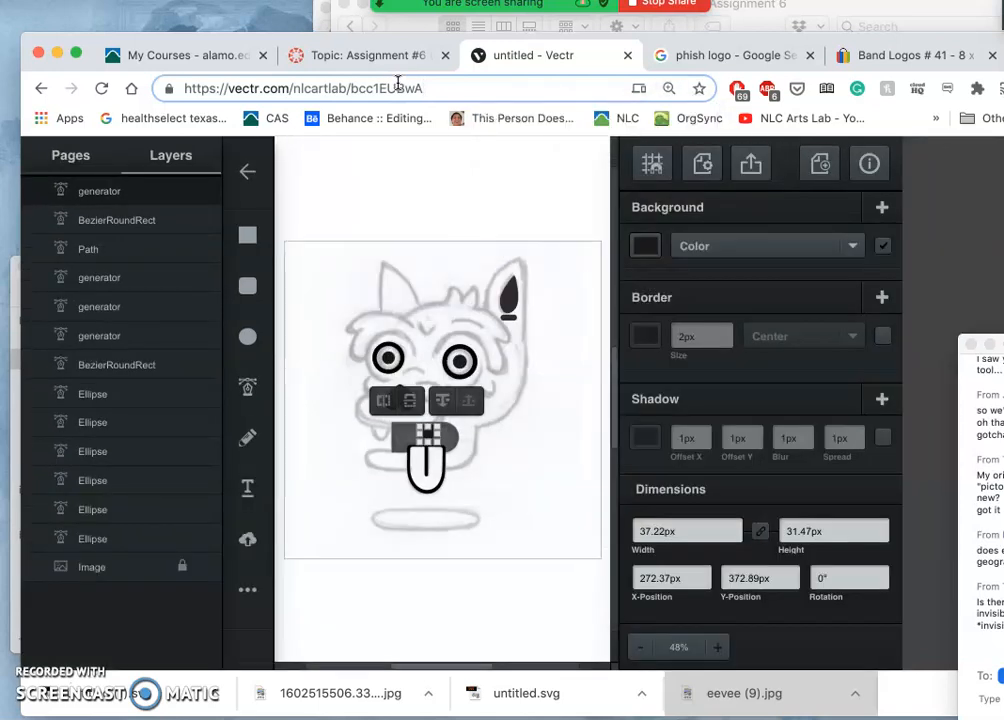
pyautogui.click(408, 315)
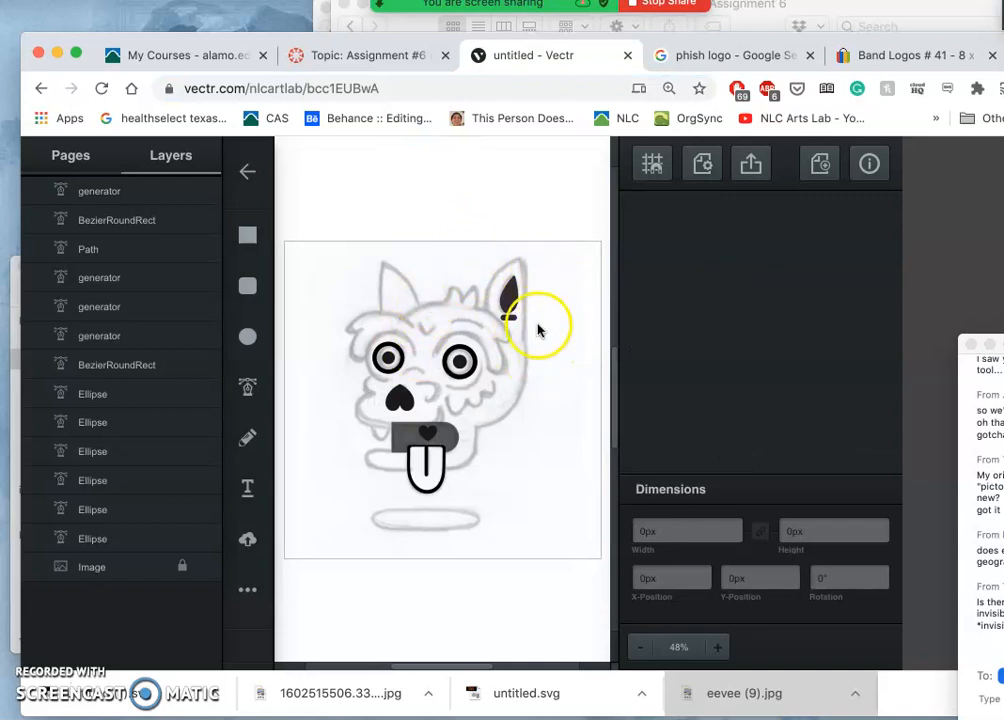
pyautogui.click(717, 647)
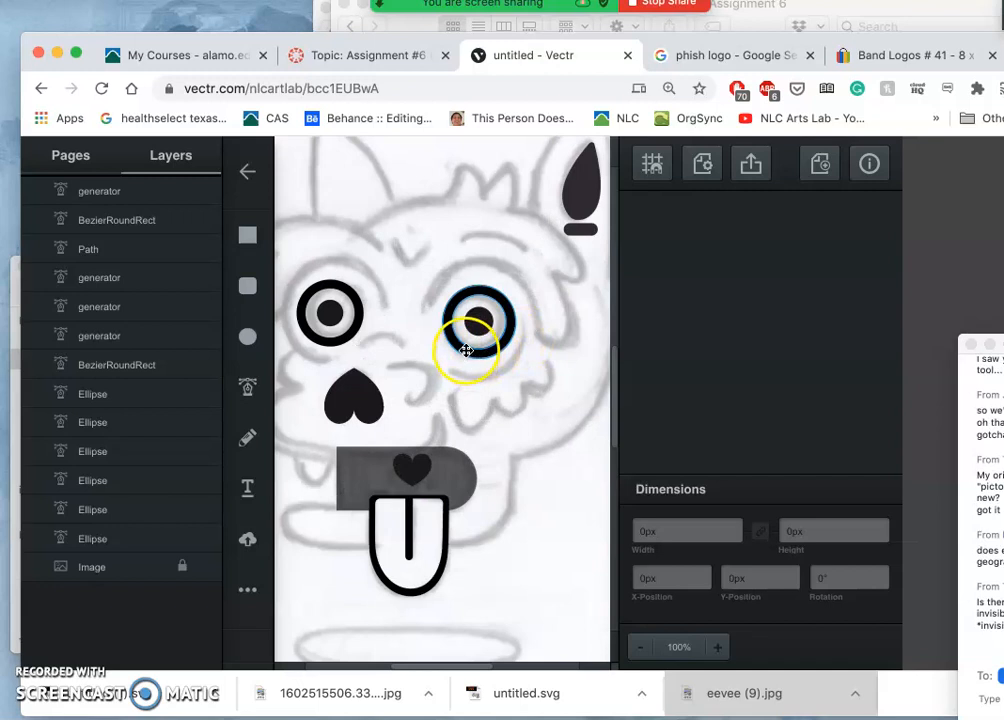
pyautogui.click(475, 88)
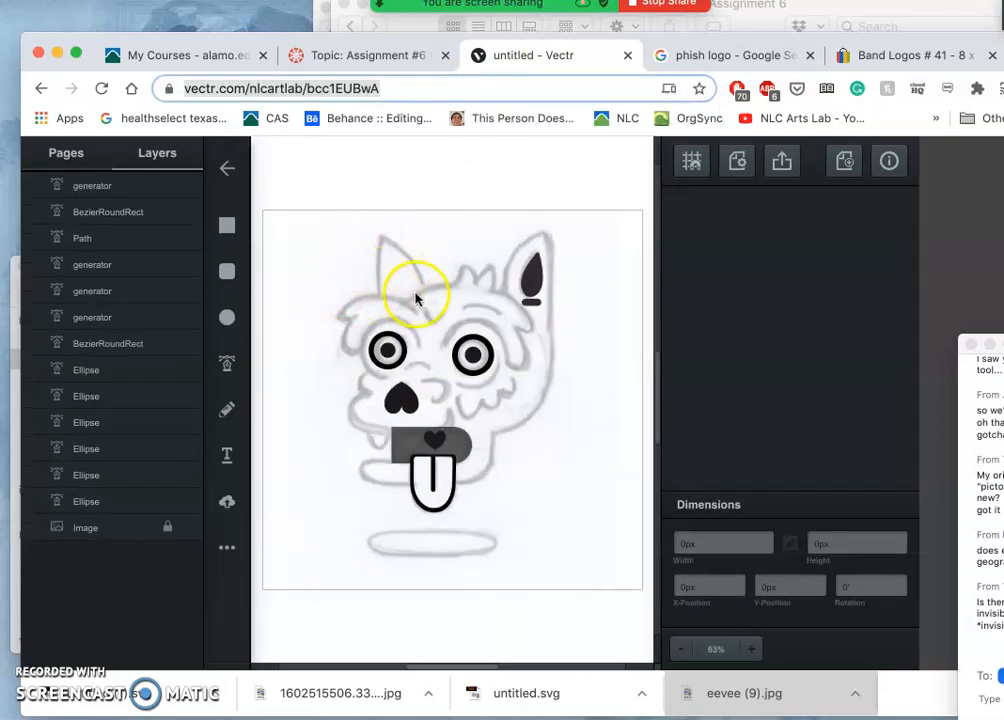
pyautogui.moveTo(538, 438)
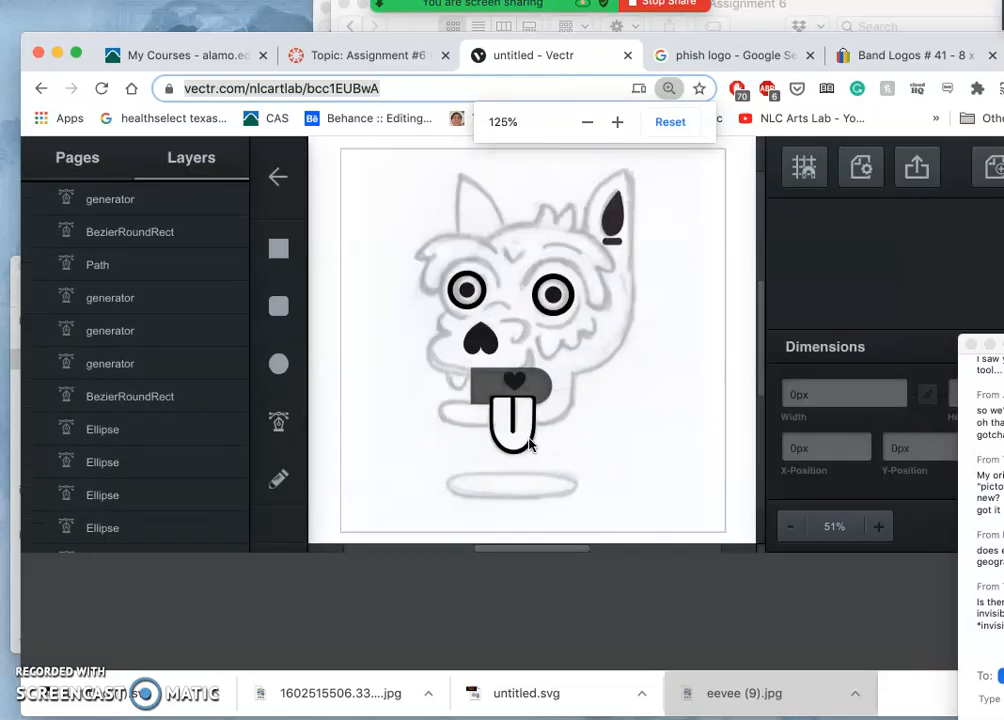
pyautogui.click(587, 121)
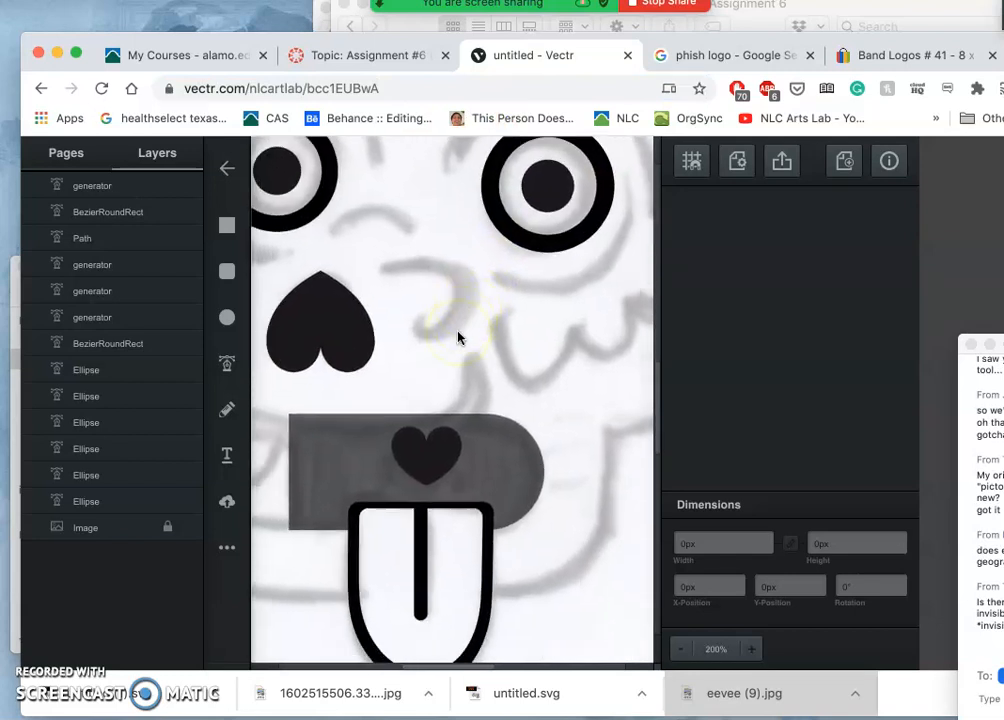
# Step: Select the heart copy in the mouth and enter point-editing mode
pyautogui.click(433, 442)
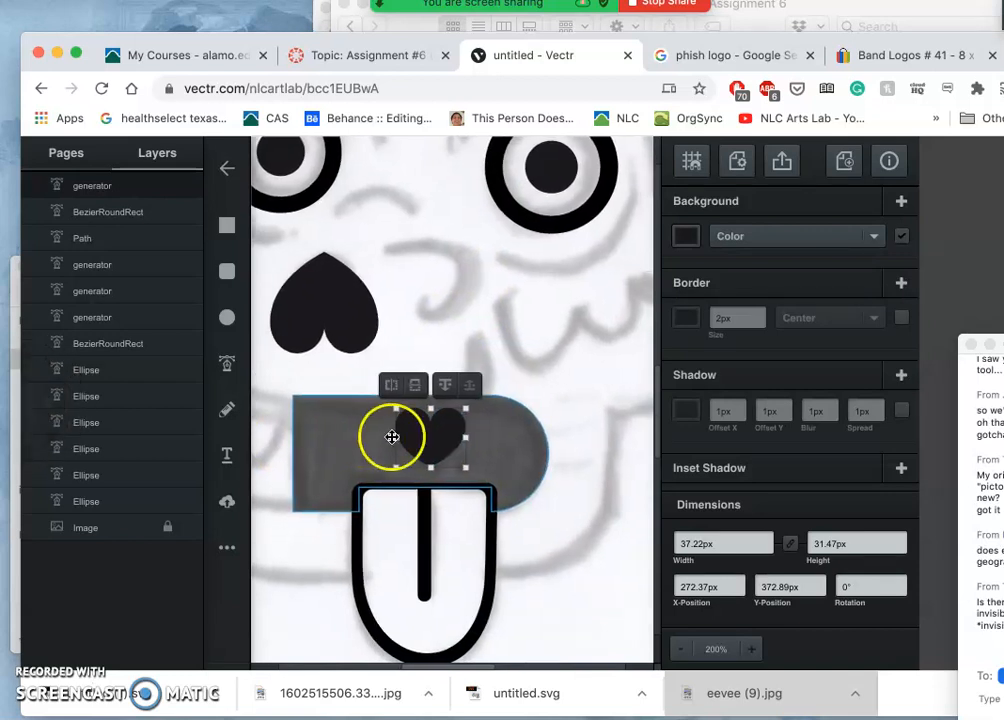
pyautogui.click(750, 648)
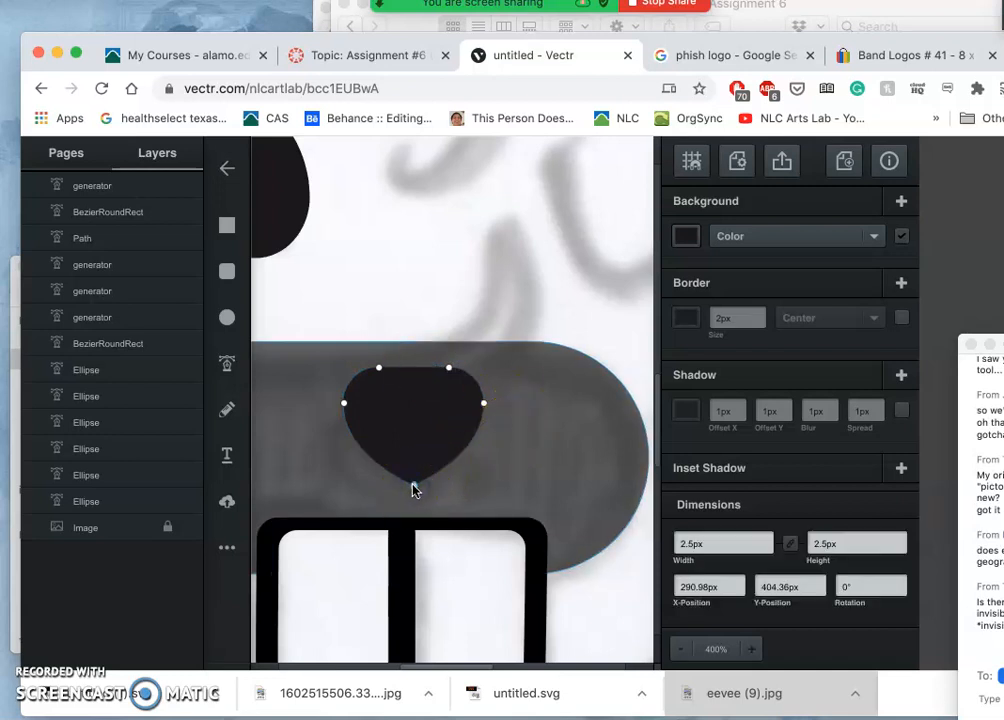
# Step: Drag the heart's anchors and bezier handles to round it into a smooth drop
pyautogui.click(410, 466)
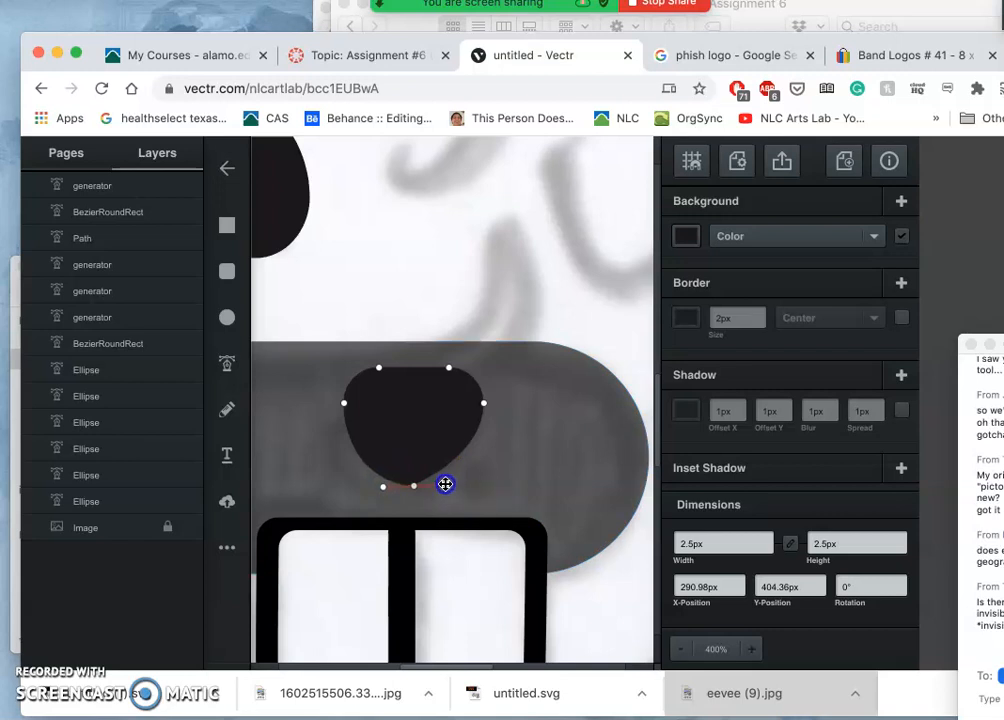
pyautogui.moveTo(458, 487)
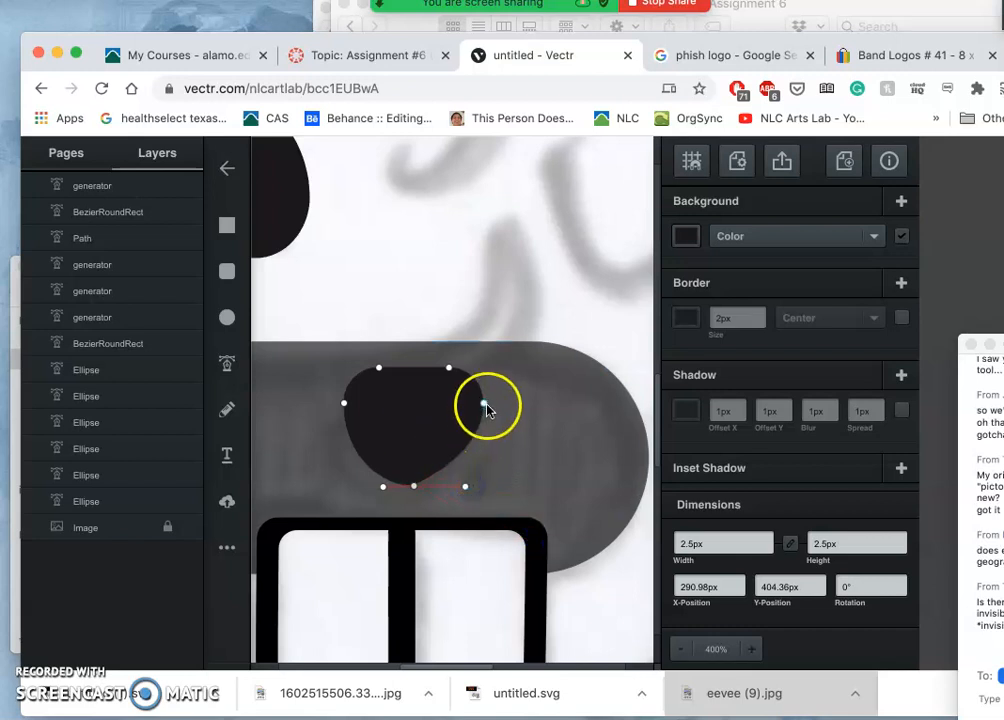
pyautogui.moveTo(483, 406); pyautogui.dragTo(483, 463)
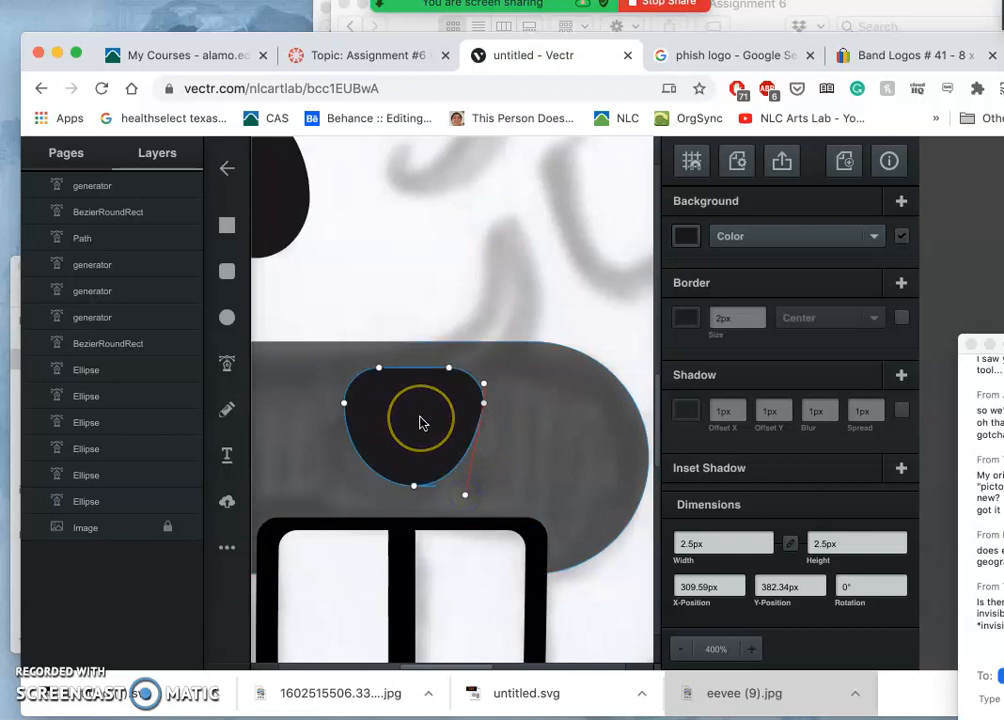
pyautogui.click(750, 648)
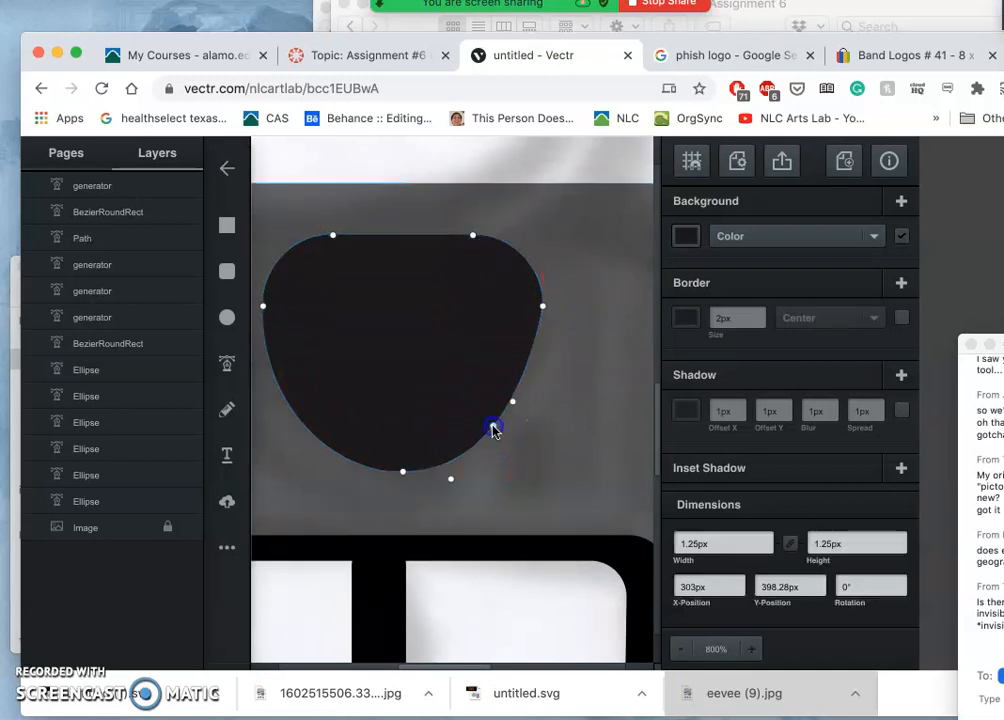
pyautogui.moveTo(490, 430); pyautogui.dragTo(545, 468)
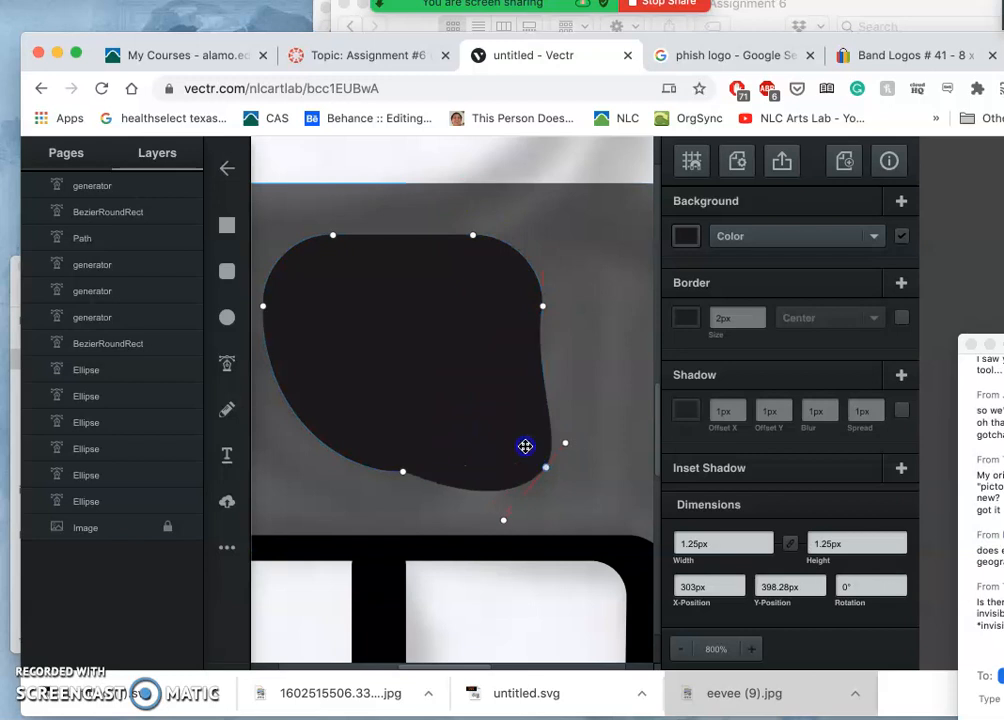
pyautogui.moveTo(544, 467); pyautogui.dragTo(497, 426)
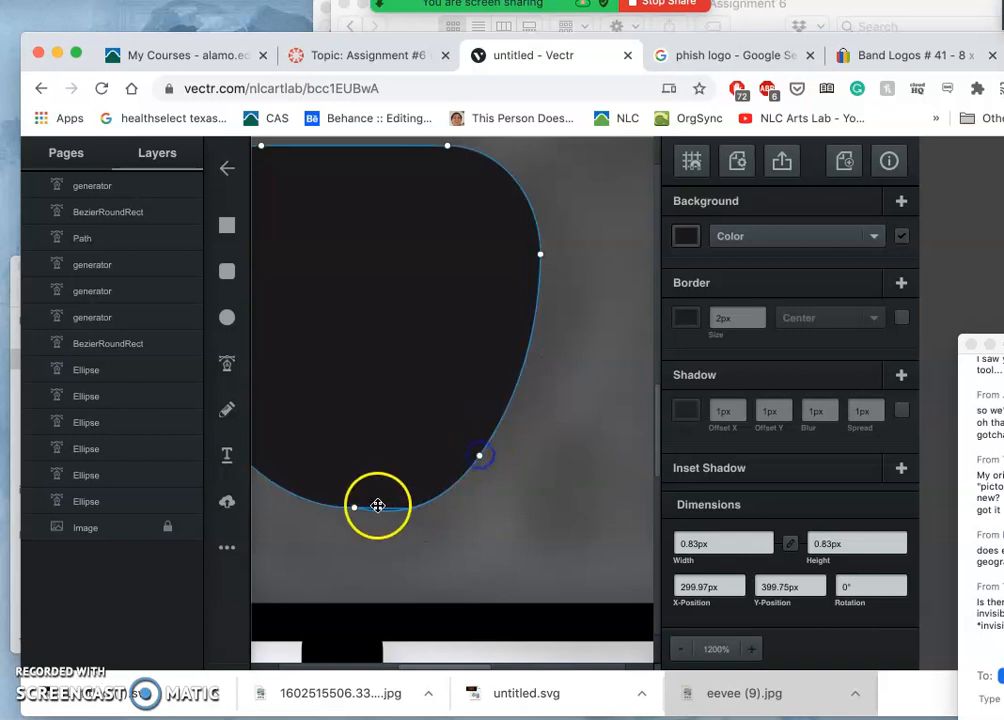
pyautogui.moveTo(378, 506); pyautogui.dragTo(348, 513)
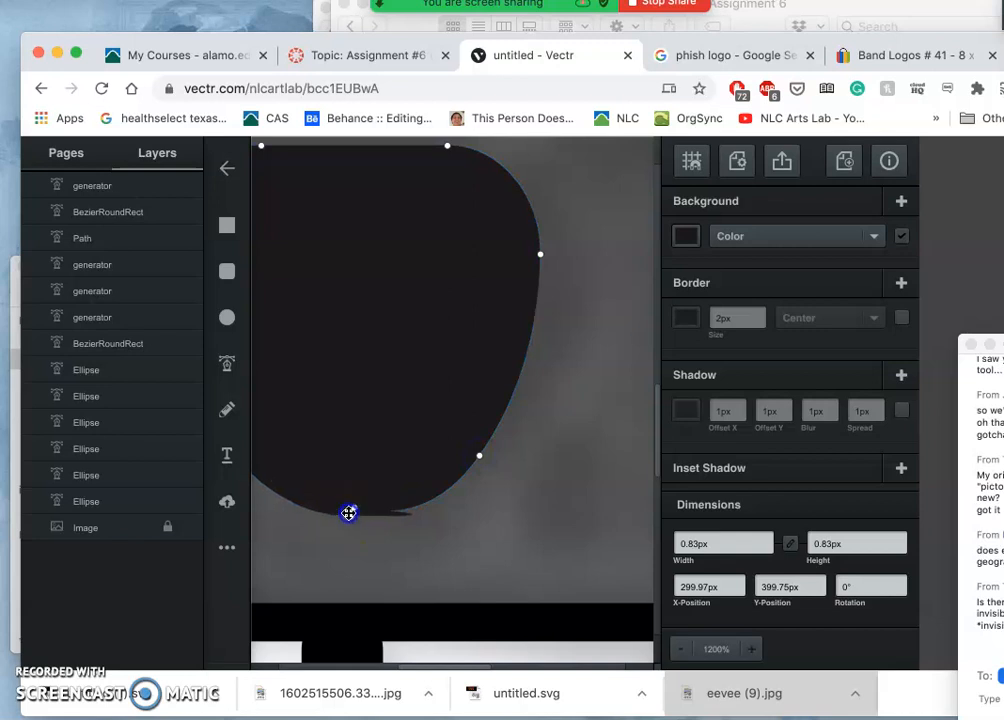
pyautogui.moveTo(348, 513); pyautogui.dragTo(355, 516)
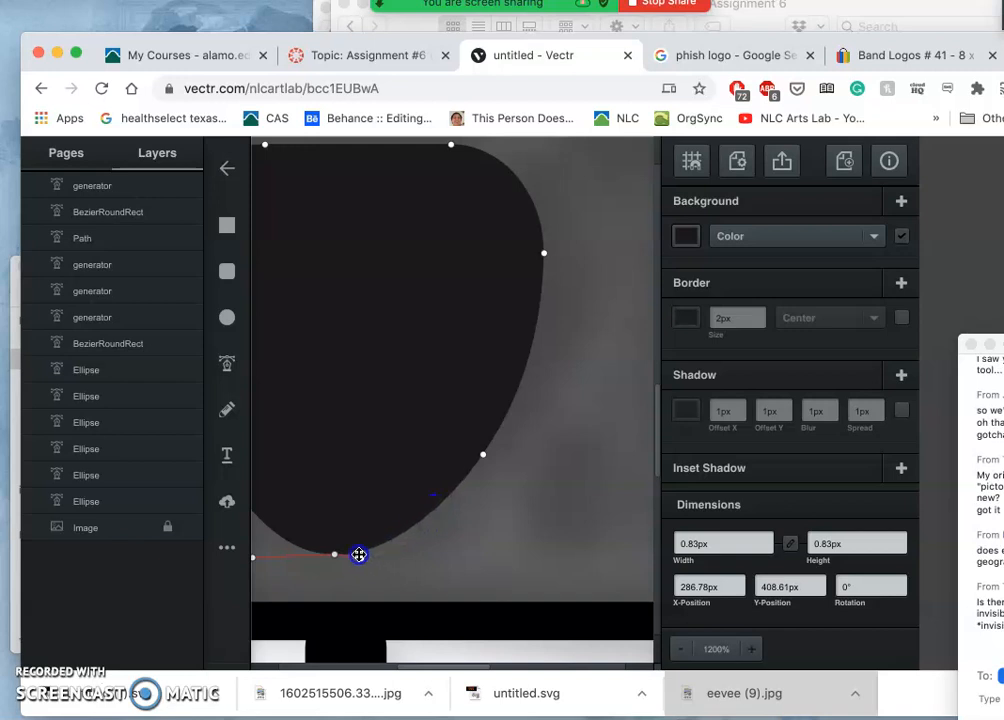
pyautogui.moveTo(359, 555); pyautogui.dragTo(468, 497)
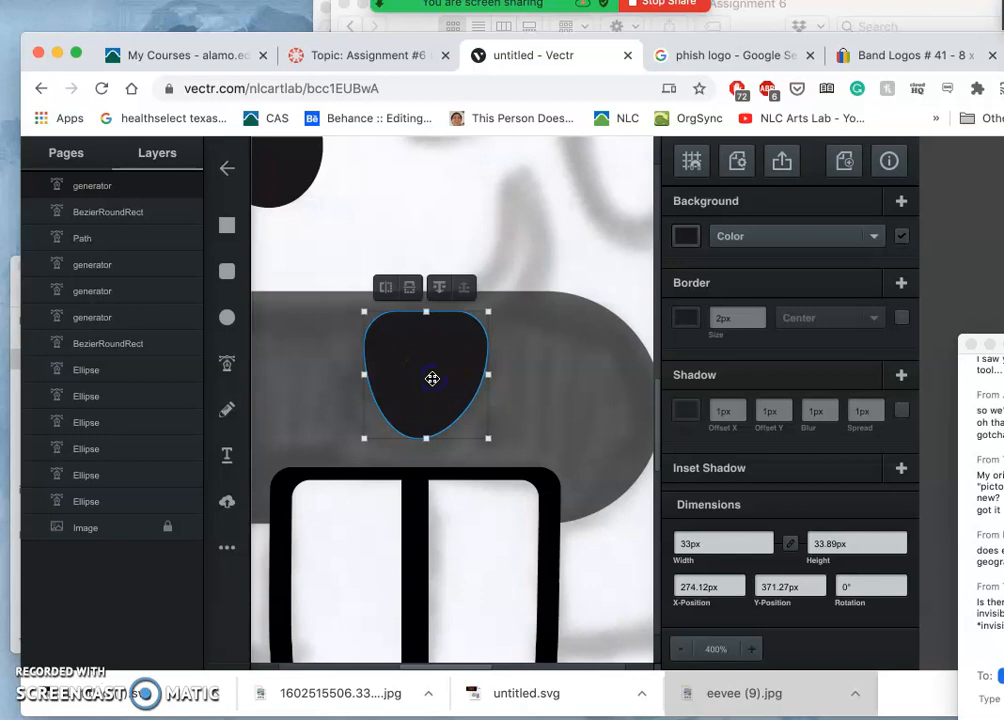
# Step: Give the copied tooth shape a white fill
pyautogui.rightClick(427, 374)
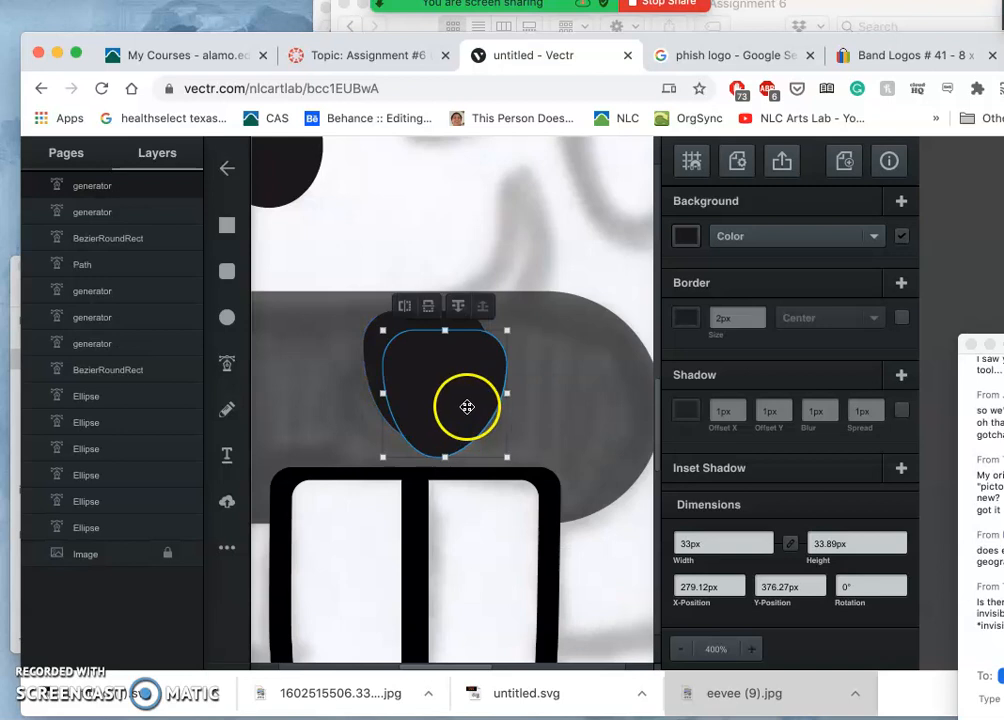
pyautogui.click(686, 236)
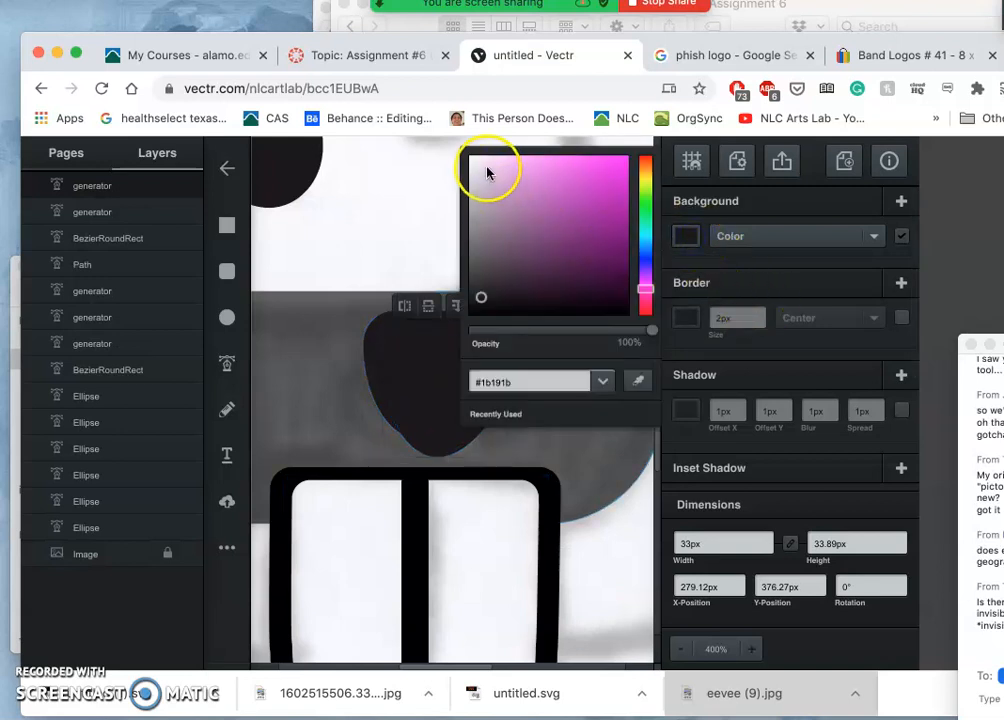
pyautogui.click(468, 155)
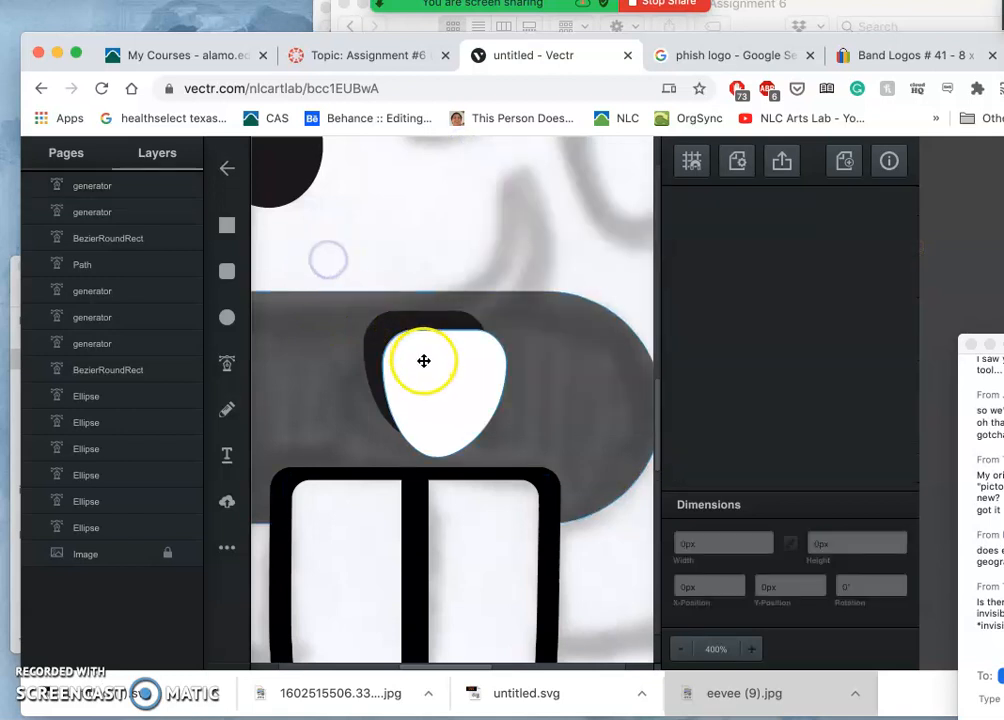
# Step: Shrink the white copy inside the black tooth and subtract it to leave an outline
pyautogui.click(423, 361)
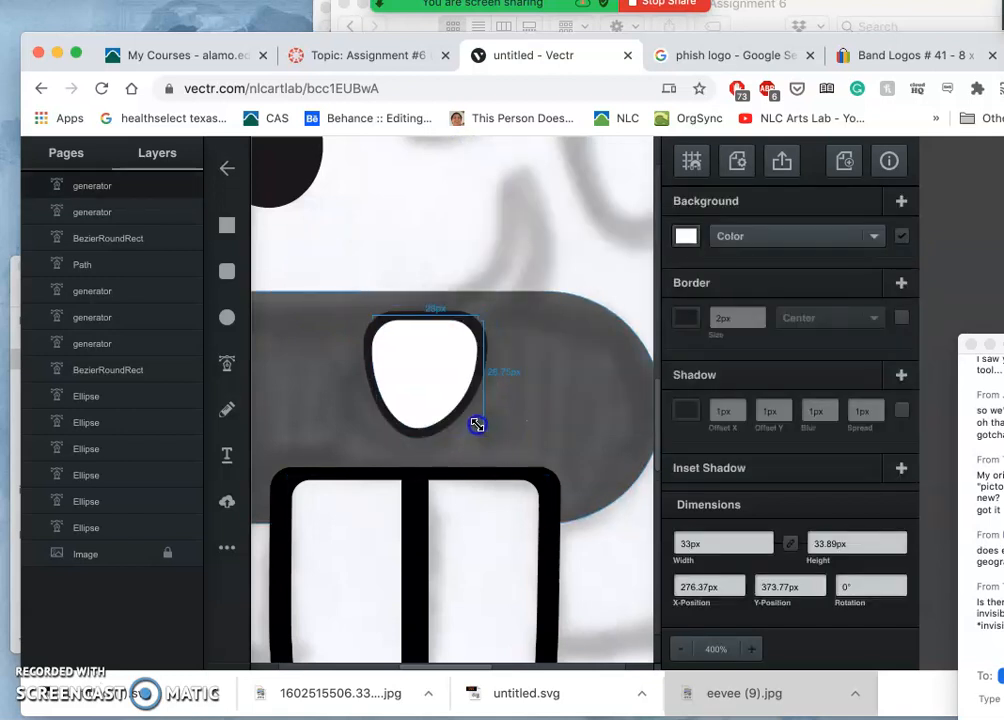
pyautogui.moveTo(478, 424); pyautogui.dragTo(461, 408)
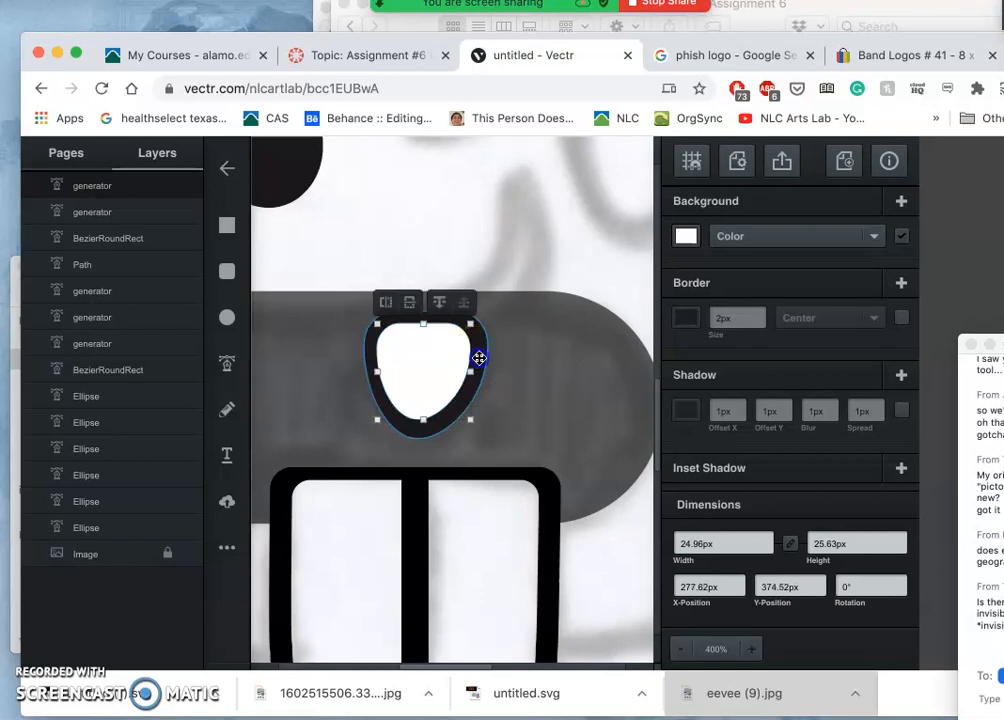
pyautogui.click(360, 288)
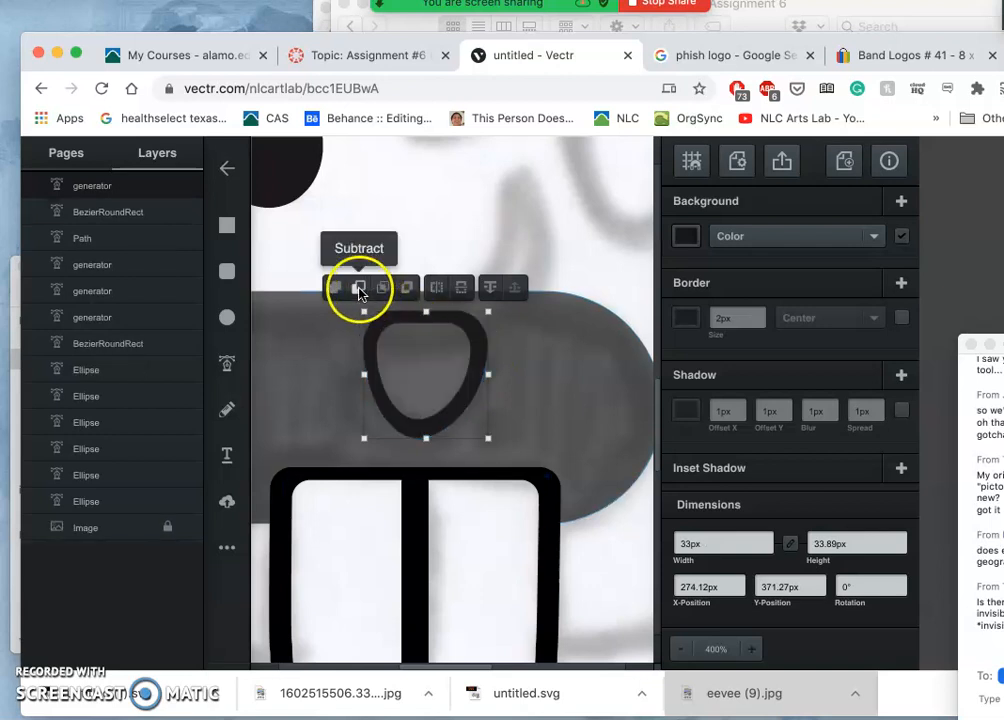
pyautogui.click(359, 288)
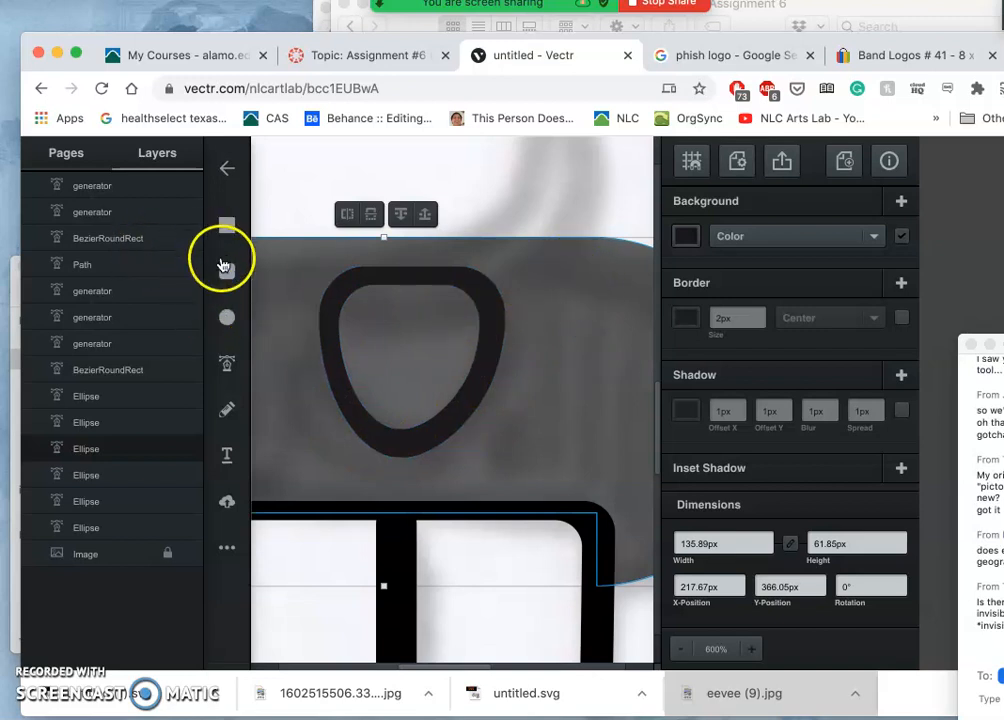
# Step: Trace a closed pen path around the tooth outline, then zoom out to 100%
pyautogui.click(227, 363)
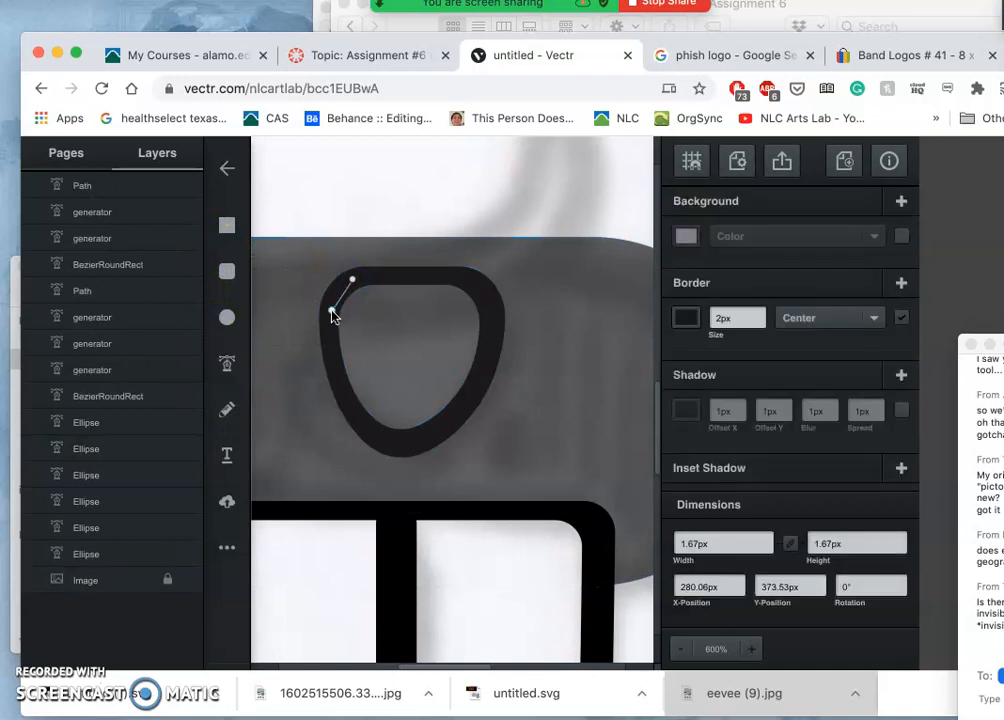
pyautogui.moveTo(338, 303); pyautogui.dragTo(347, 402)
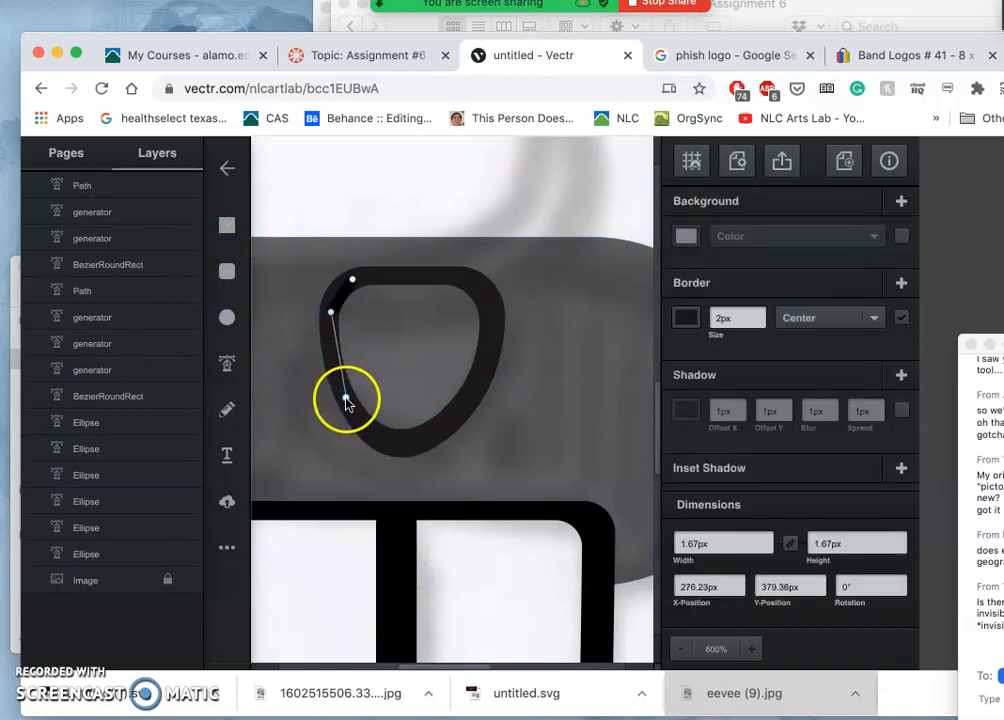
pyautogui.moveTo(345, 400); pyautogui.dragTo(390, 445)
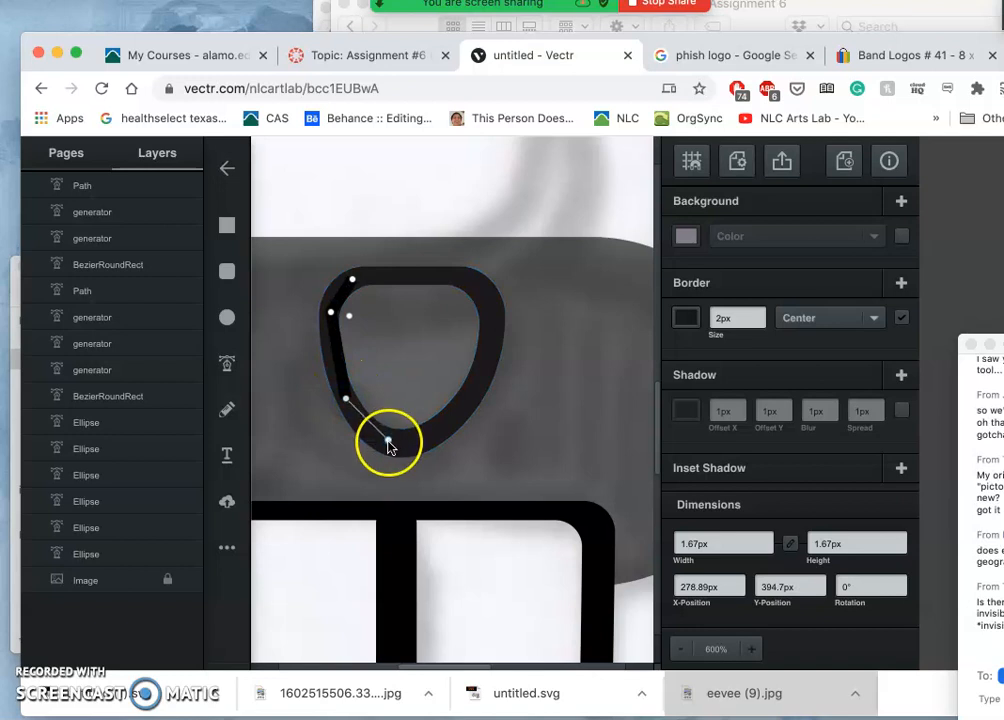
pyautogui.moveTo(390, 445); pyautogui.dragTo(485, 380)
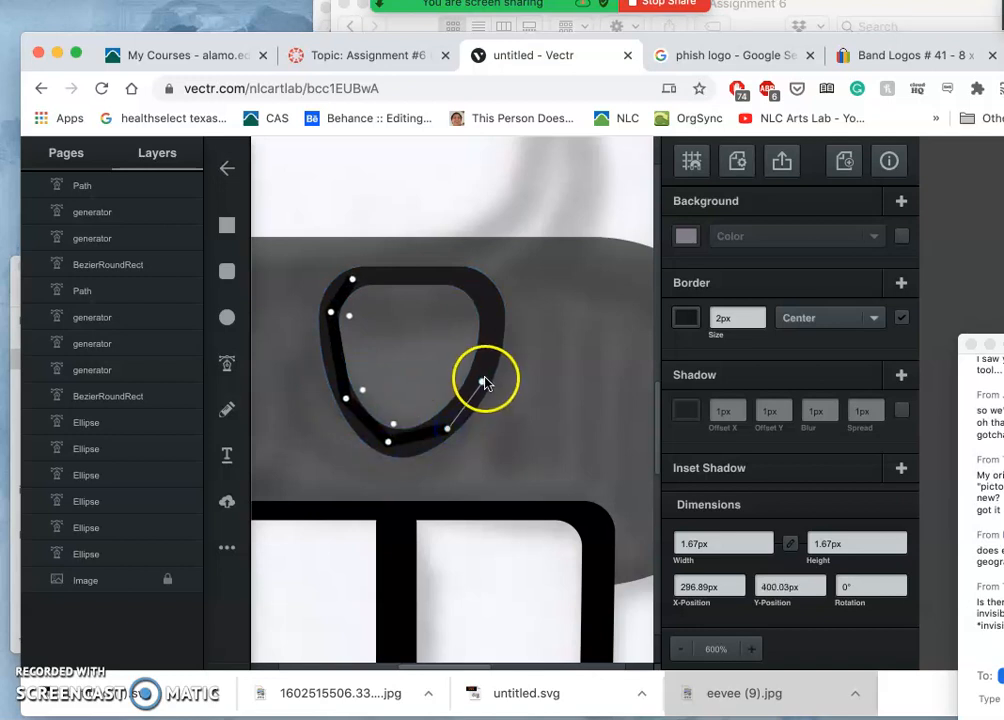
pyautogui.moveTo(485, 385); pyautogui.dragTo(485, 295)
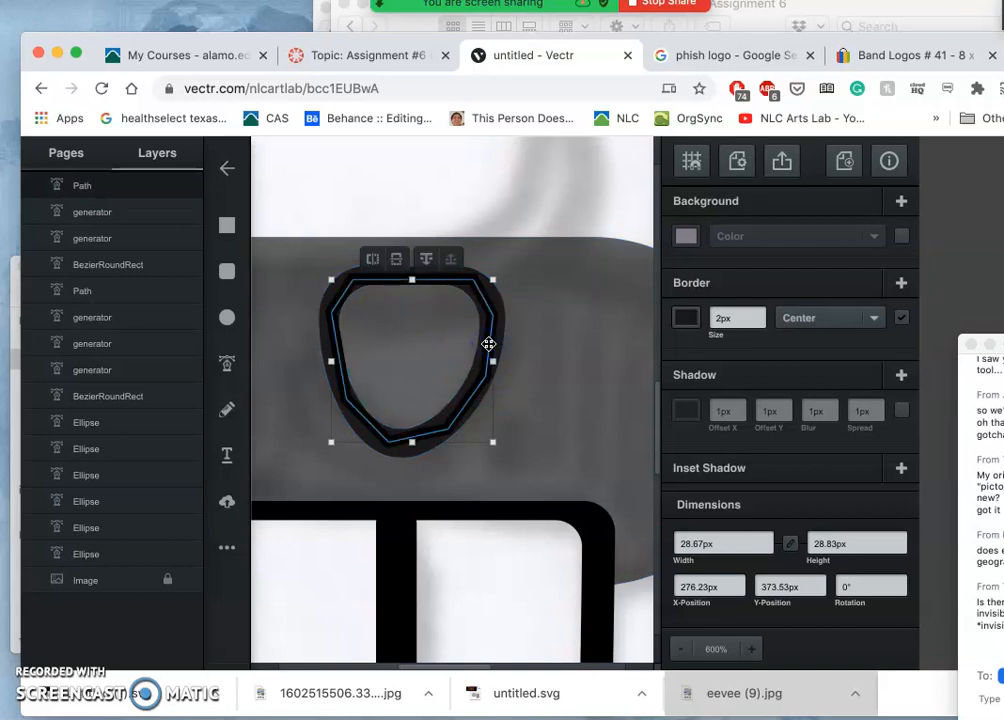
pyautogui.click(561, 305)
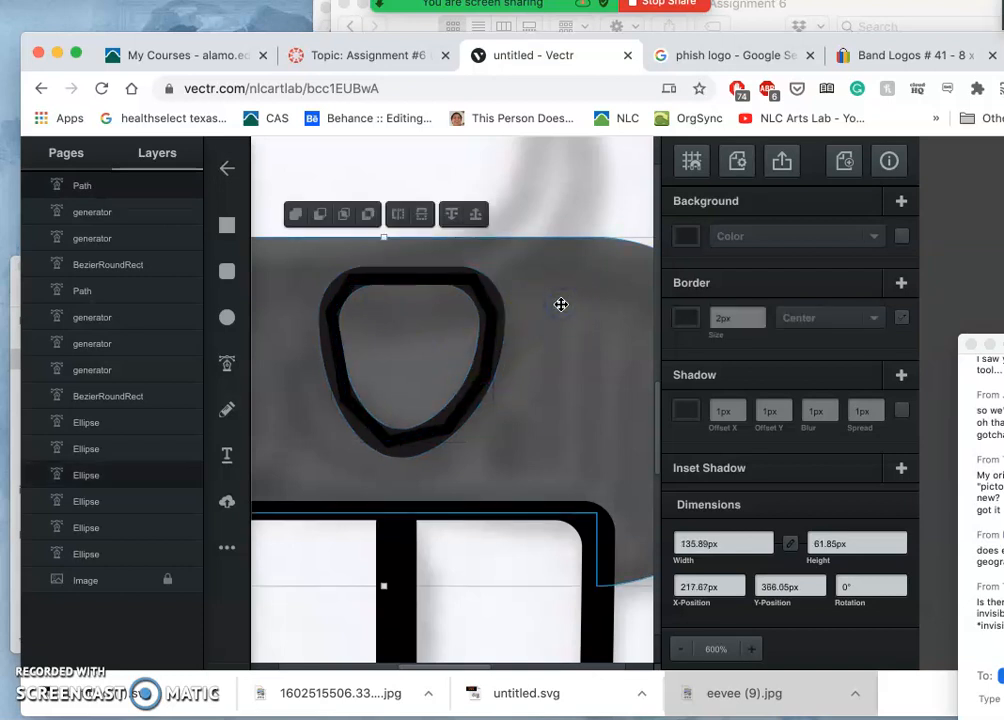
pyautogui.click(319, 214)
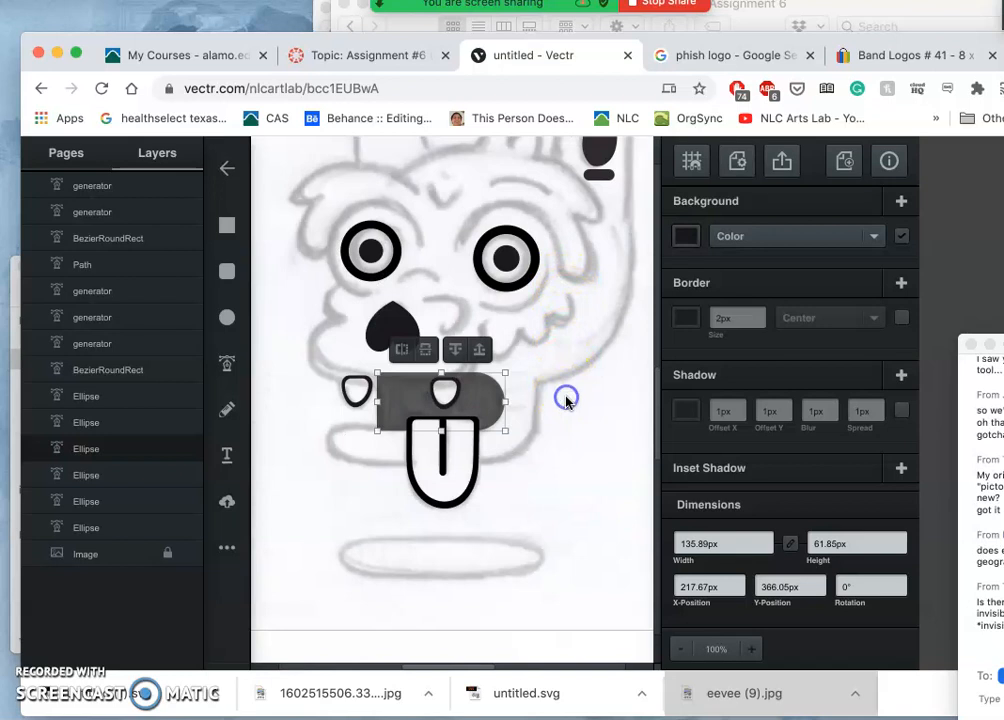
# Step: Select the mouth shape and drag its Opacity slider higher
pyautogui.click(567, 398)
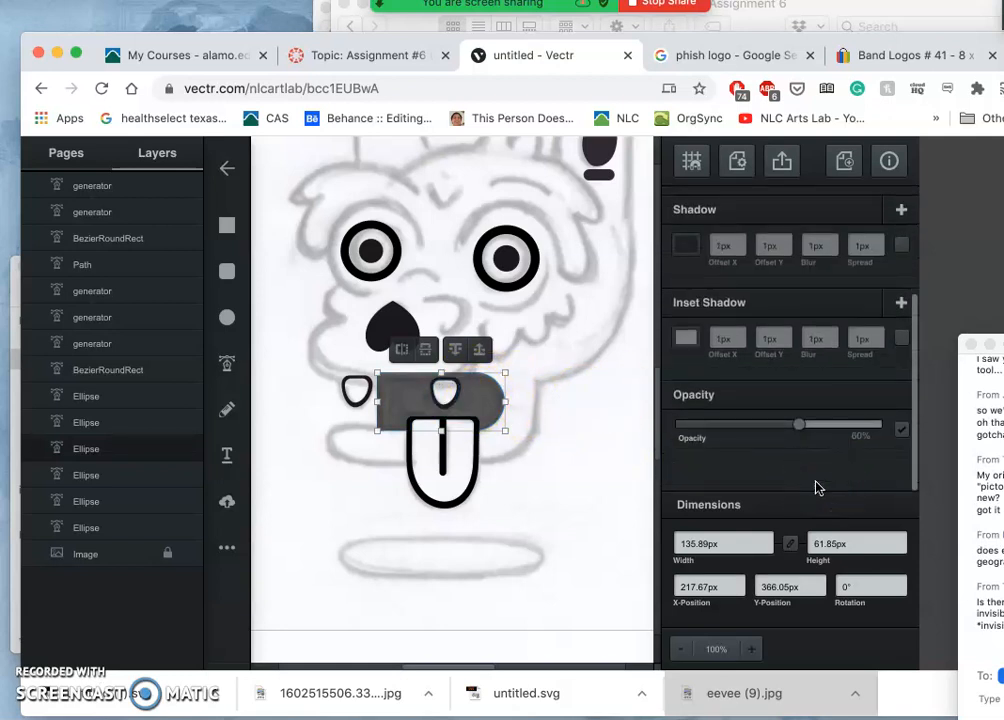
pyautogui.moveTo(799, 428)
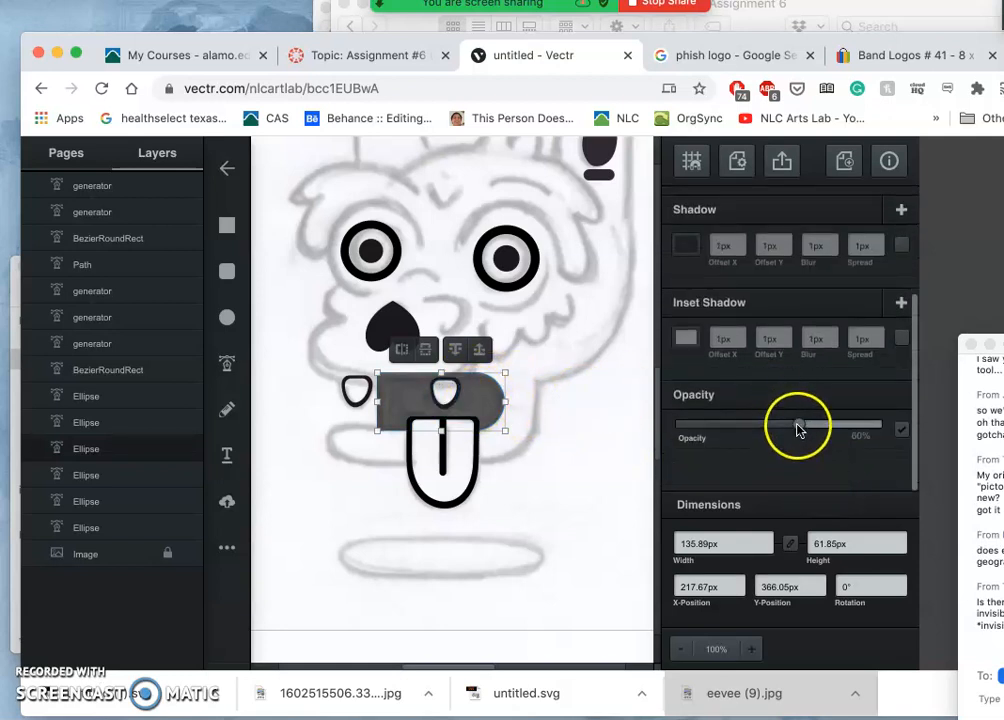
pyautogui.moveTo(798, 424); pyautogui.dragTo(838, 424)
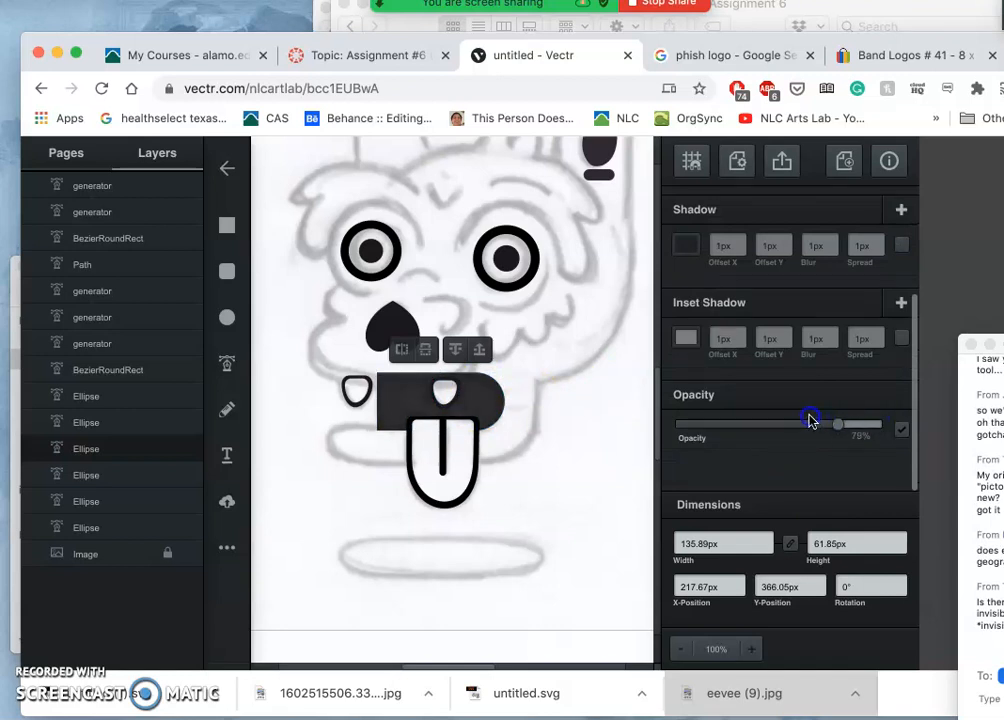
pyautogui.moveTo(838, 424); pyautogui.dragTo(789, 424)
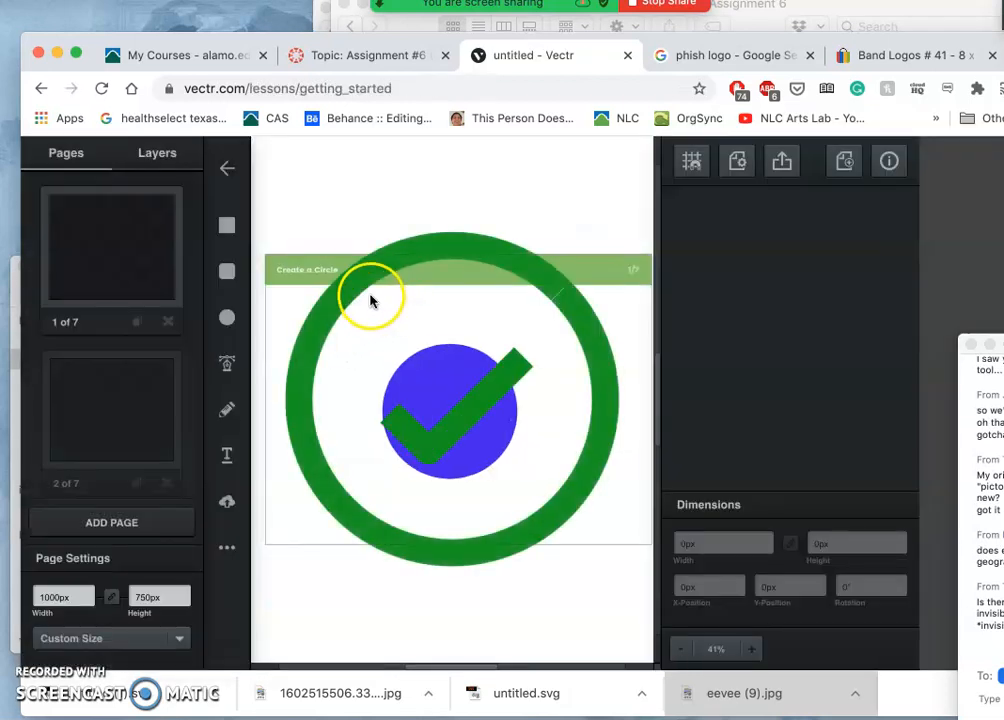
# Step: Exit the getting-started lessons and reach the file dashboard through My Profile and Use Online
pyautogui.click(111, 410)
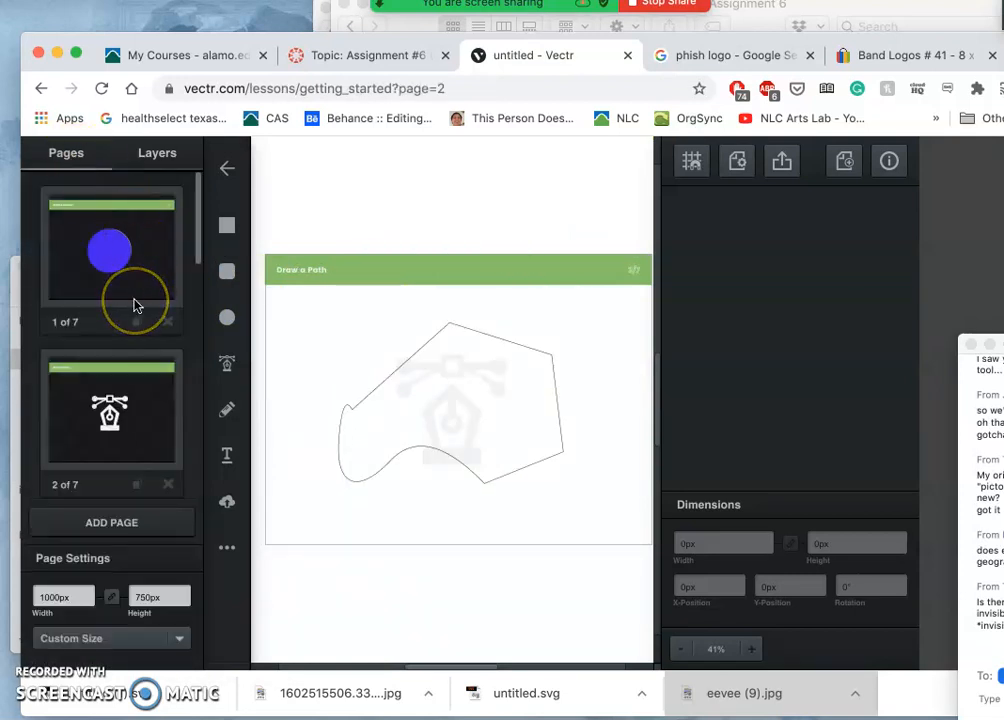
pyautogui.scroll(-3)
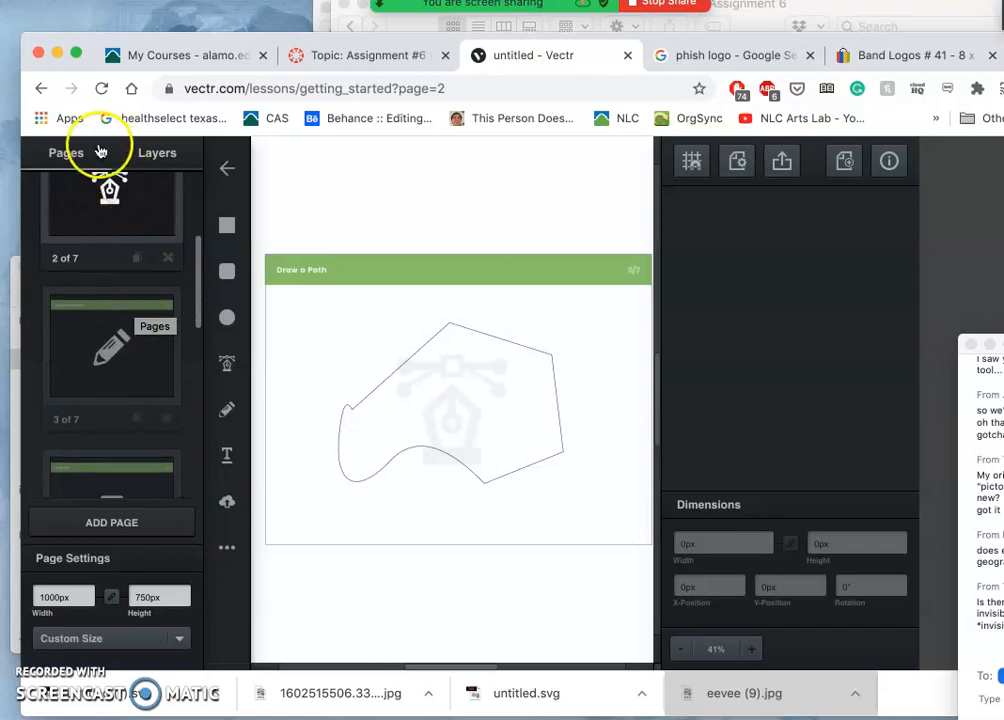
pyautogui.moveTo(408, 357)
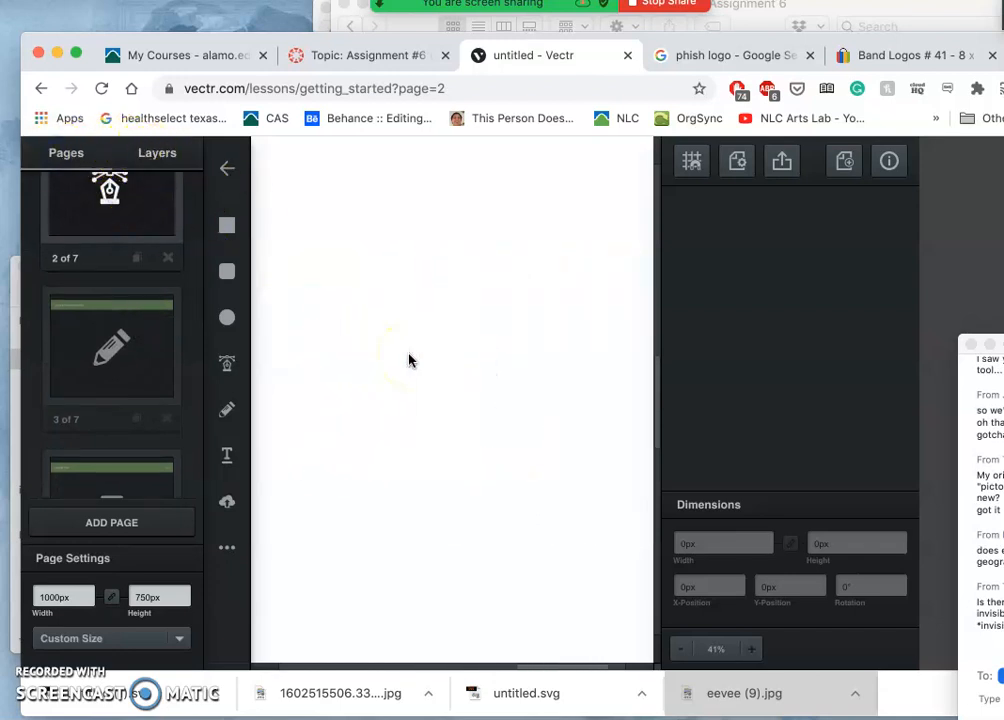
pyautogui.click(227, 168)
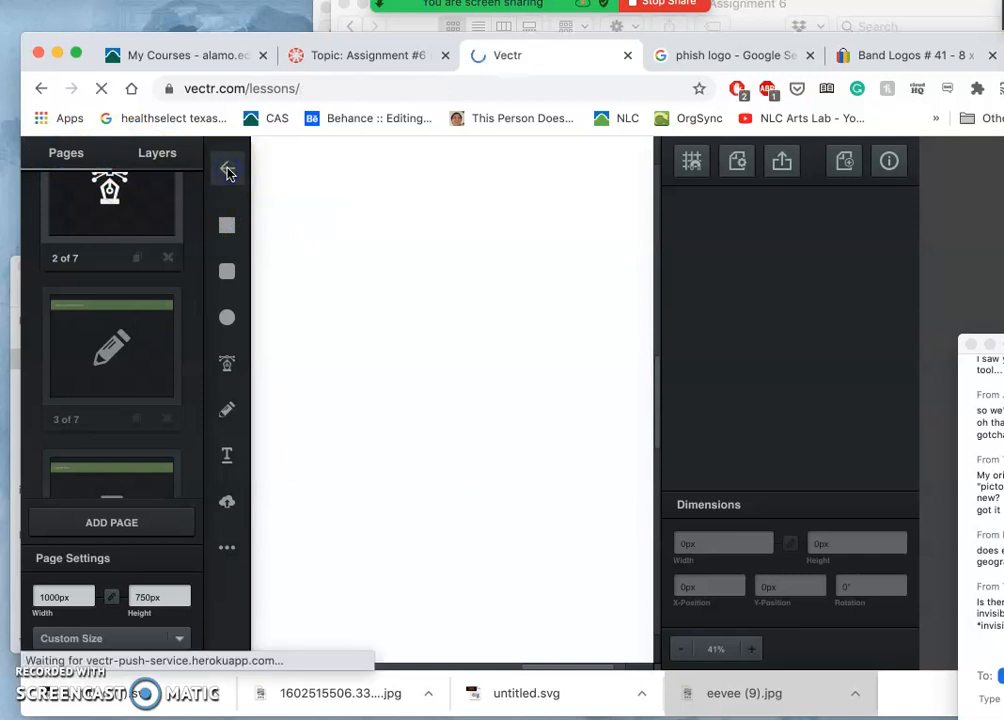
pyautogui.click(227, 168)
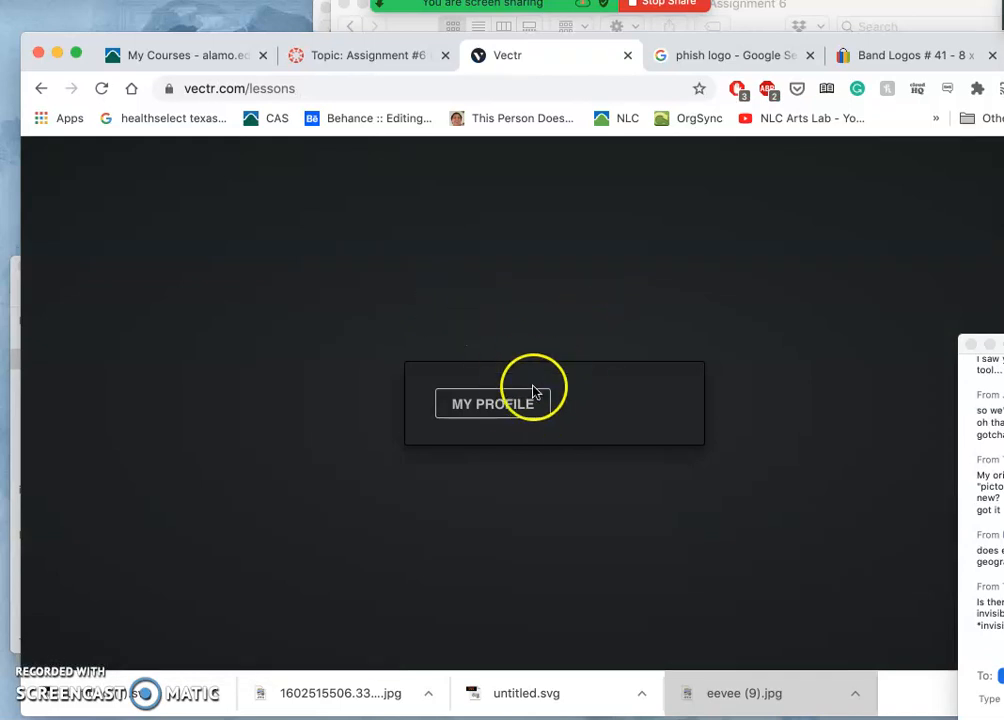
pyautogui.click(492, 403)
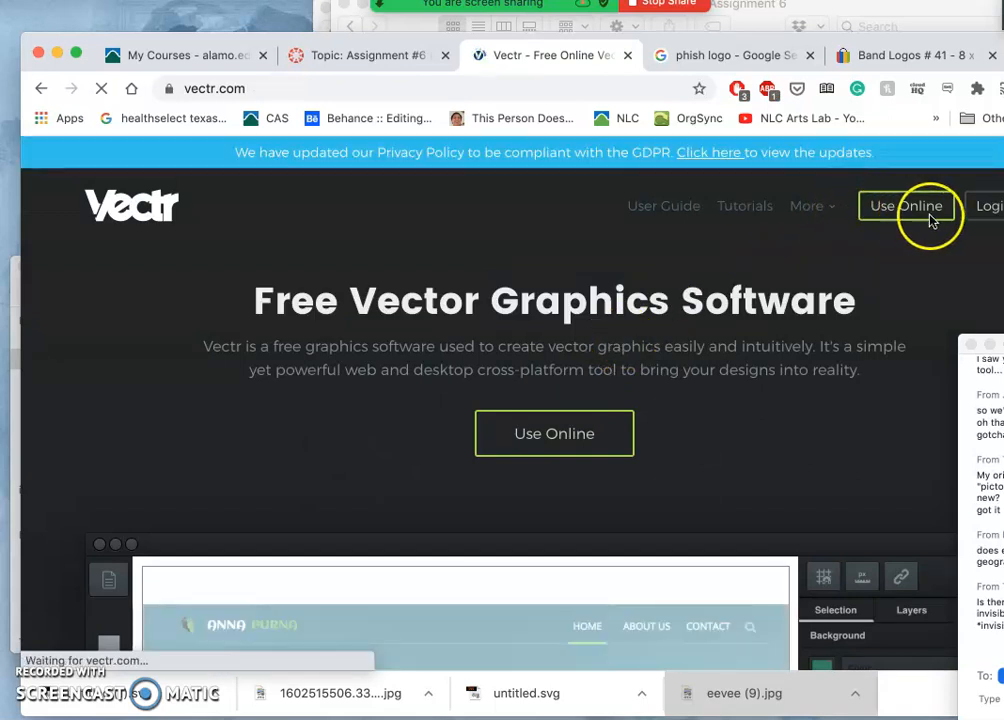
pyautogui.click(906, 206)
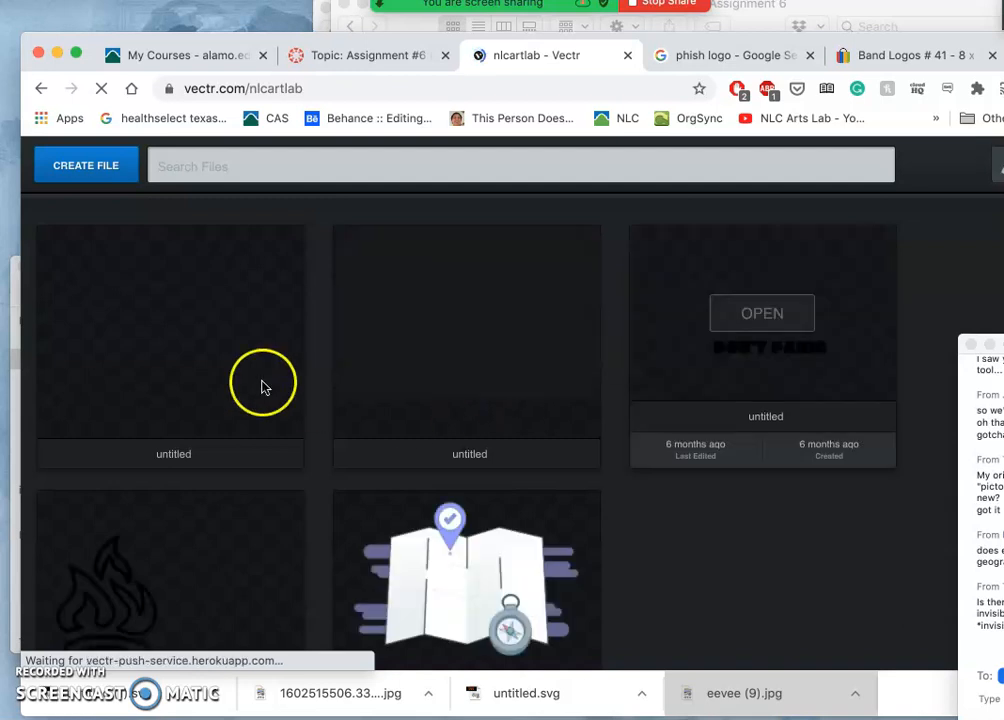
pyautogui.moveTo(153, 353)
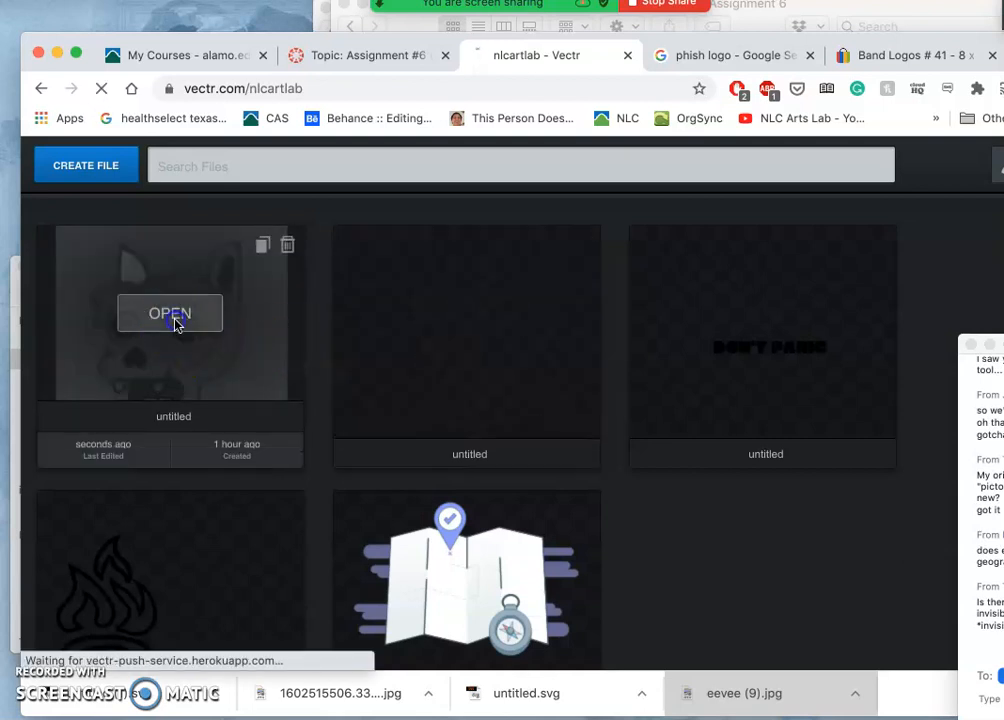
# Step: Open the first untitled file thumbnail and select the black heart-shaped nose
pyautogui.click(170, 313)
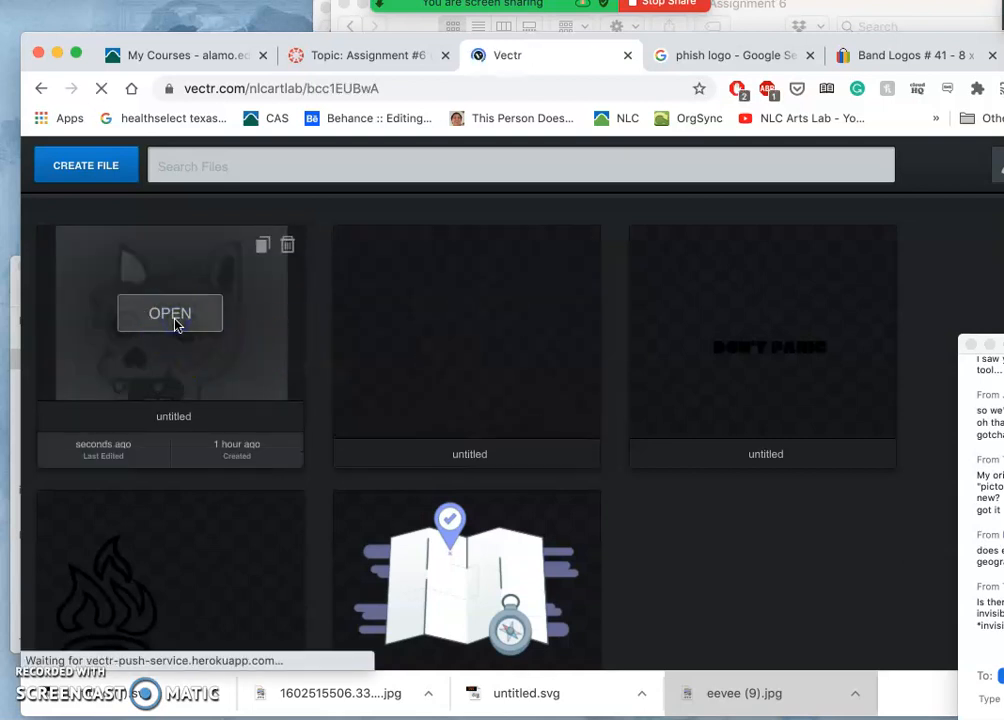
pyautogui.click(169, 313)
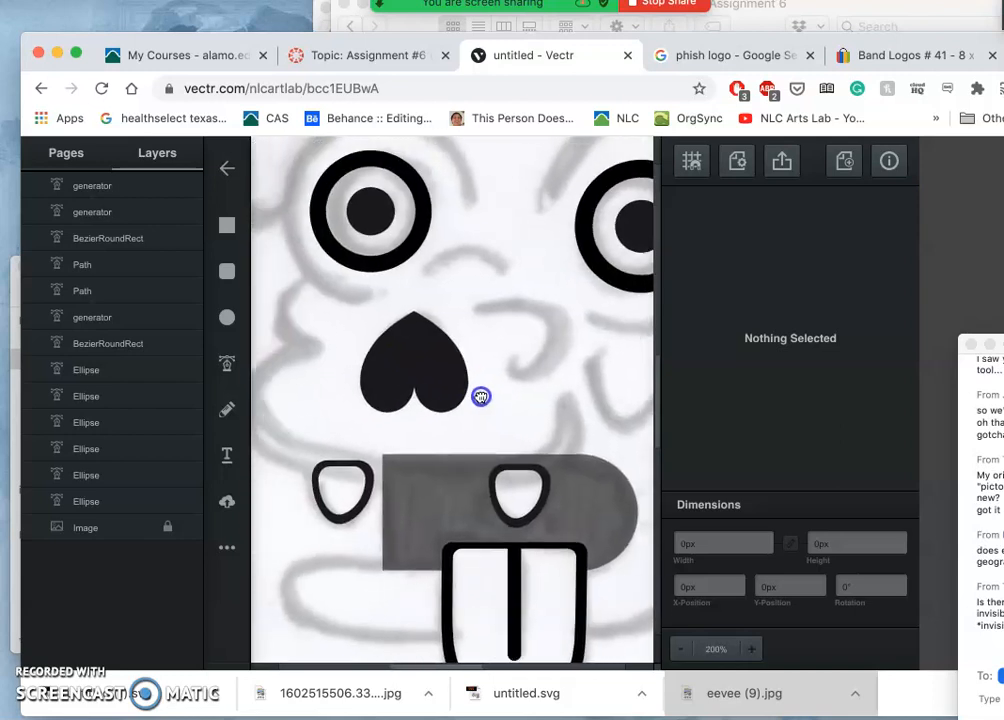
pyautogui.click(413, 355)
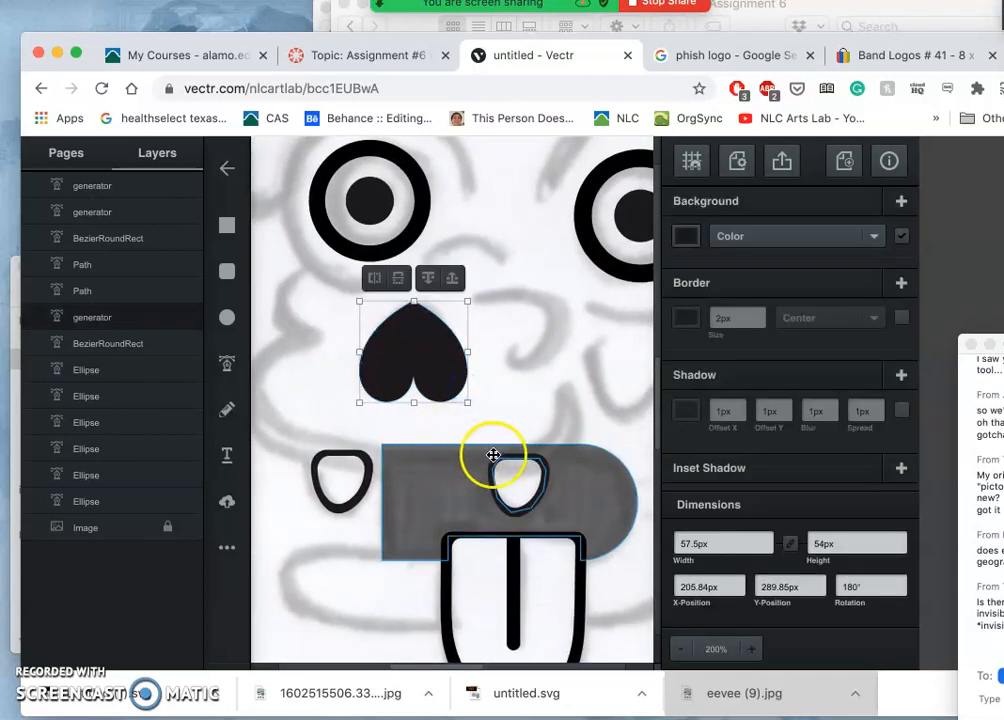